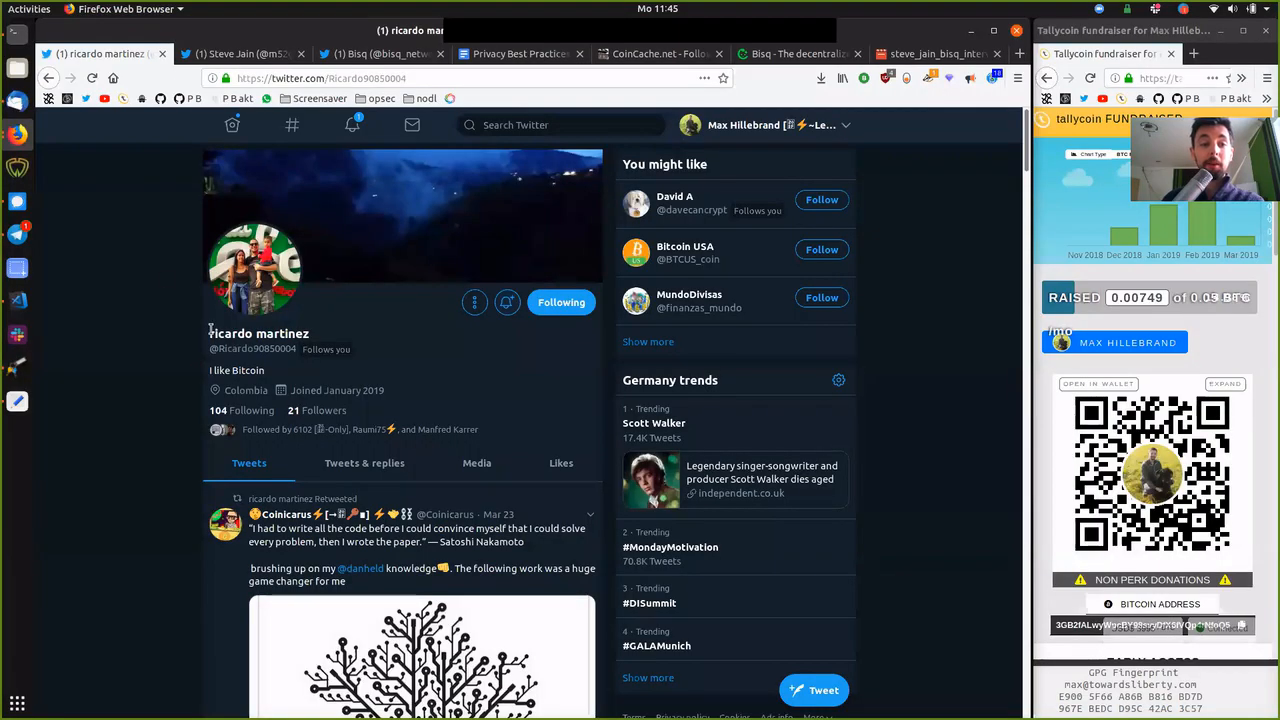
mouse_move(350, 341)
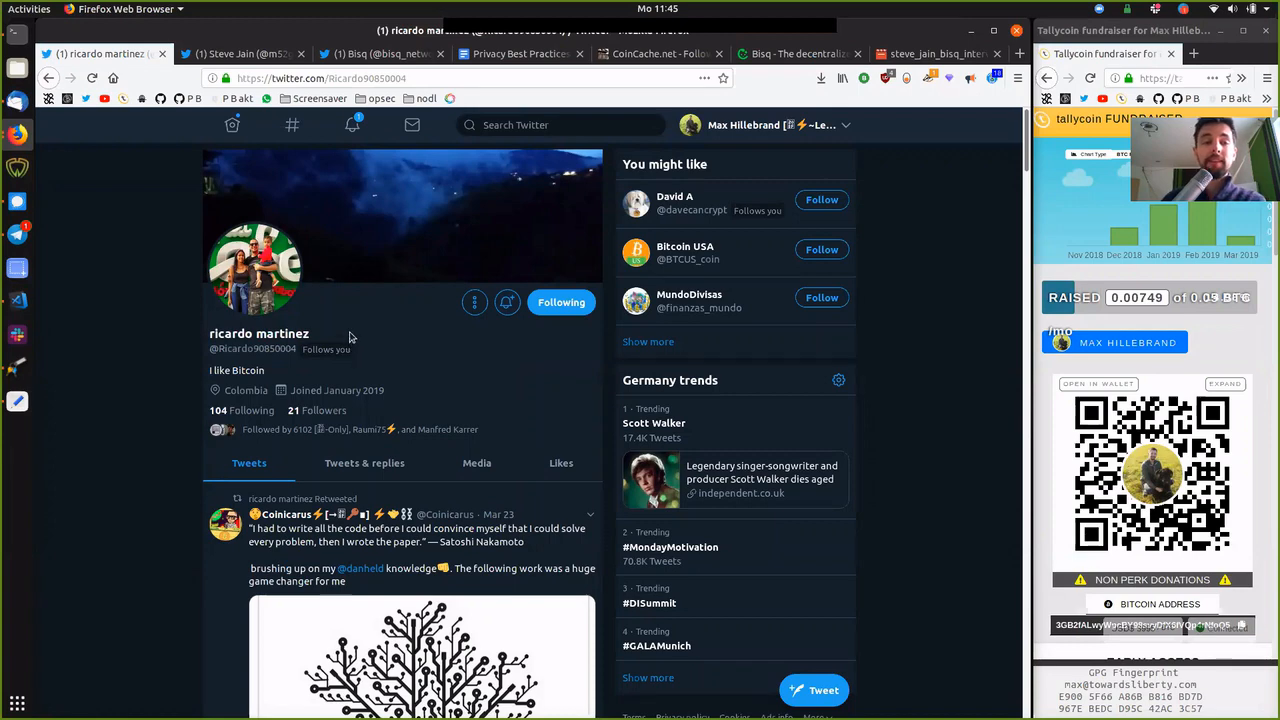
mouse_move(635, 68)
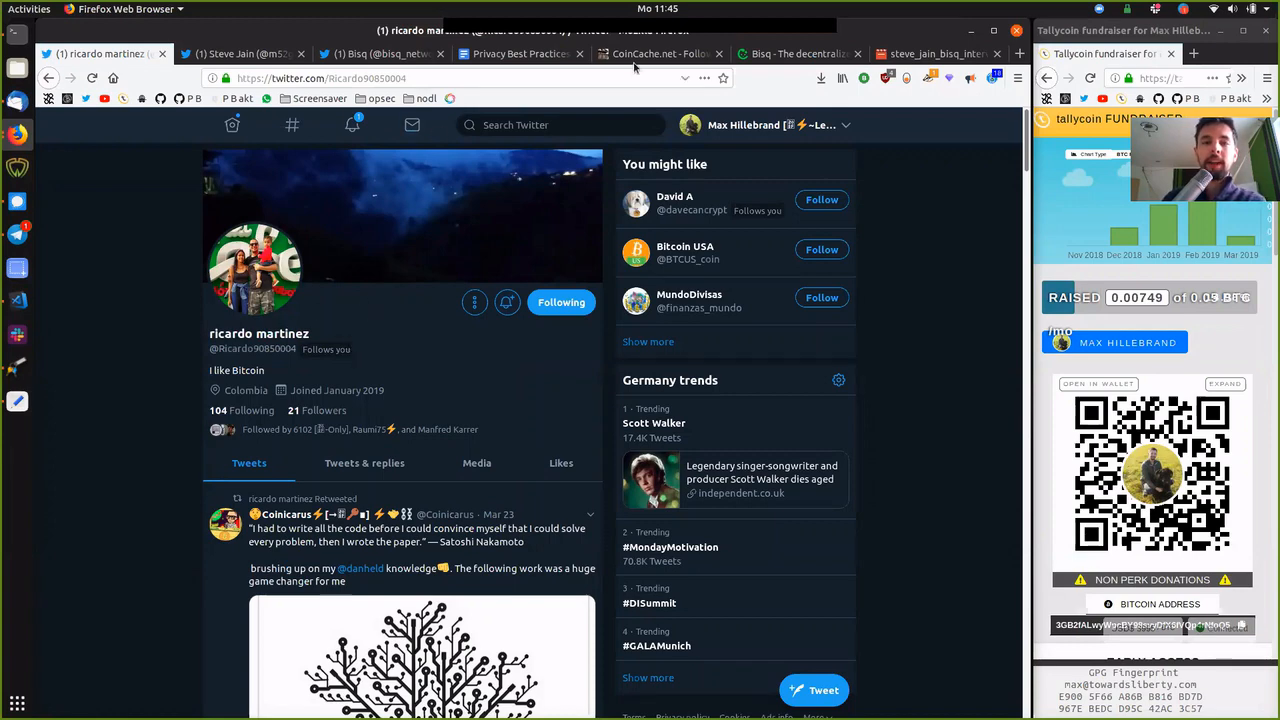
Step: Show the CoinCache.net blog tab, glance back at Twitter, then return to CoinCache.net
click(660, 53)
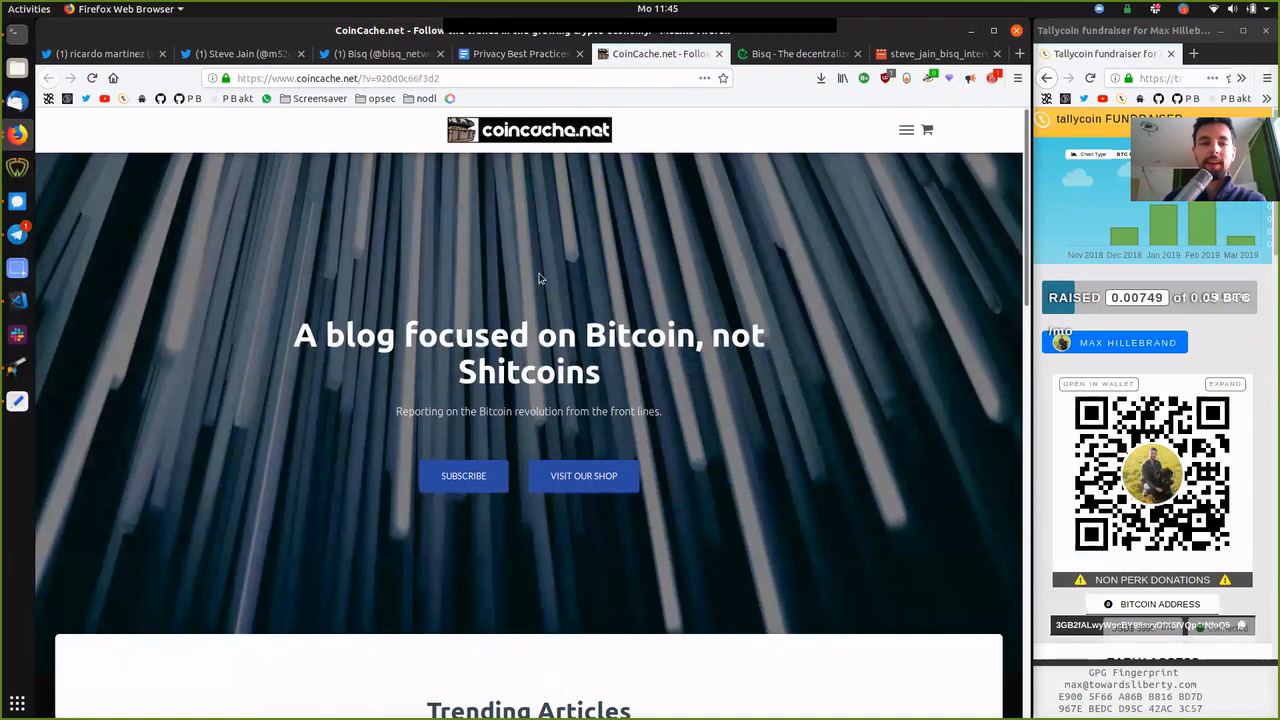
mouse_move(480, 370)
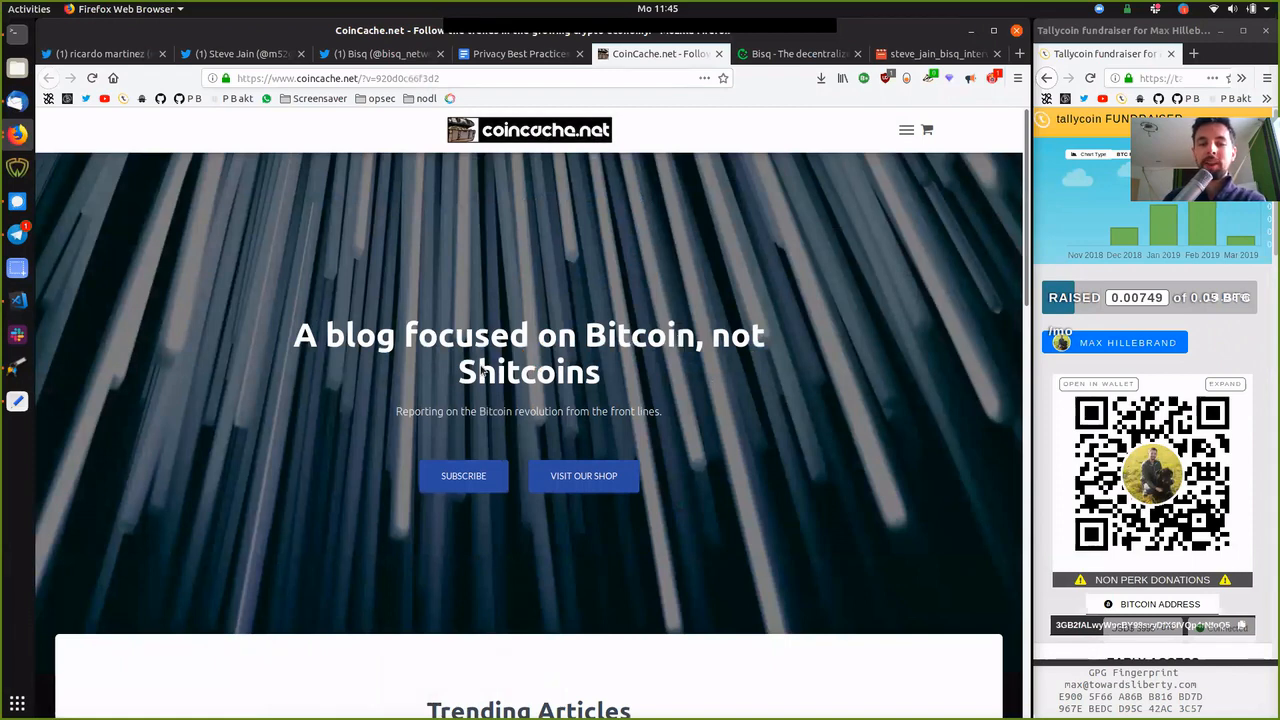
mouse_move(490, 420)
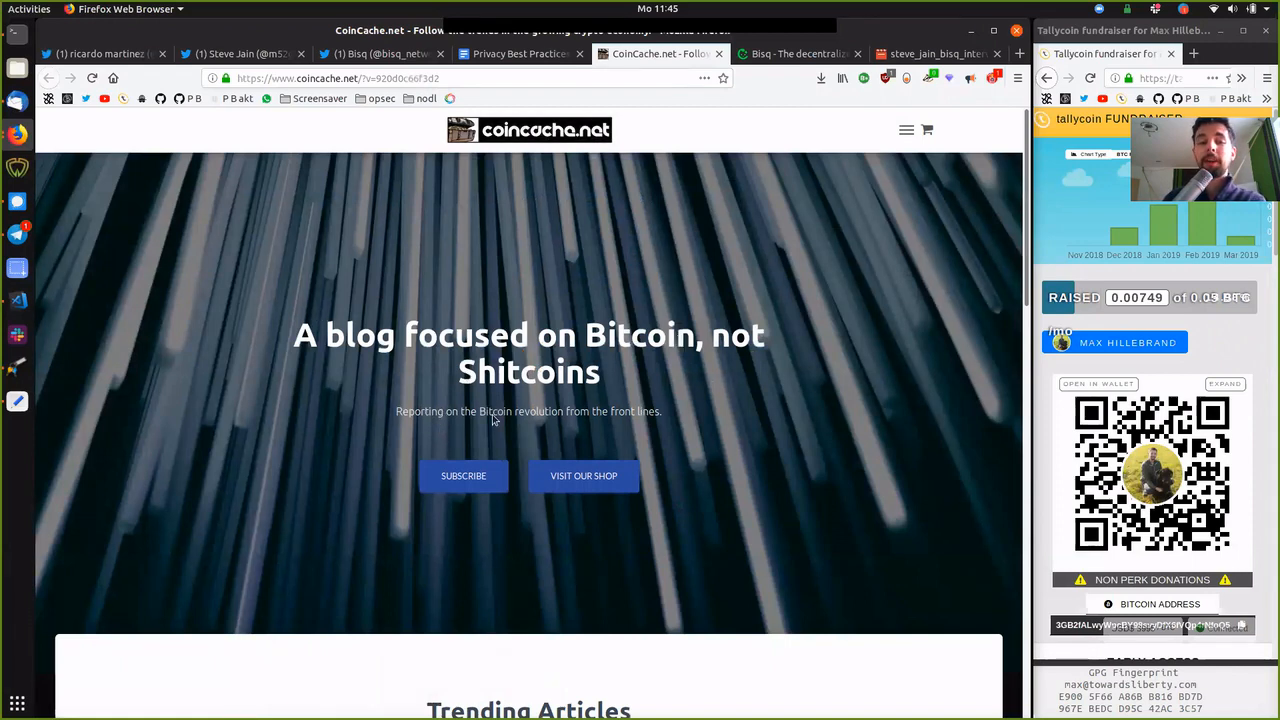
mouse_move(688, 436)
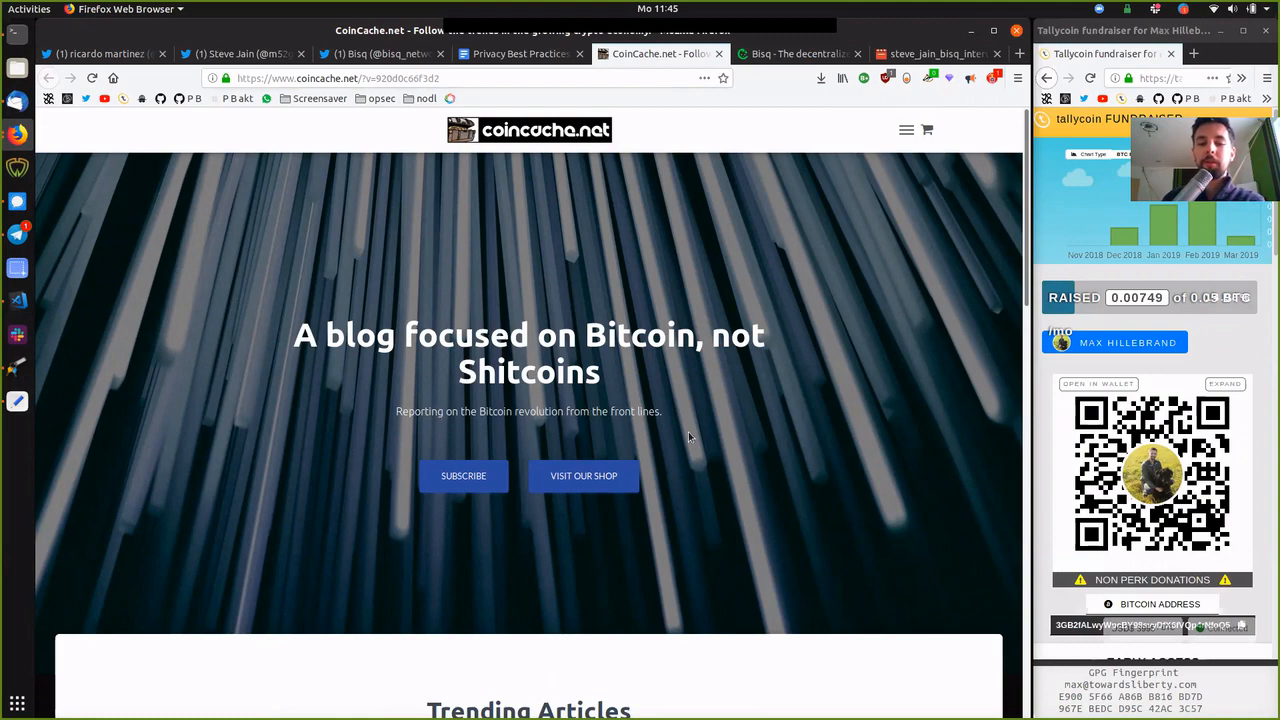
click(100, 53)
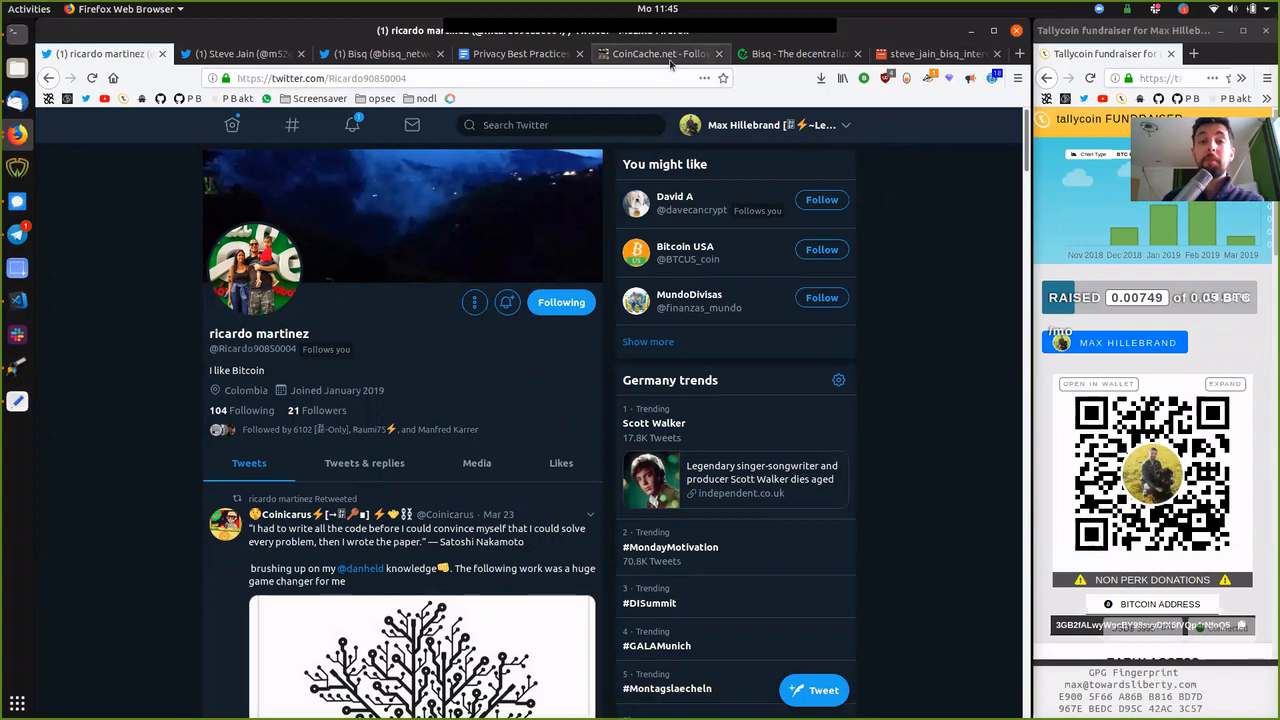
click(660, 53)
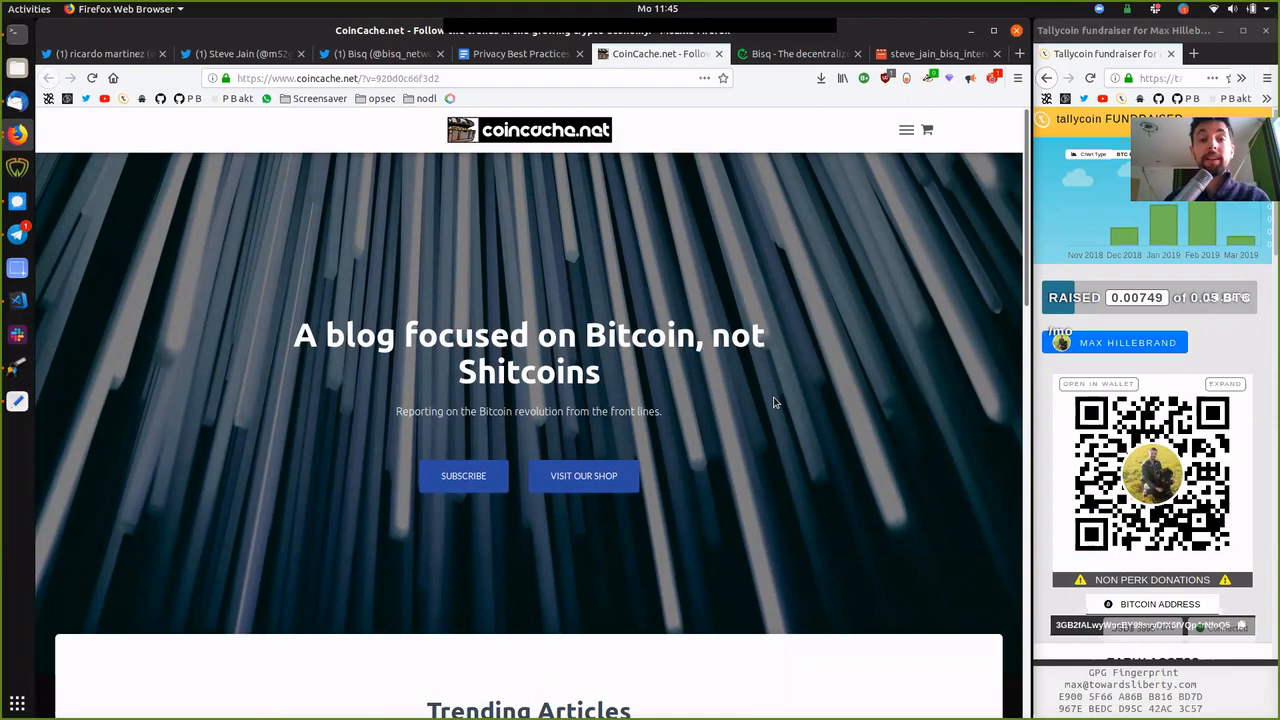
Step: Scroll the Cache News grid down to 'Regulation and Censorship Will Die With the Old System'
scroll(down, 3)
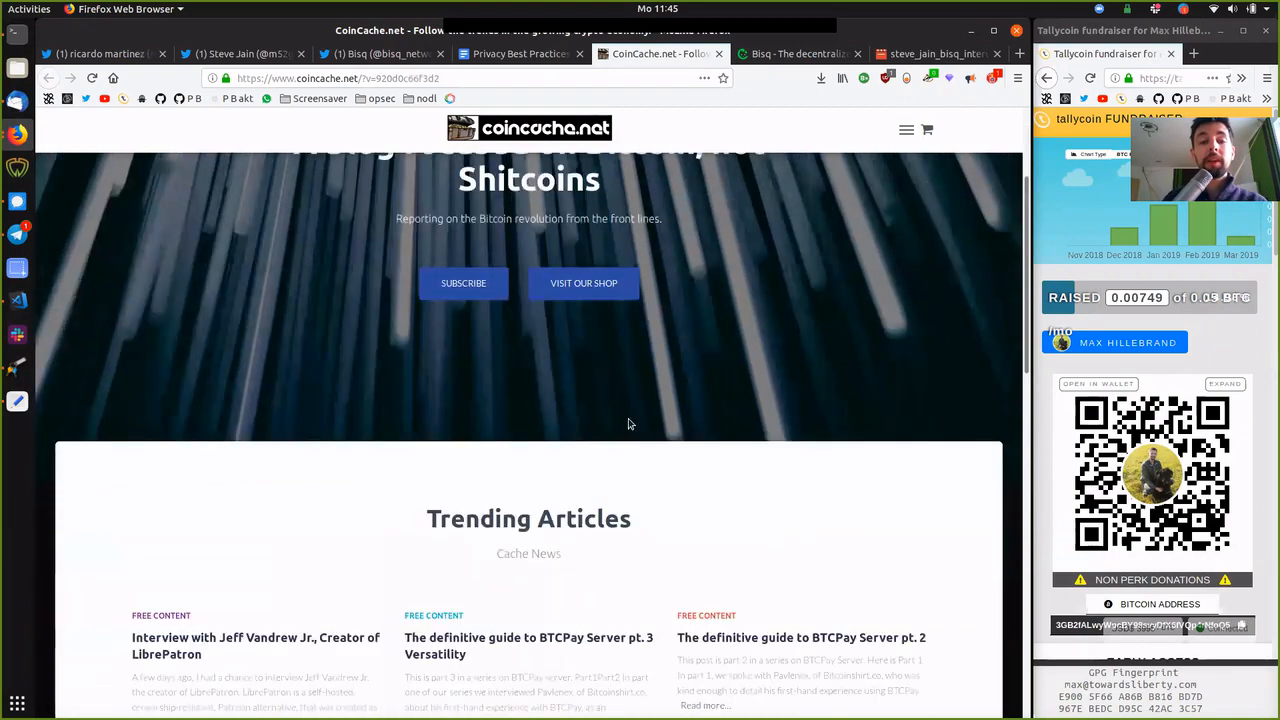
scroll(down, 3)
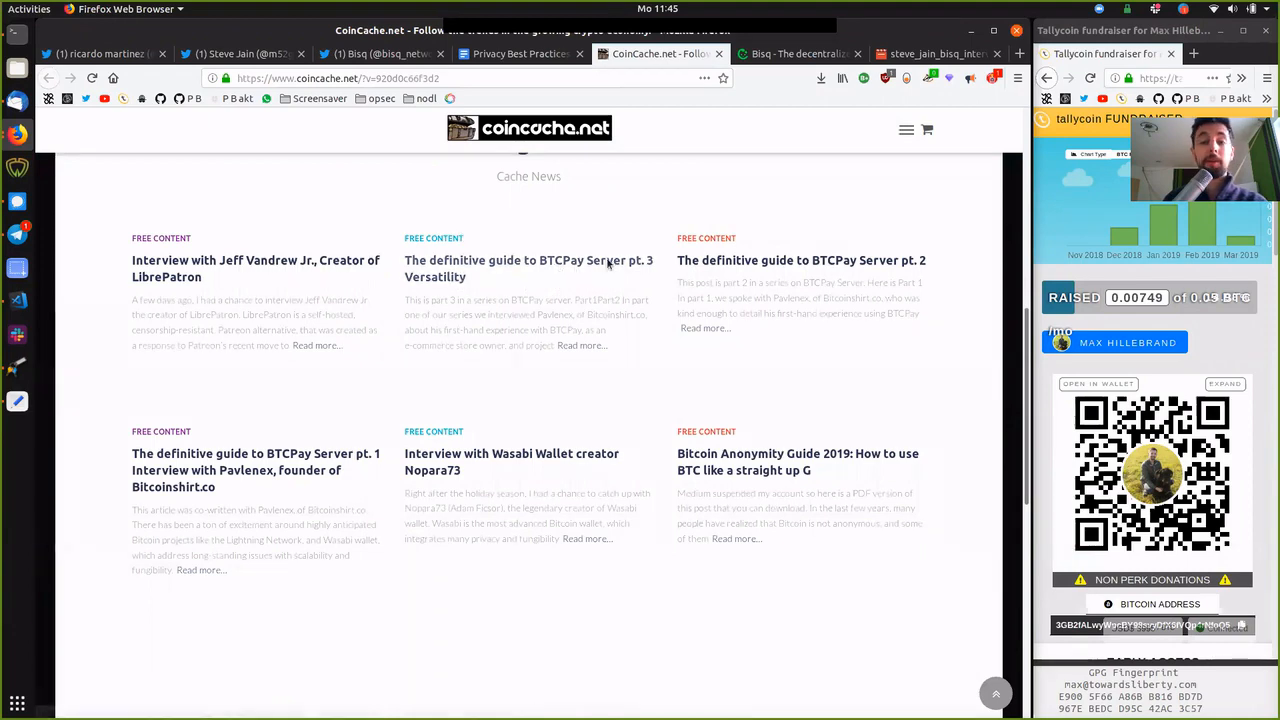
mouse_move(497, 406)
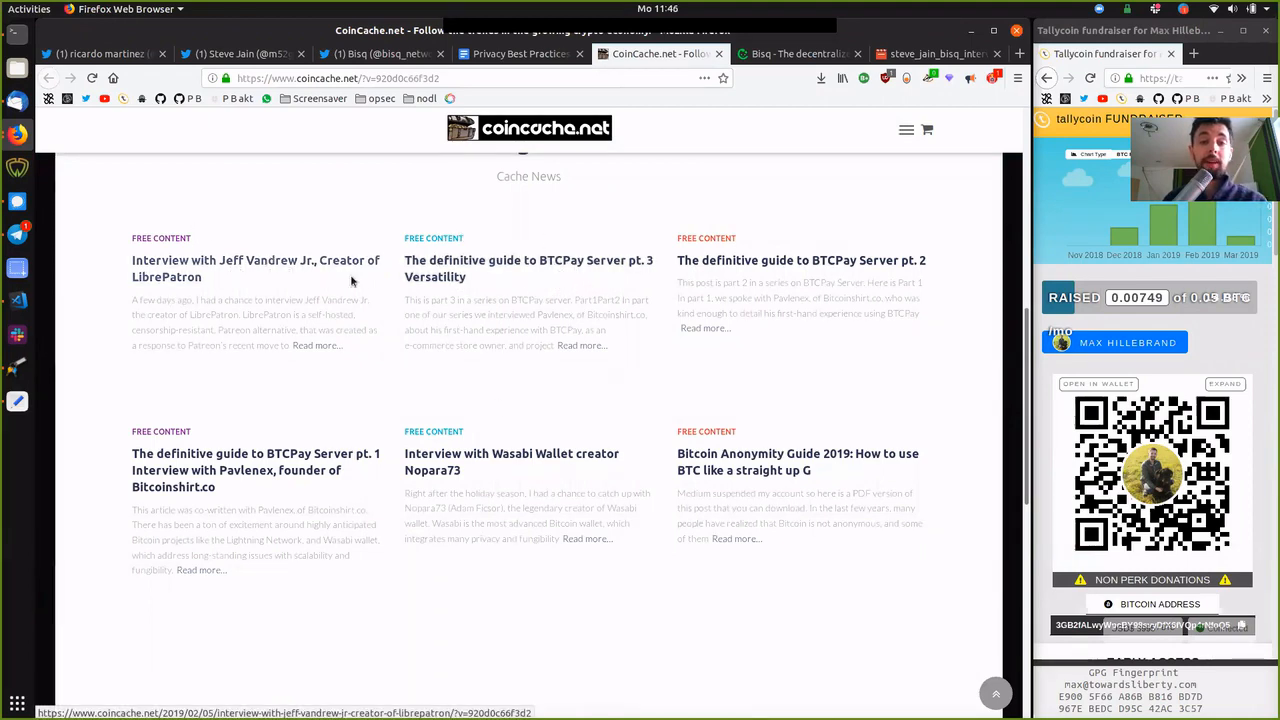
mouse_move(240, 235)
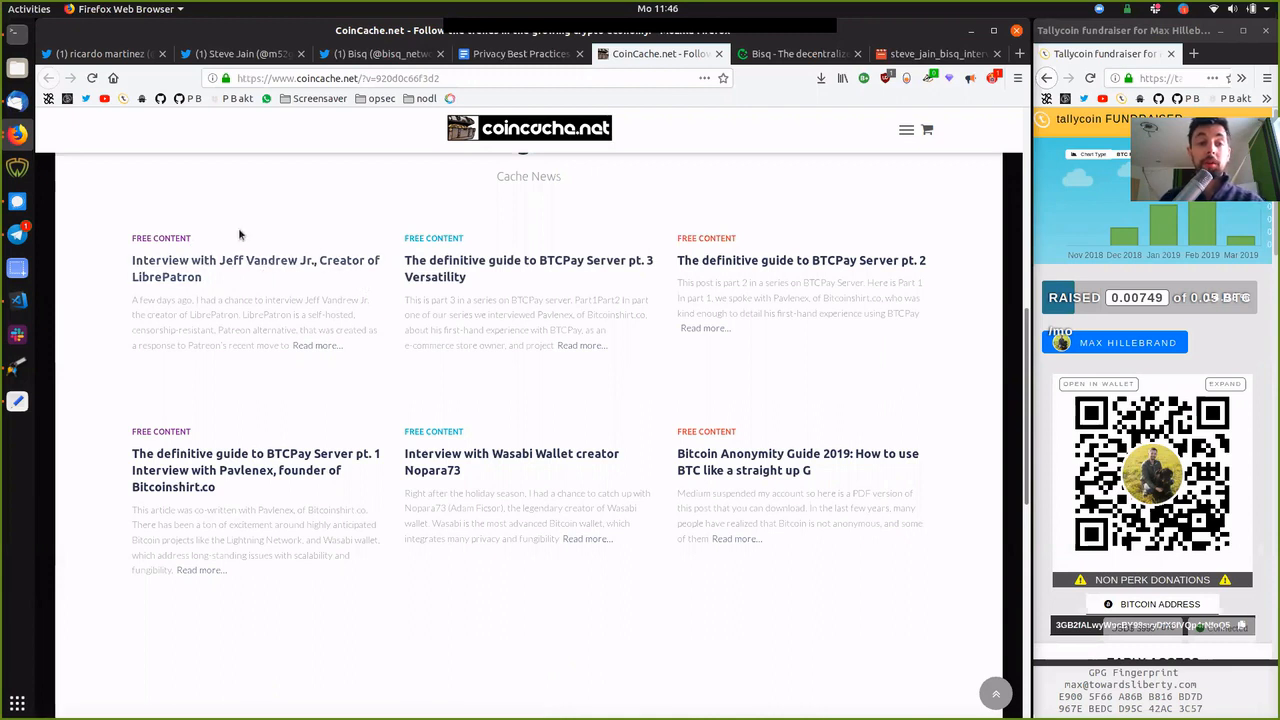
mouse_move(277, 498)
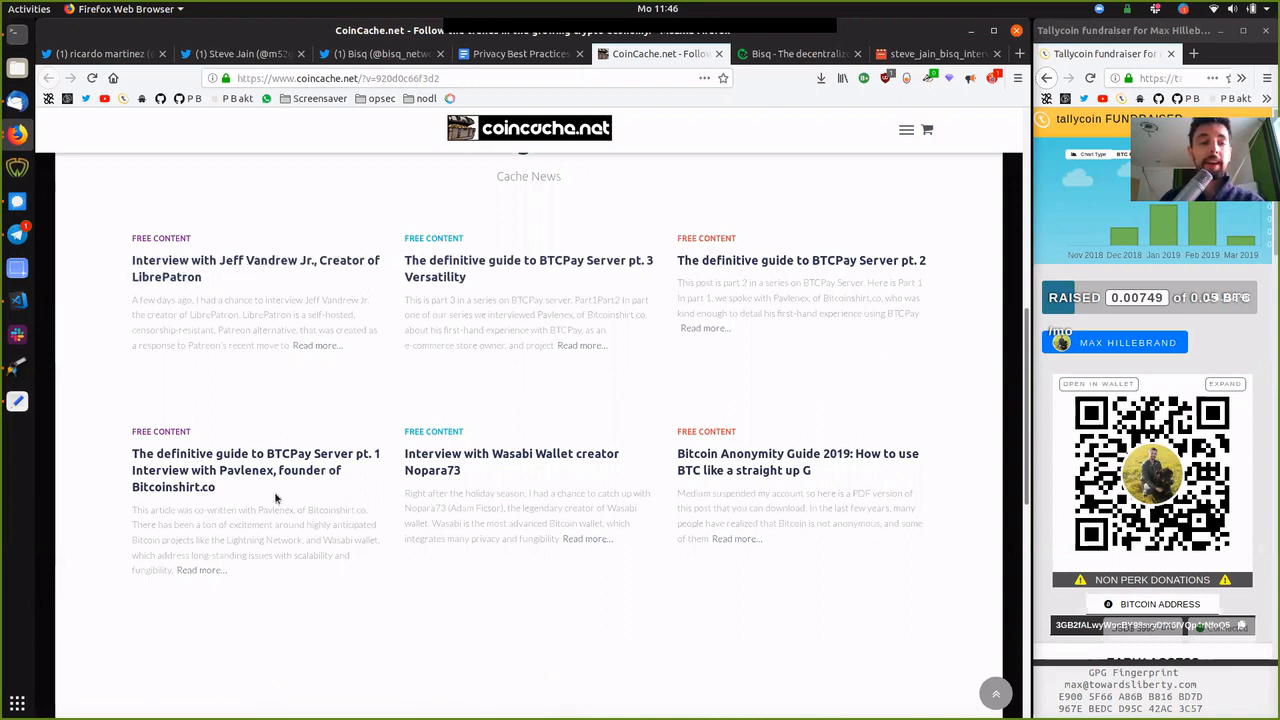
mouse_move(277, 483)
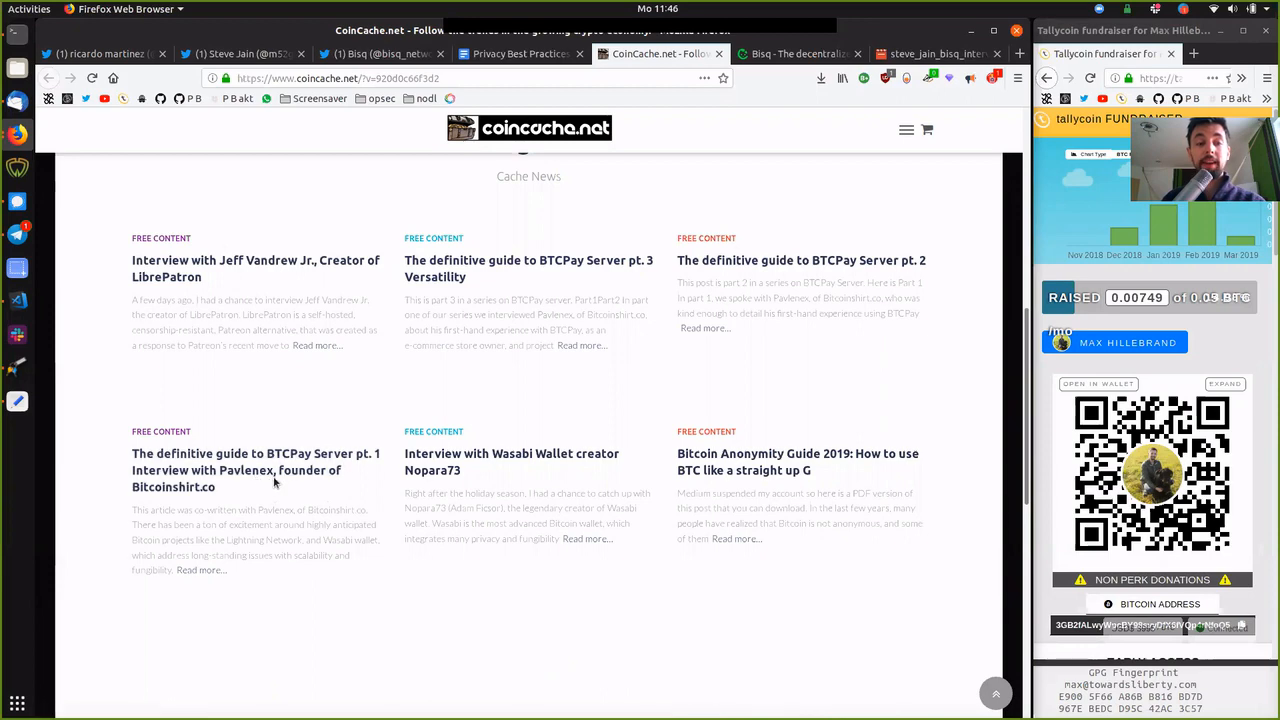
mouse_move(516, 447)
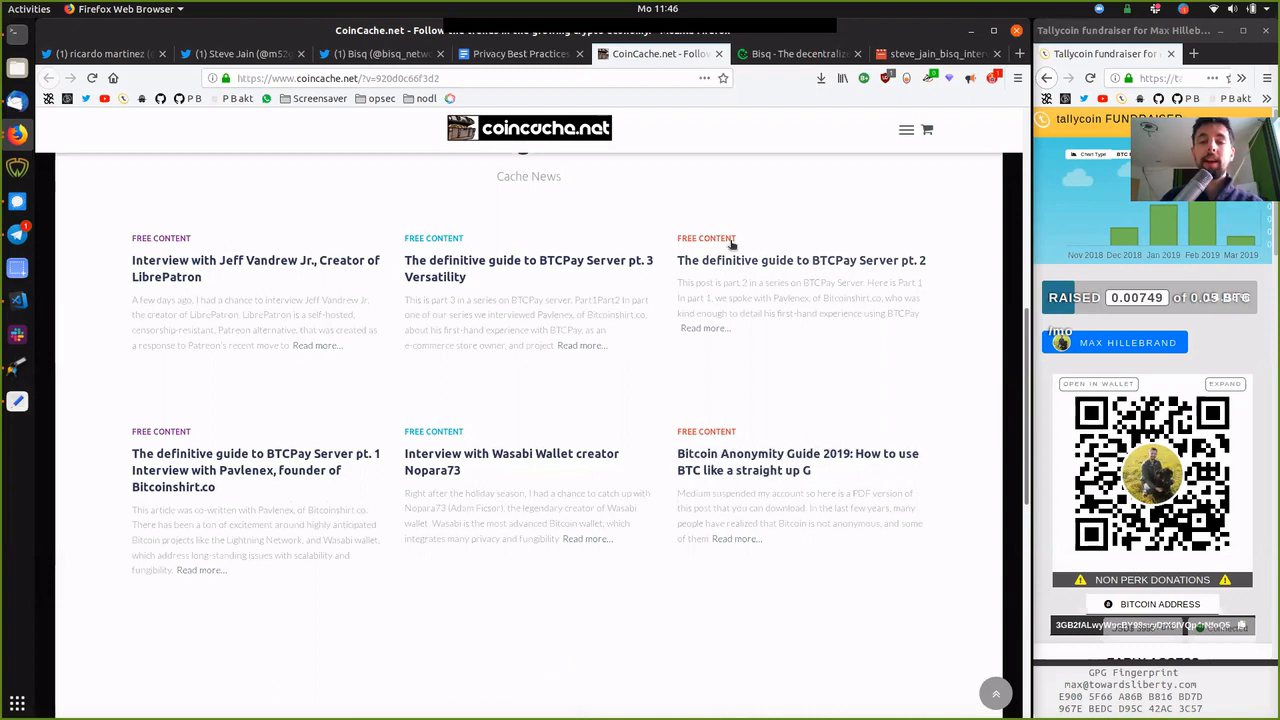
scroll(down, 3)
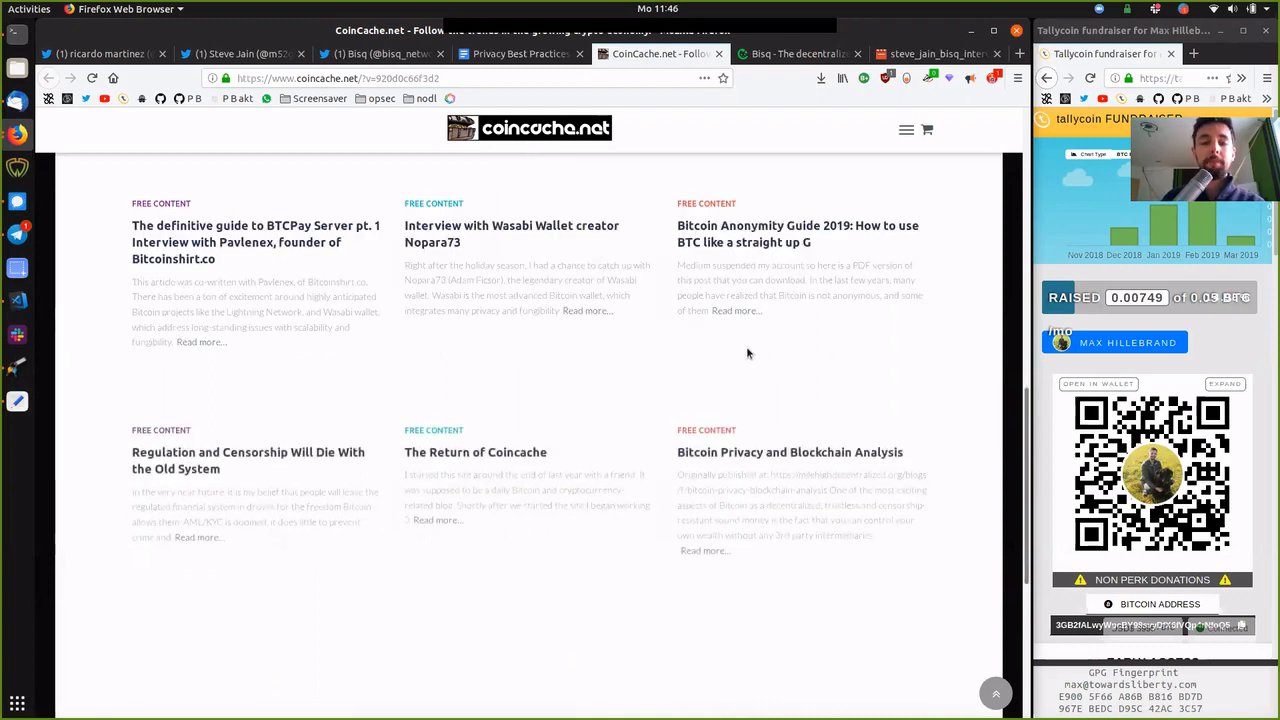
scroll(up, 3)
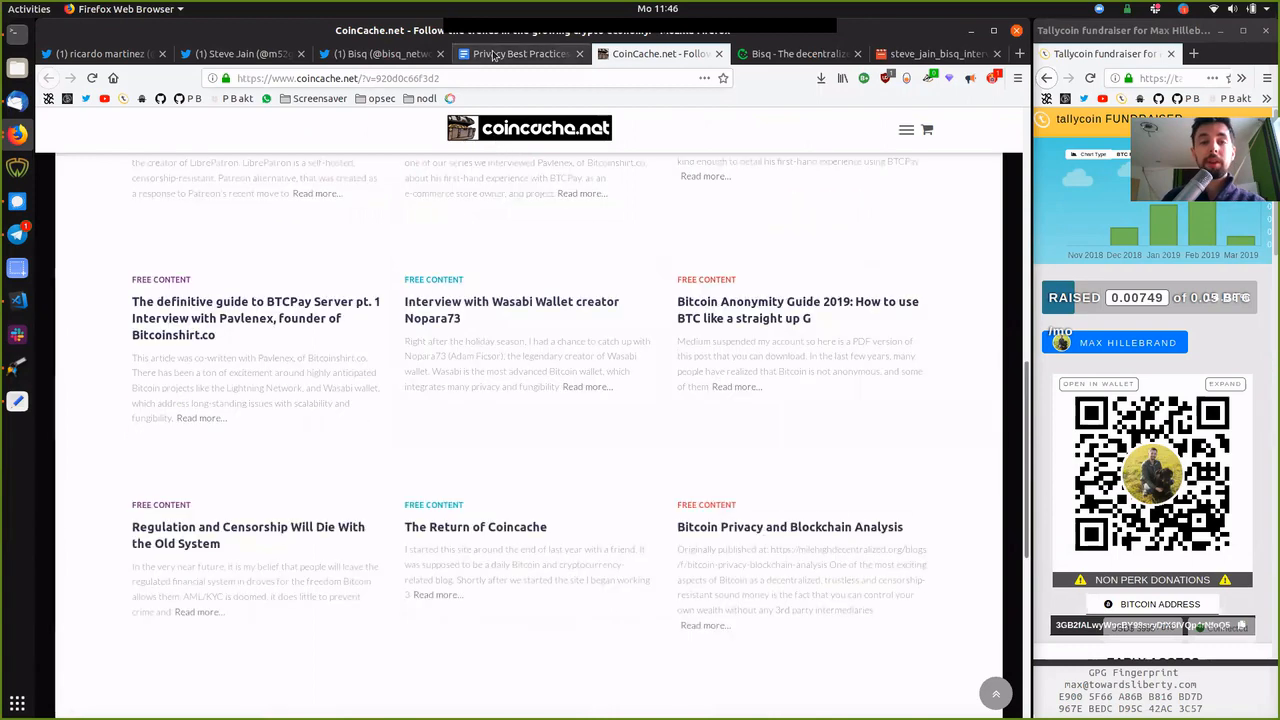
Step: Show the 'Privacy Best Practices & Bisq' document, selecting then deselecting 'Bisq' in its title
click(520, 53)
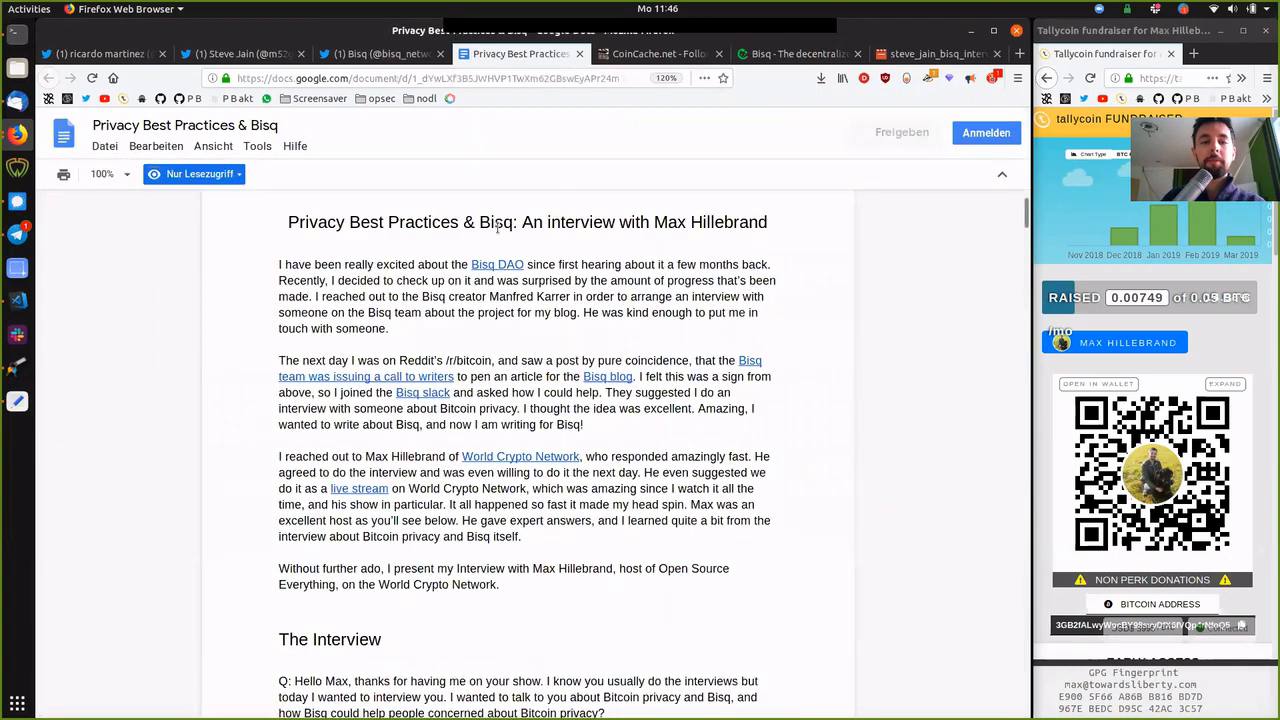
double_click(497, 221)
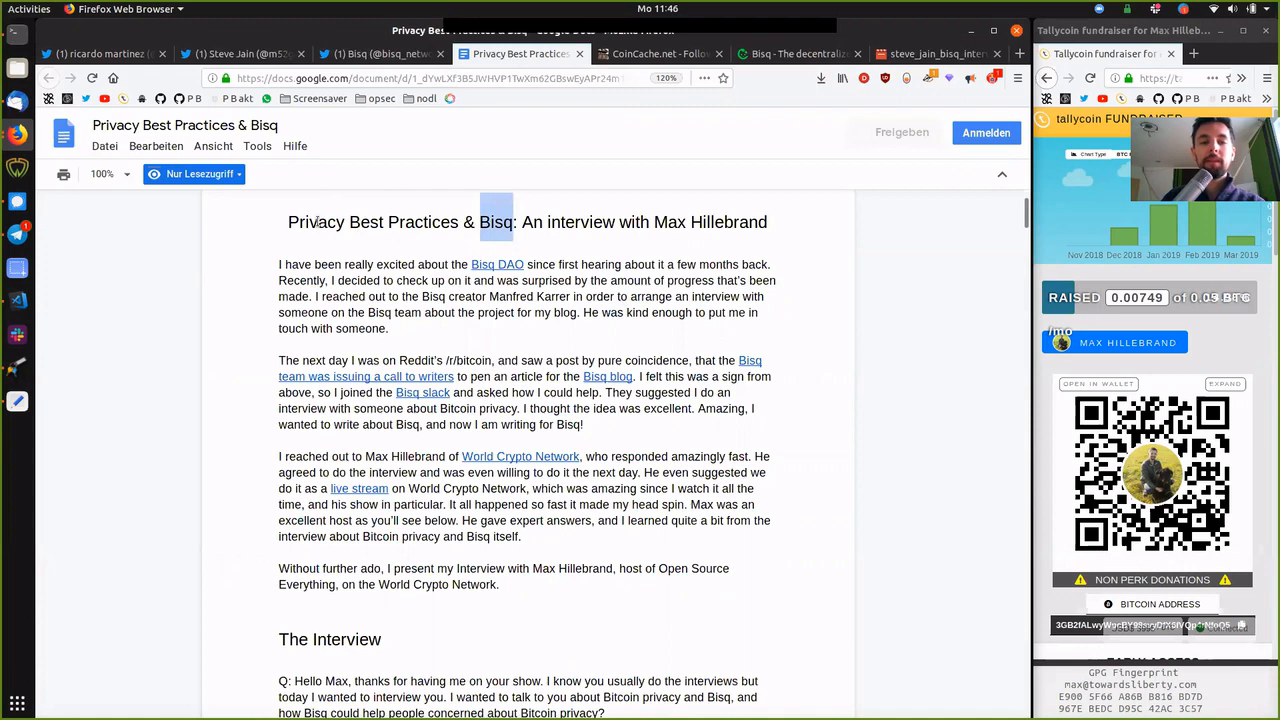
click(283, 255)
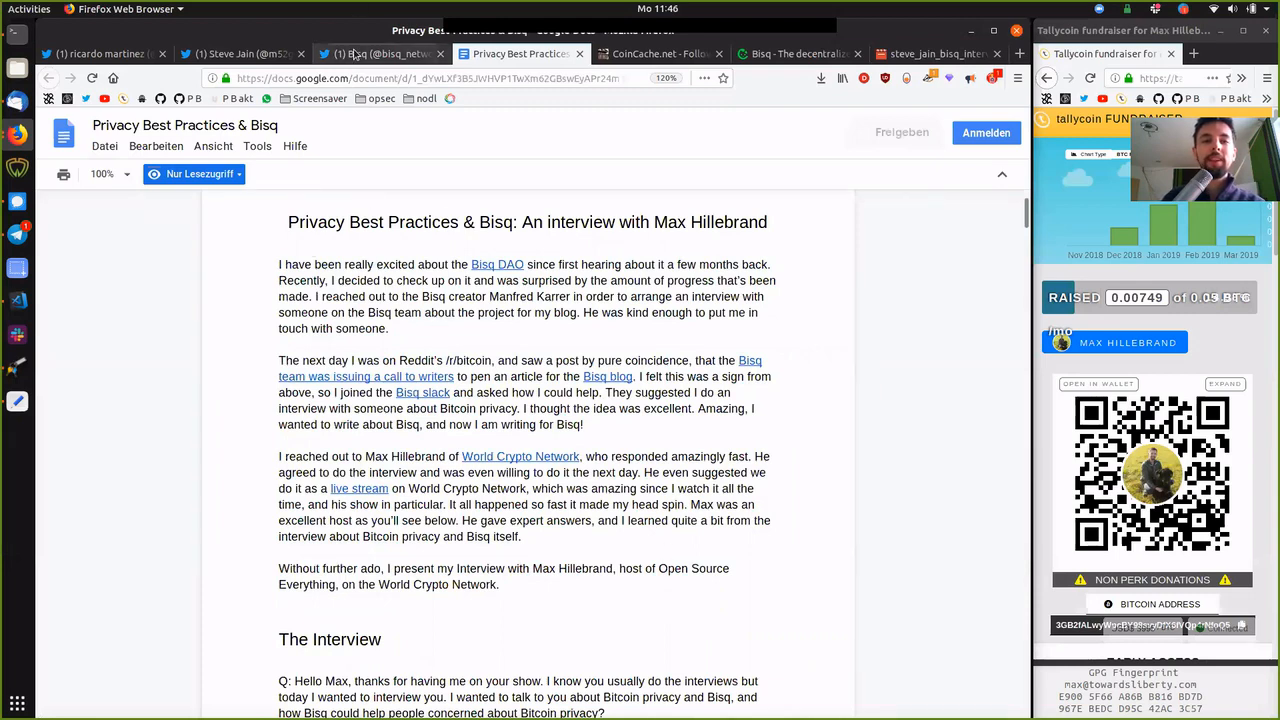
mouse_move(95, 53)
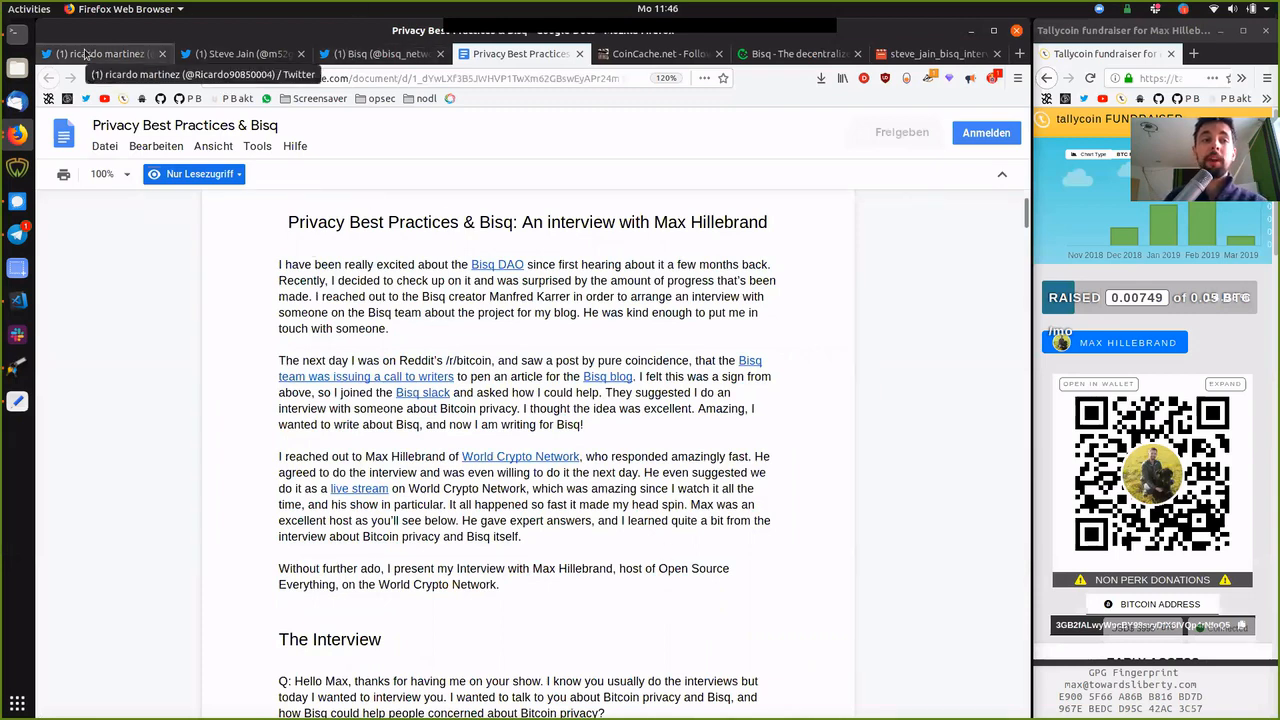
click(100, 53)
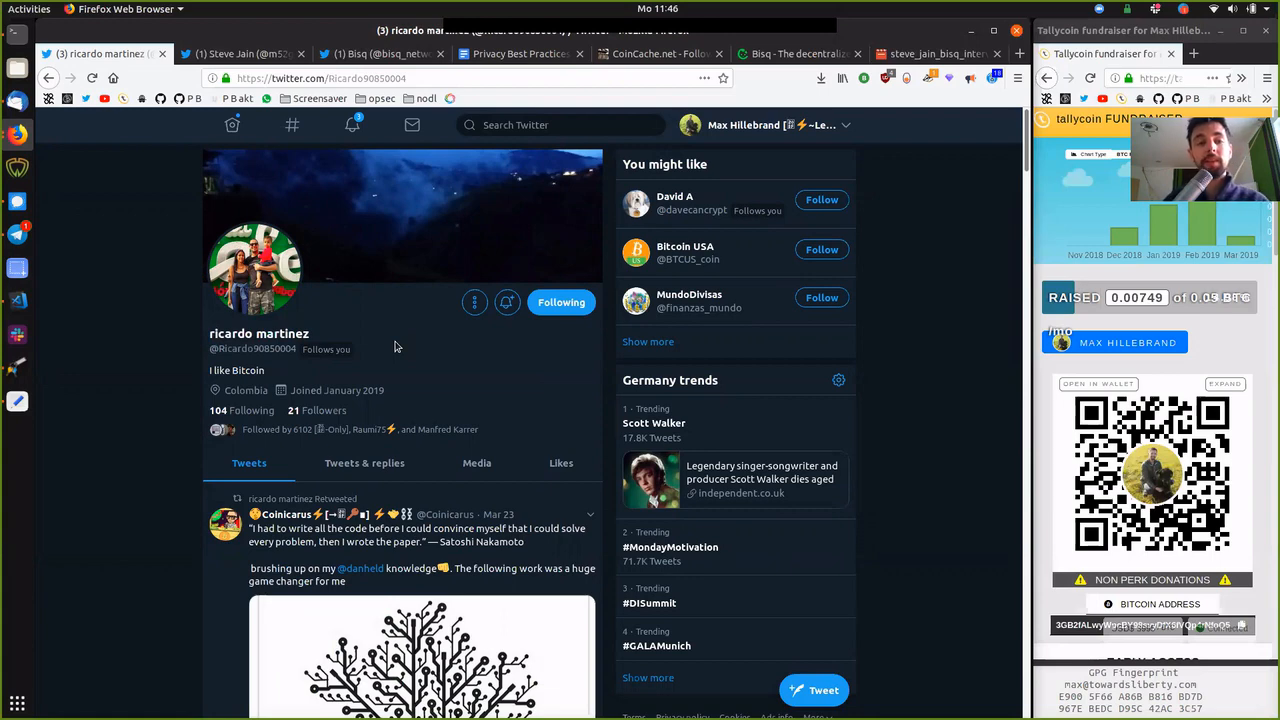
mouse_move(272, 62)
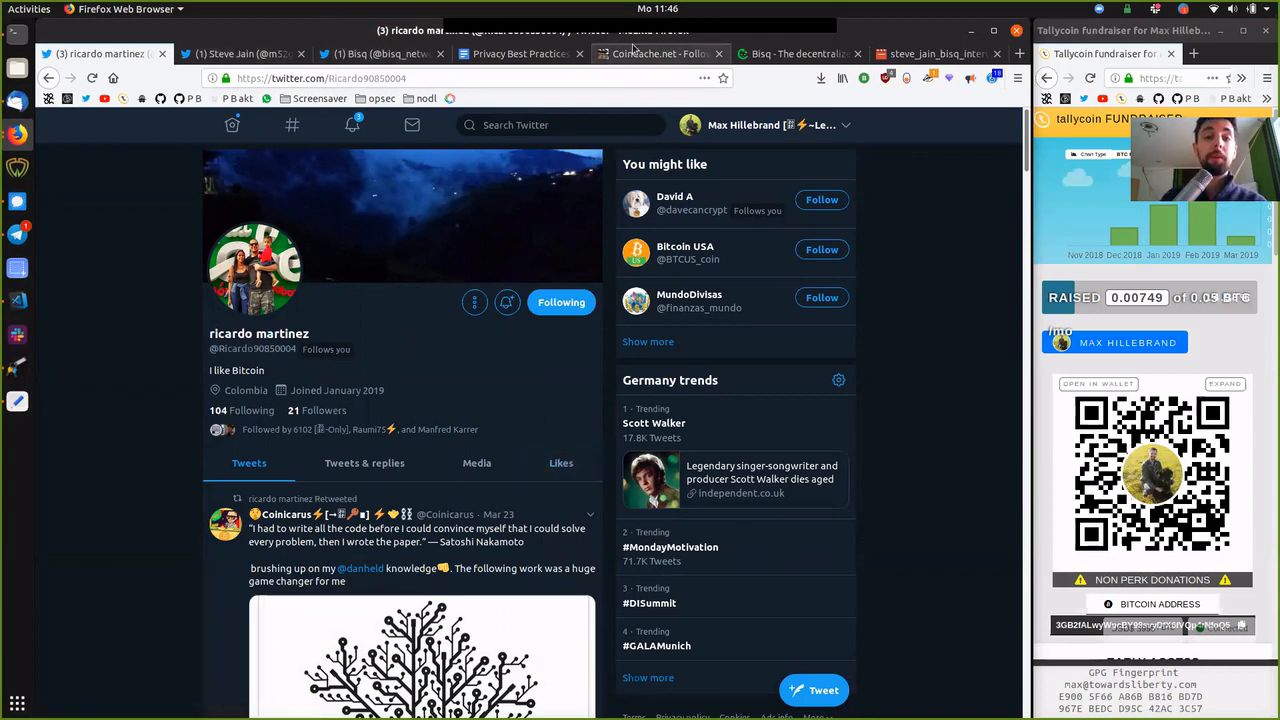
click(650, 53)
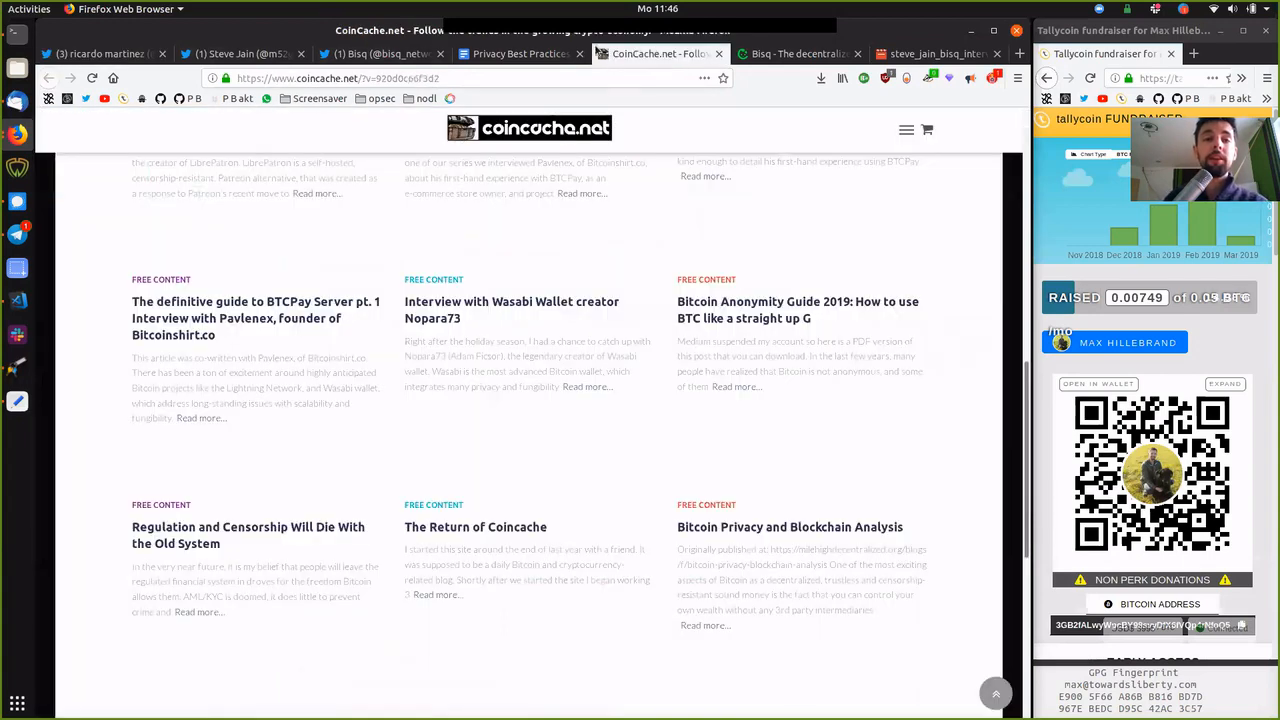
click(100, 53)
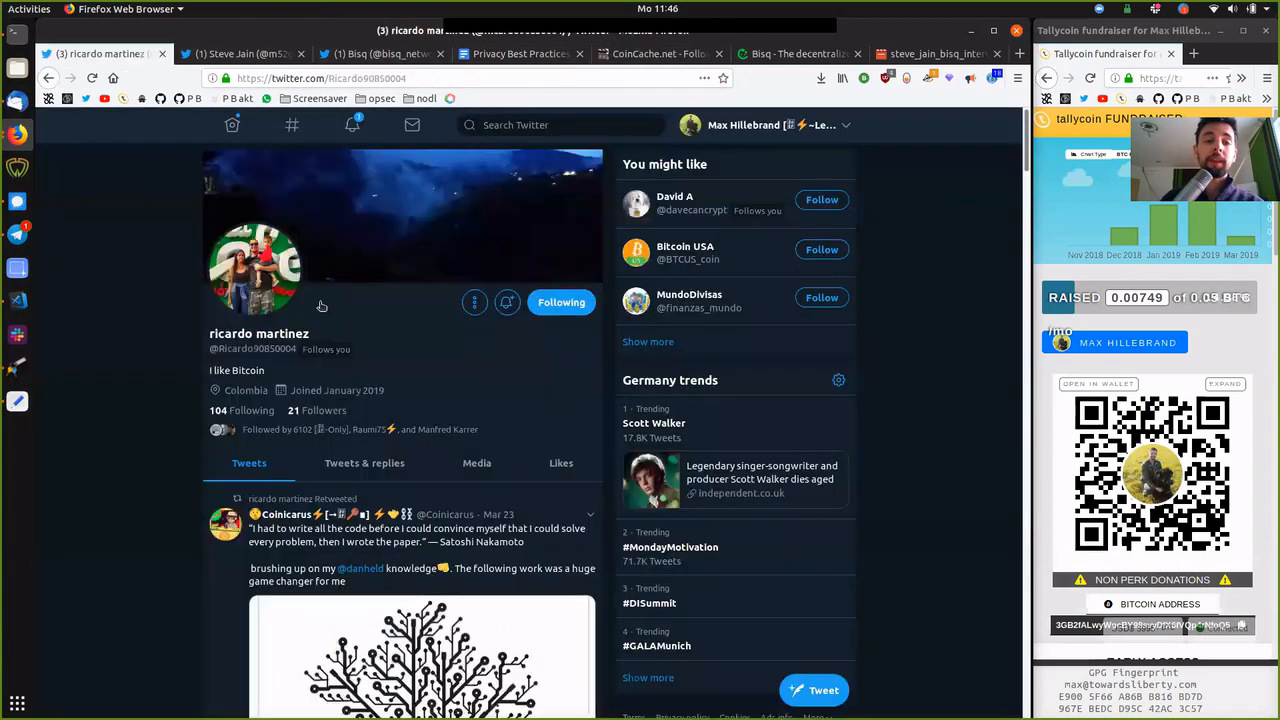
mouse_move(302, 352)
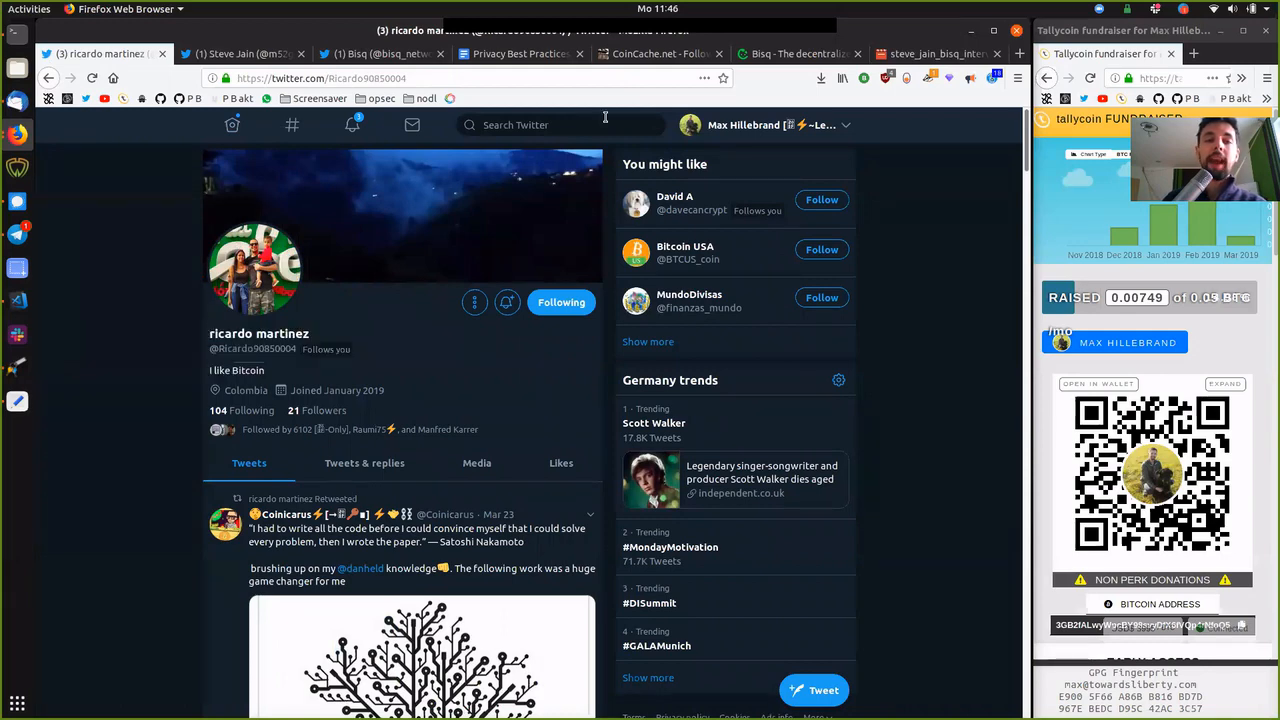
click(660, 53)
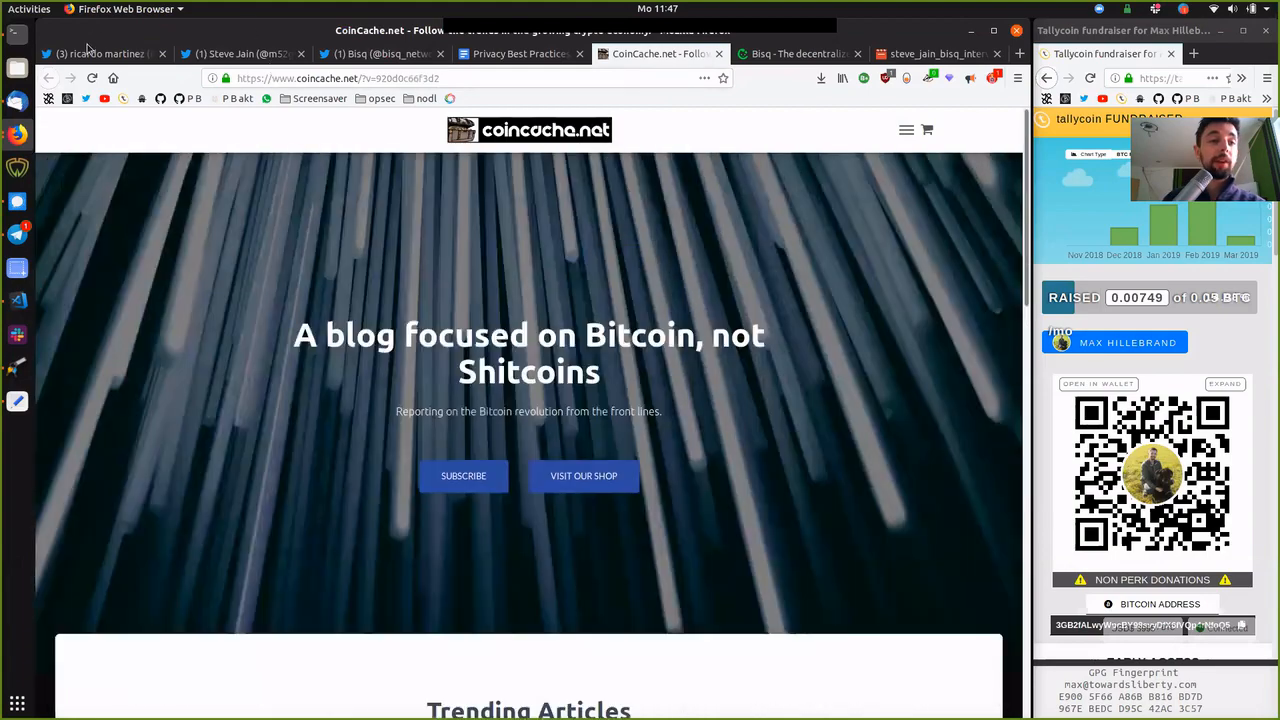
click(95, 53)
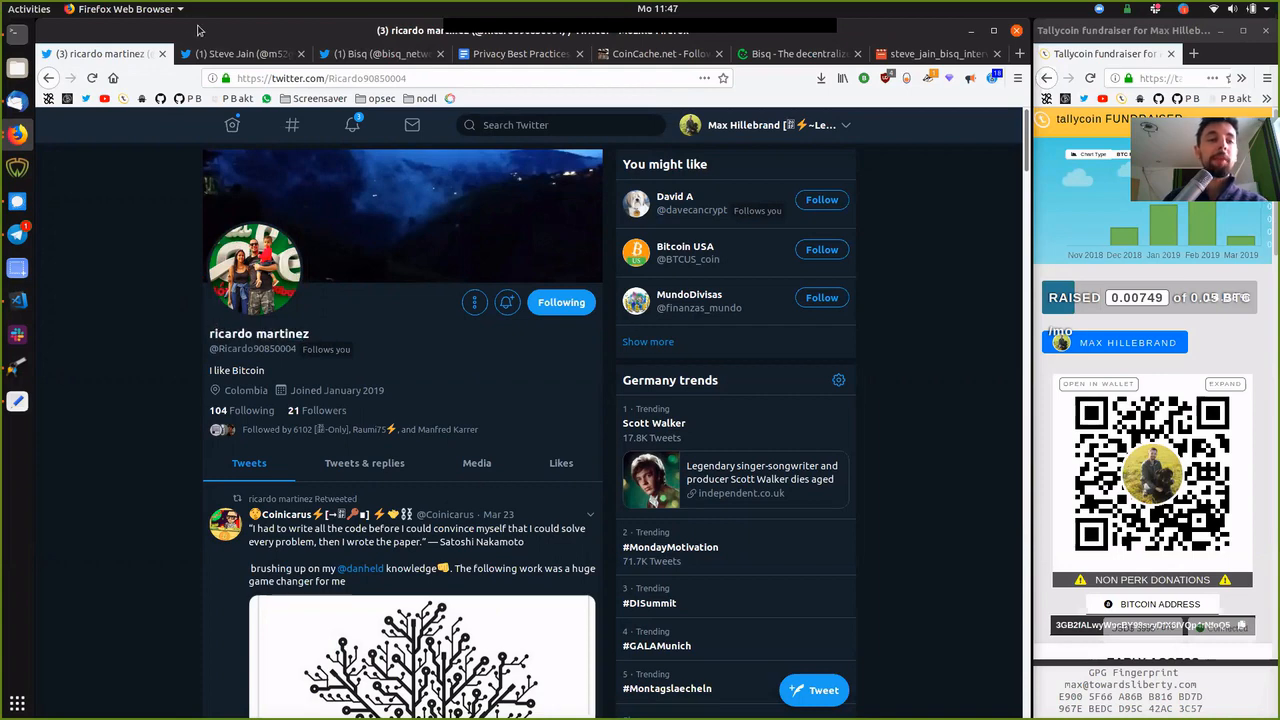
click(240, 53)
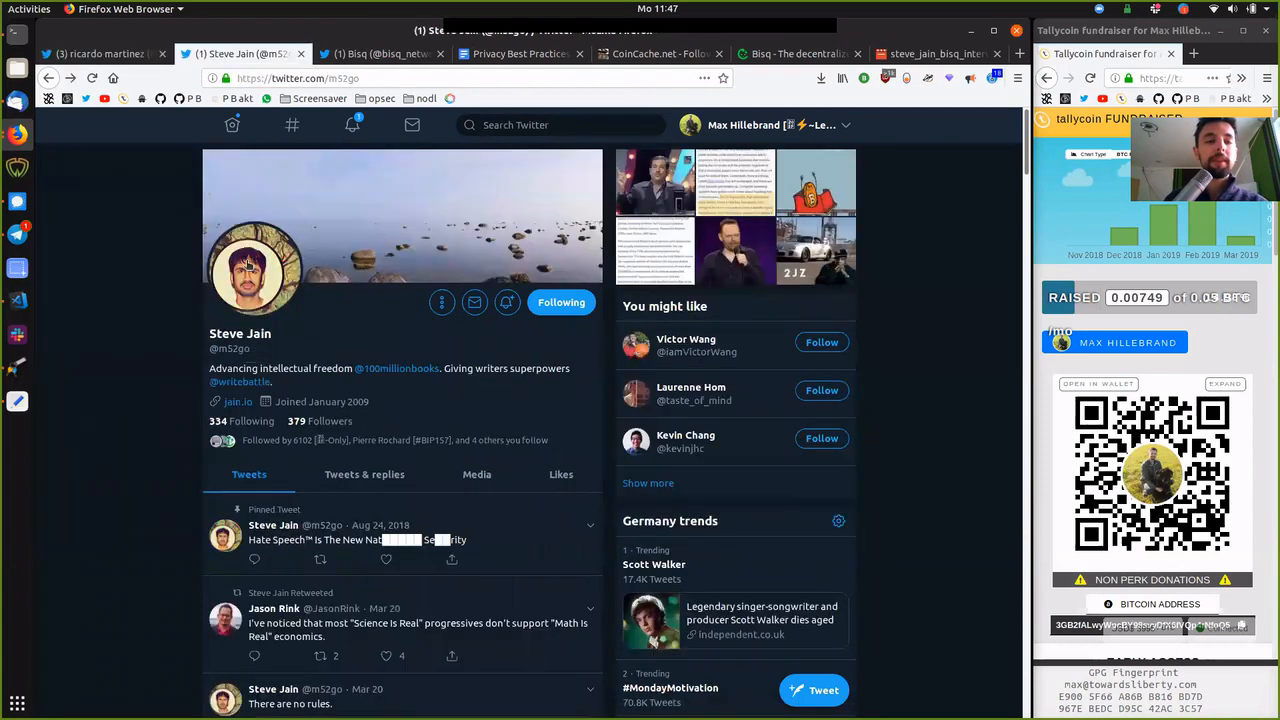
double_click(240, 333)
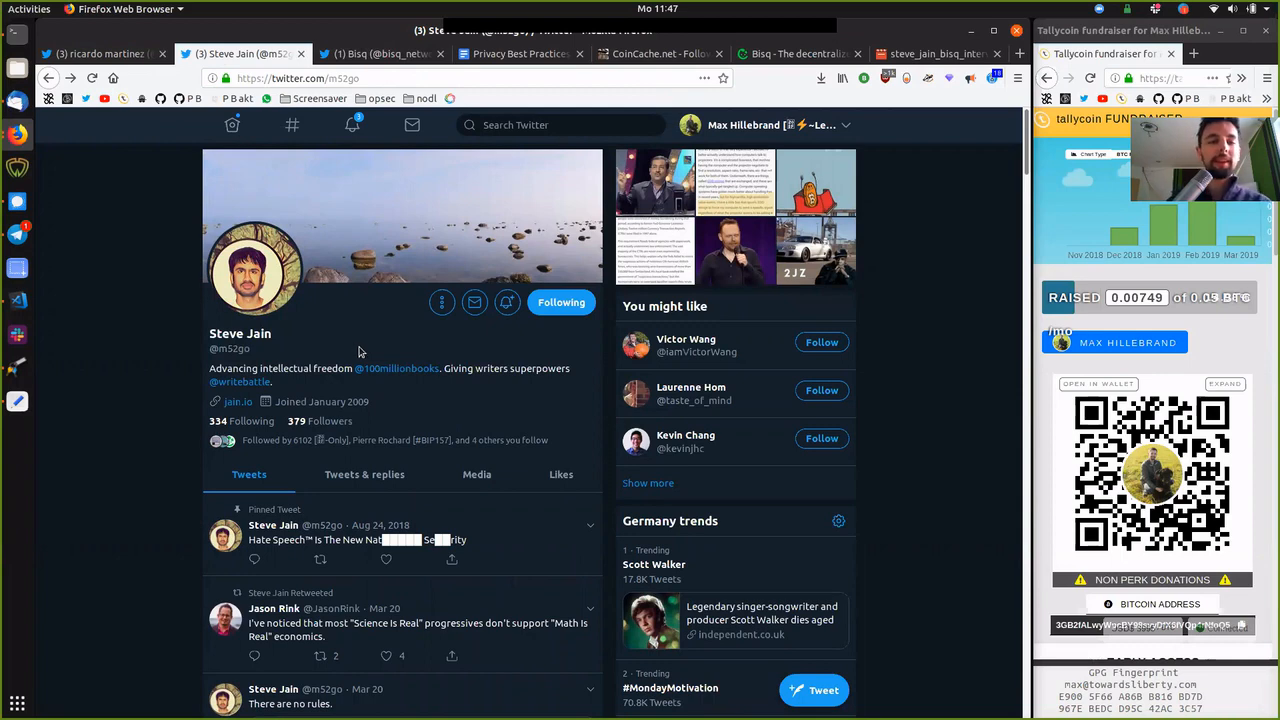
mouse_move(283, 357)
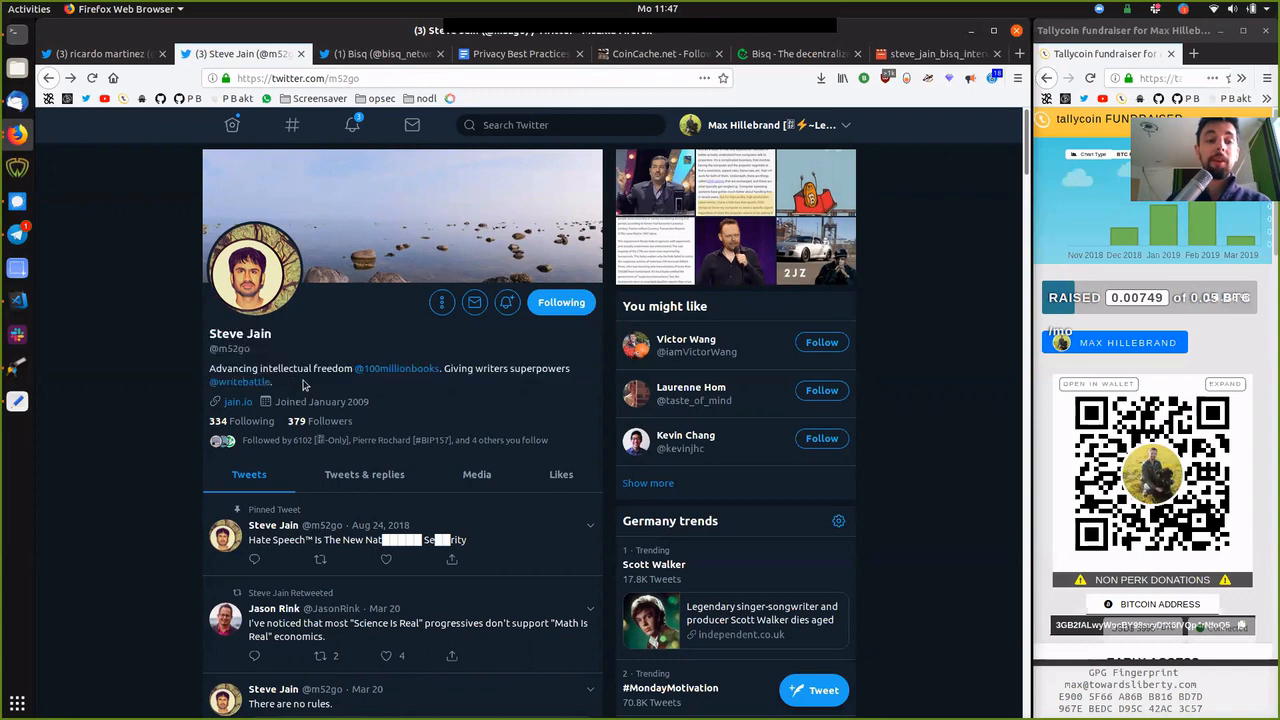
mouse_move(337, 343)
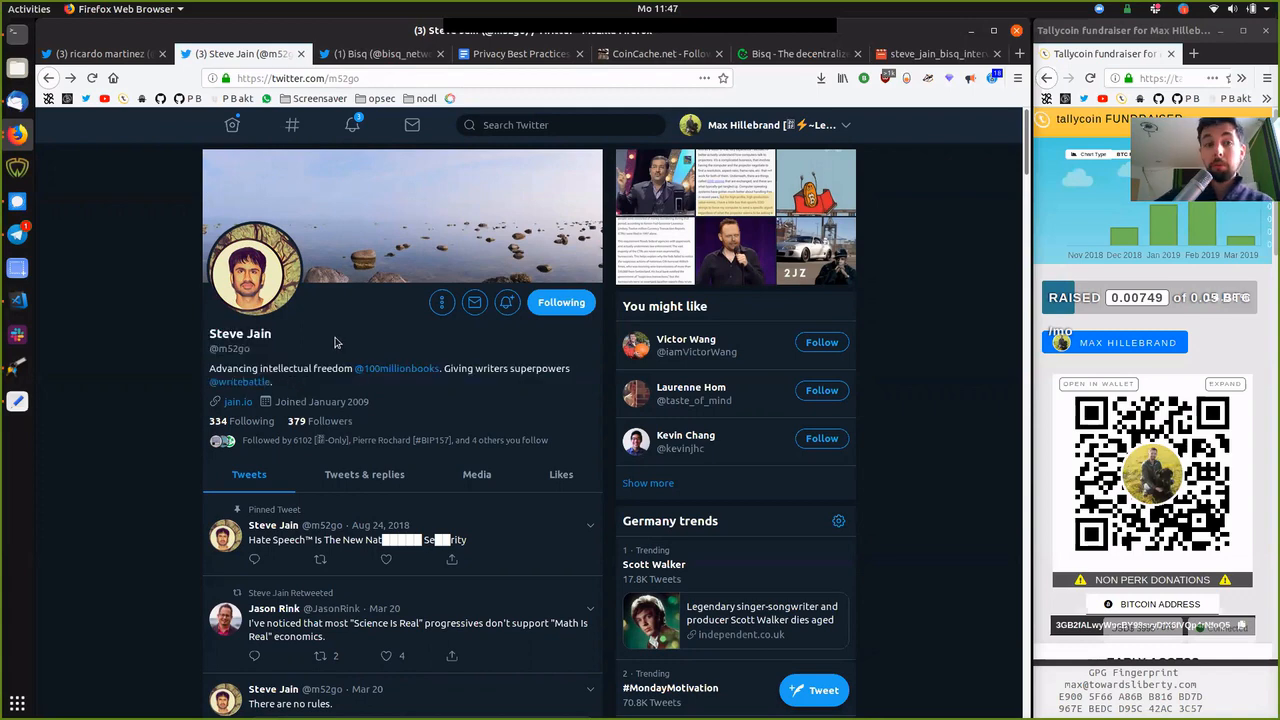
mouse_move(328, 183)
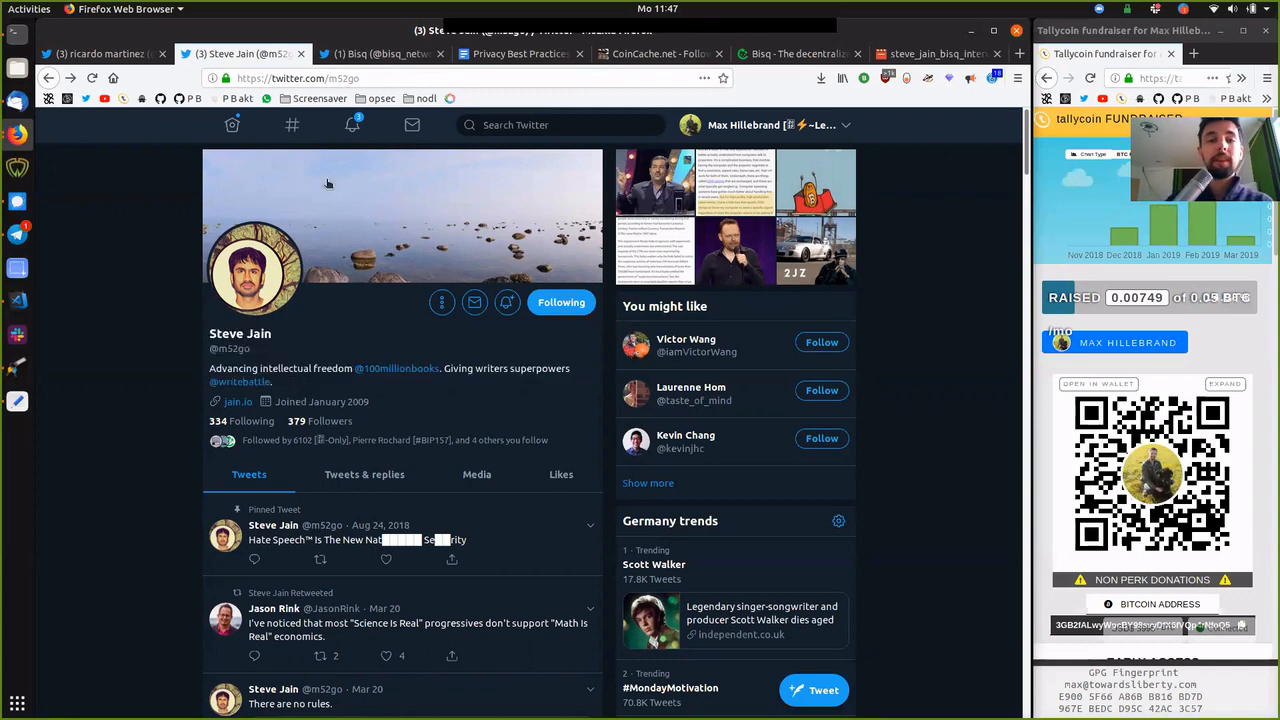
mouse_move(391, 68)
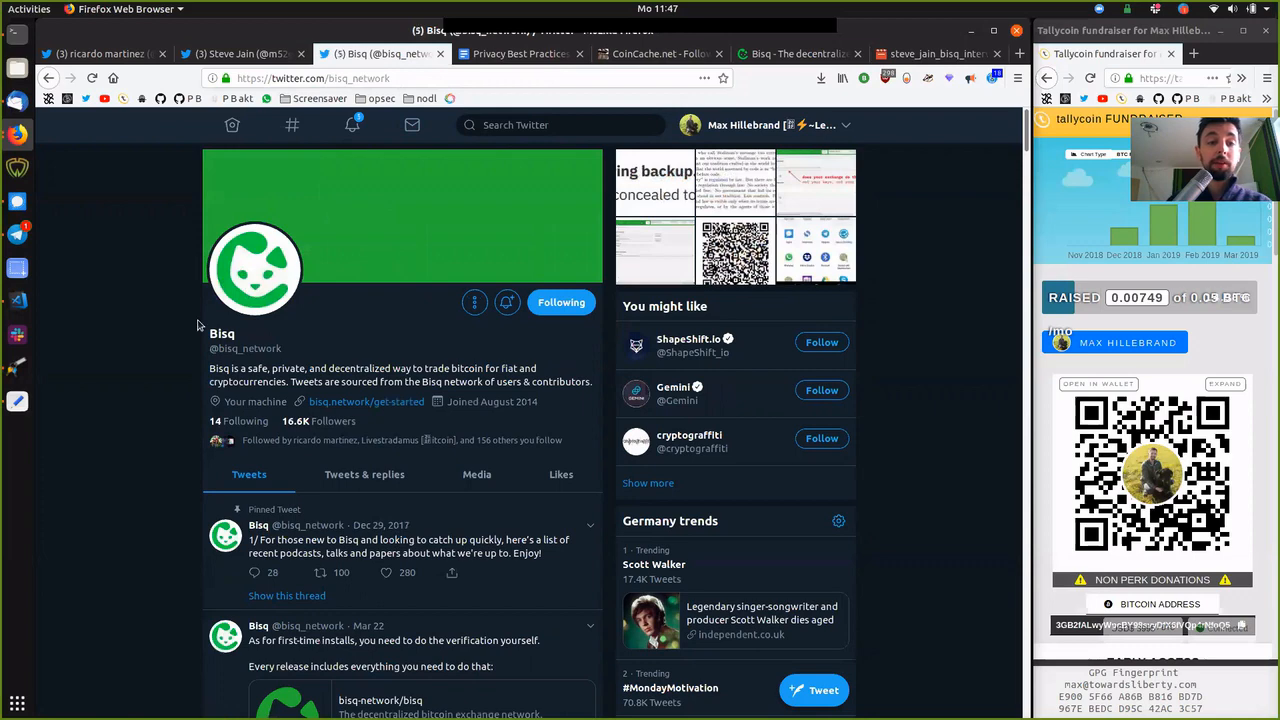
double_click(221, 333)
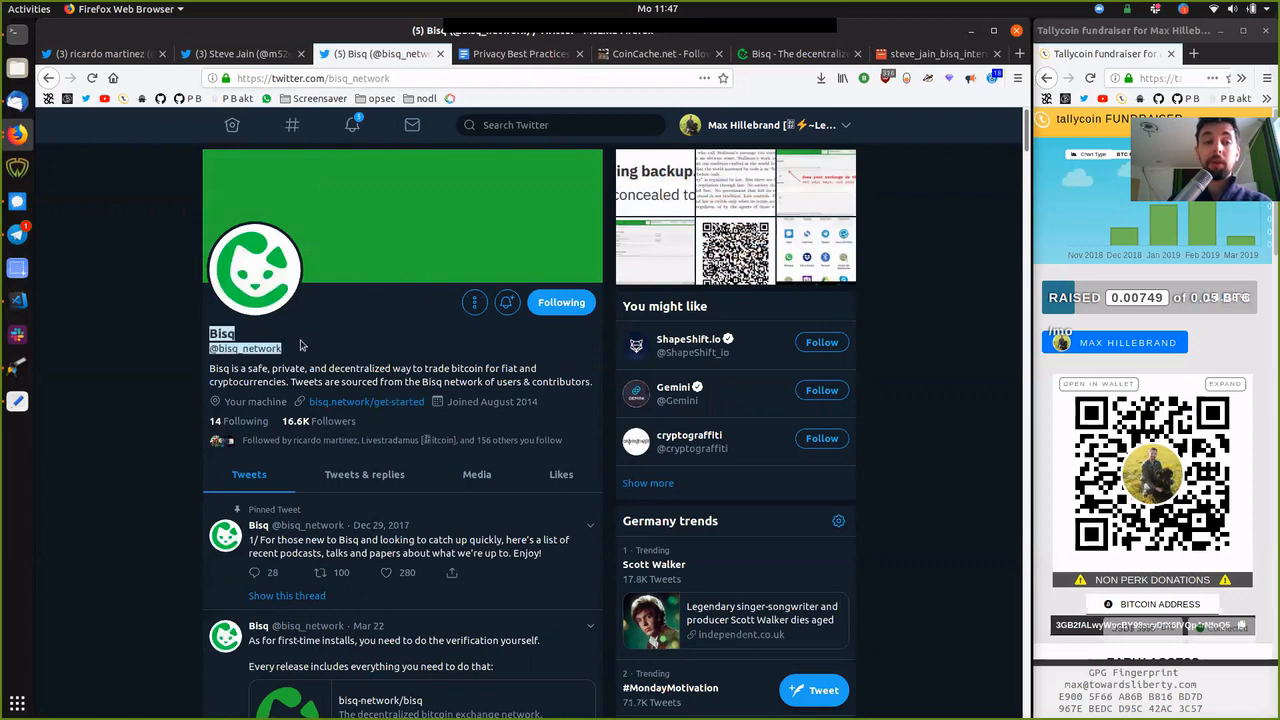
mouse_move(247, 115)
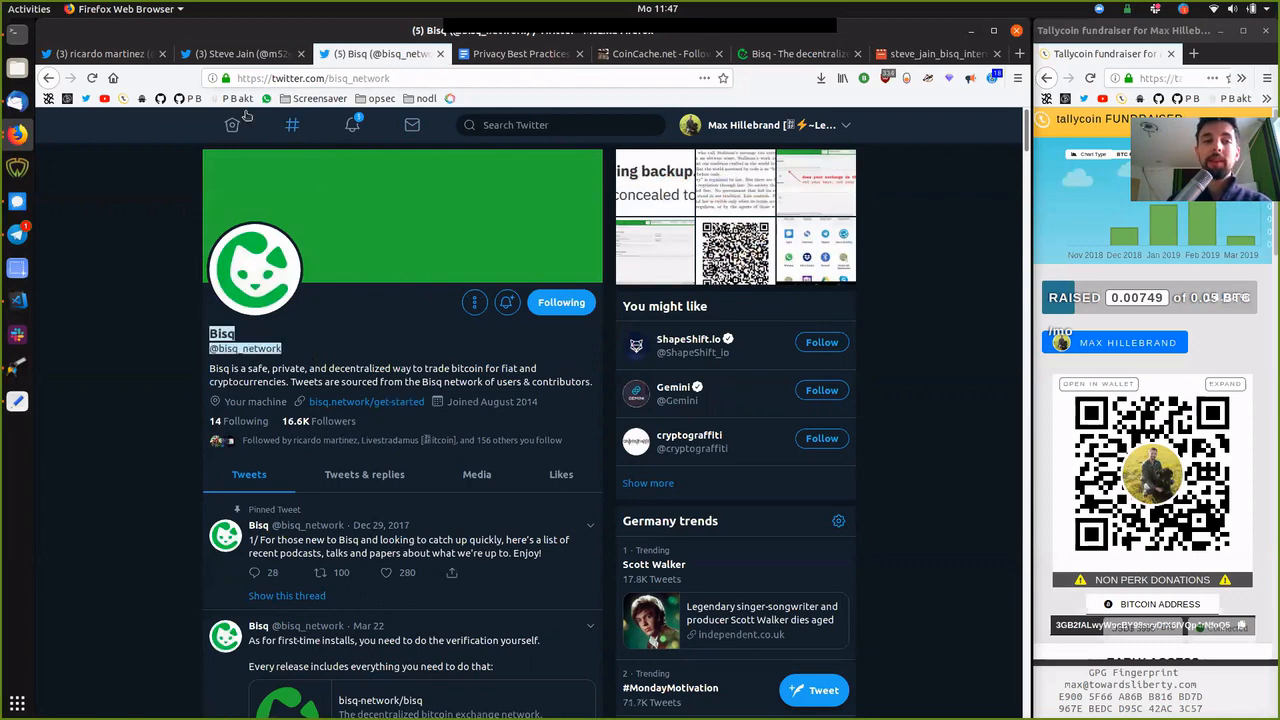
click(240, 53)
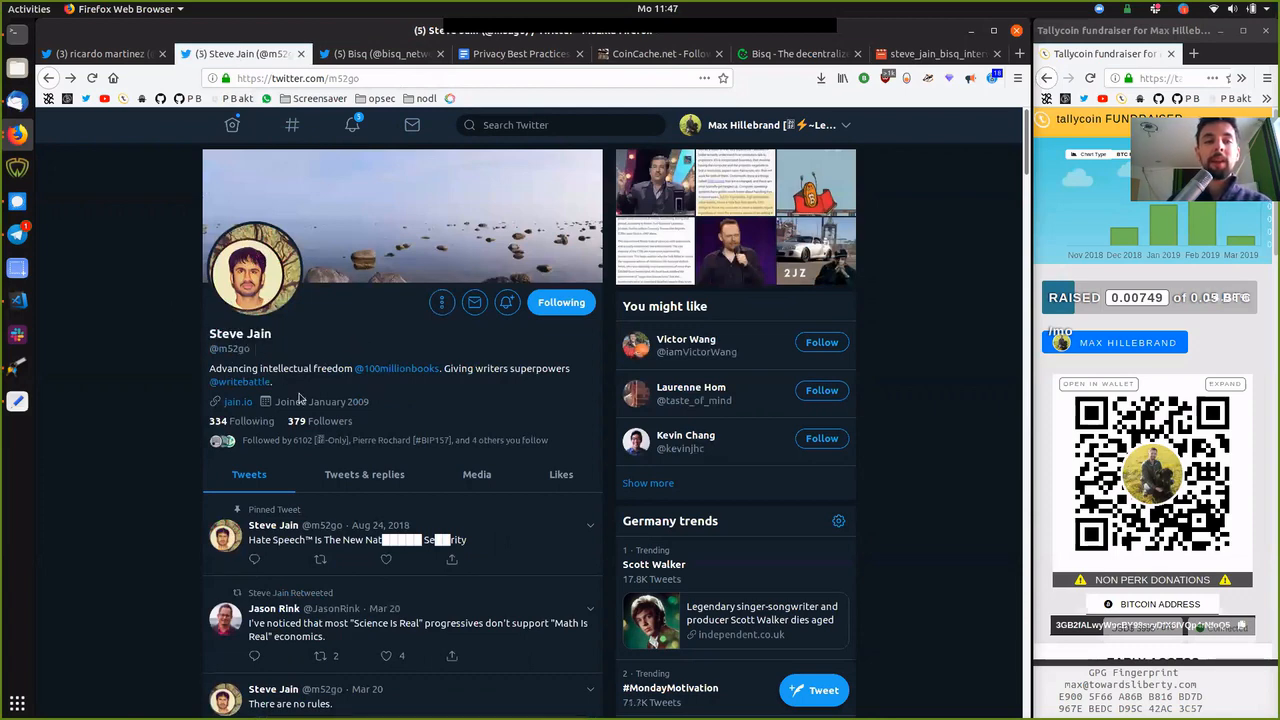
click(380, 53)
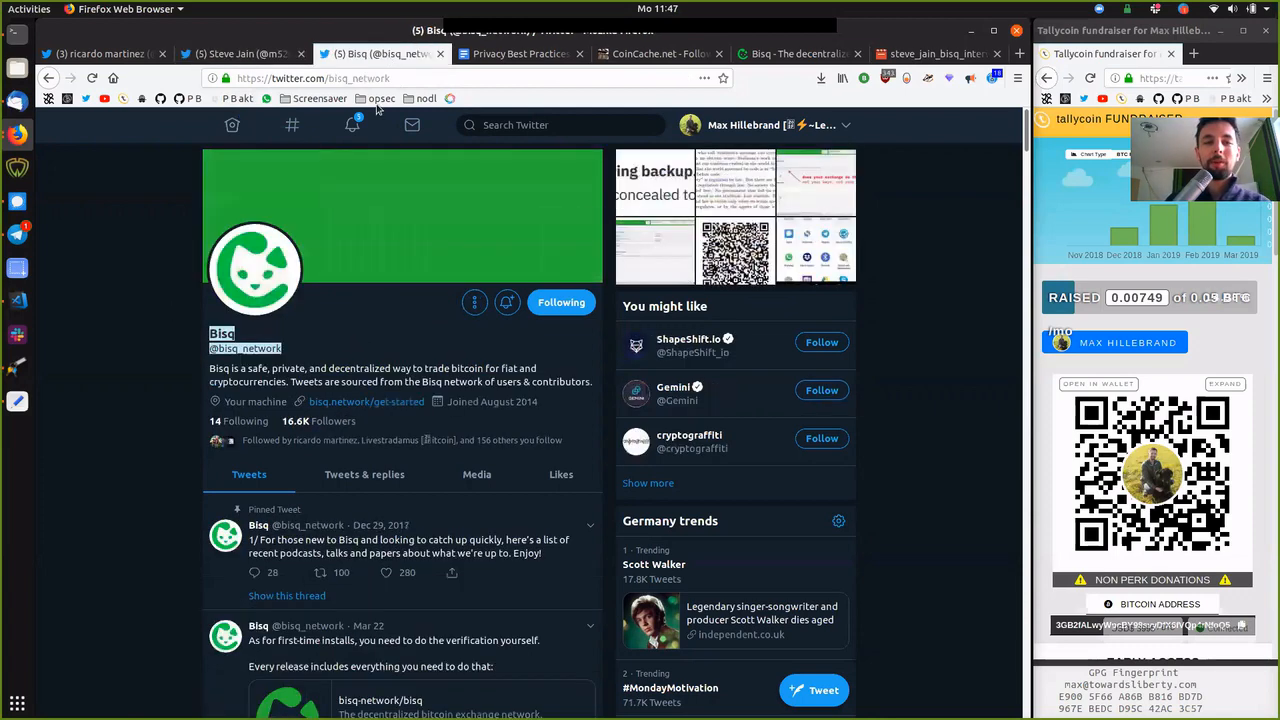
click(255, 270)
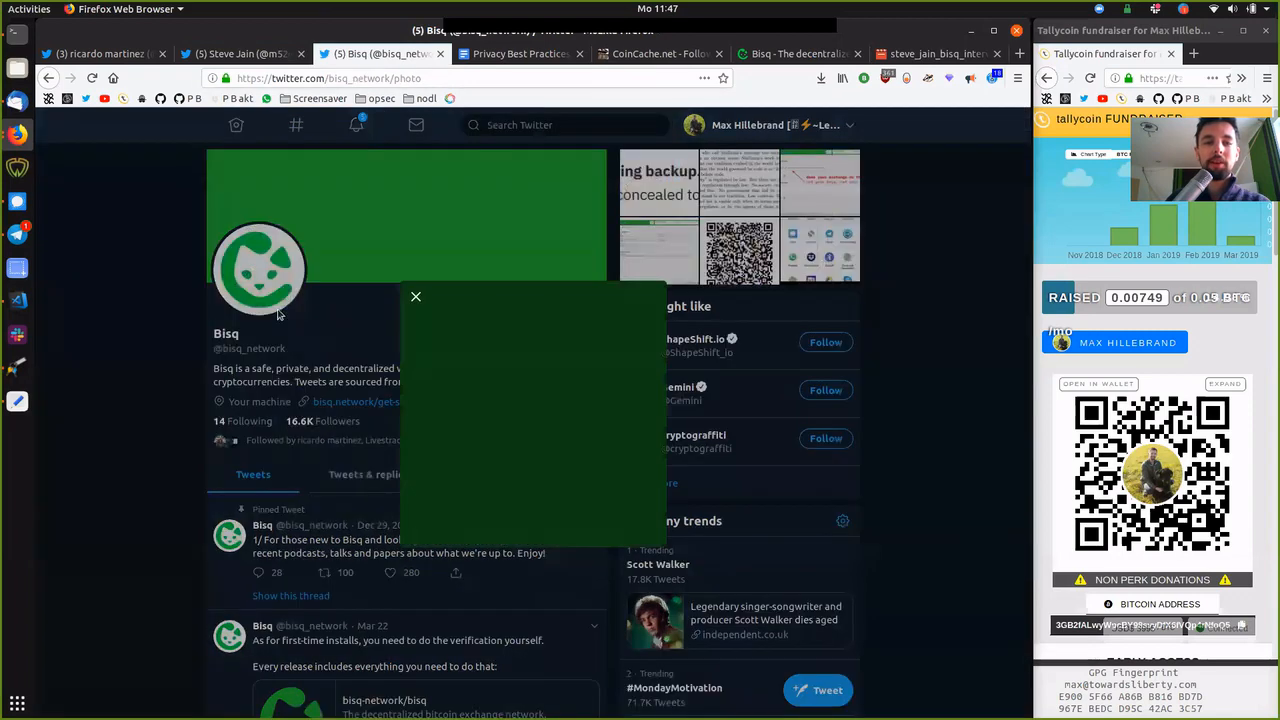
click(416, 297)
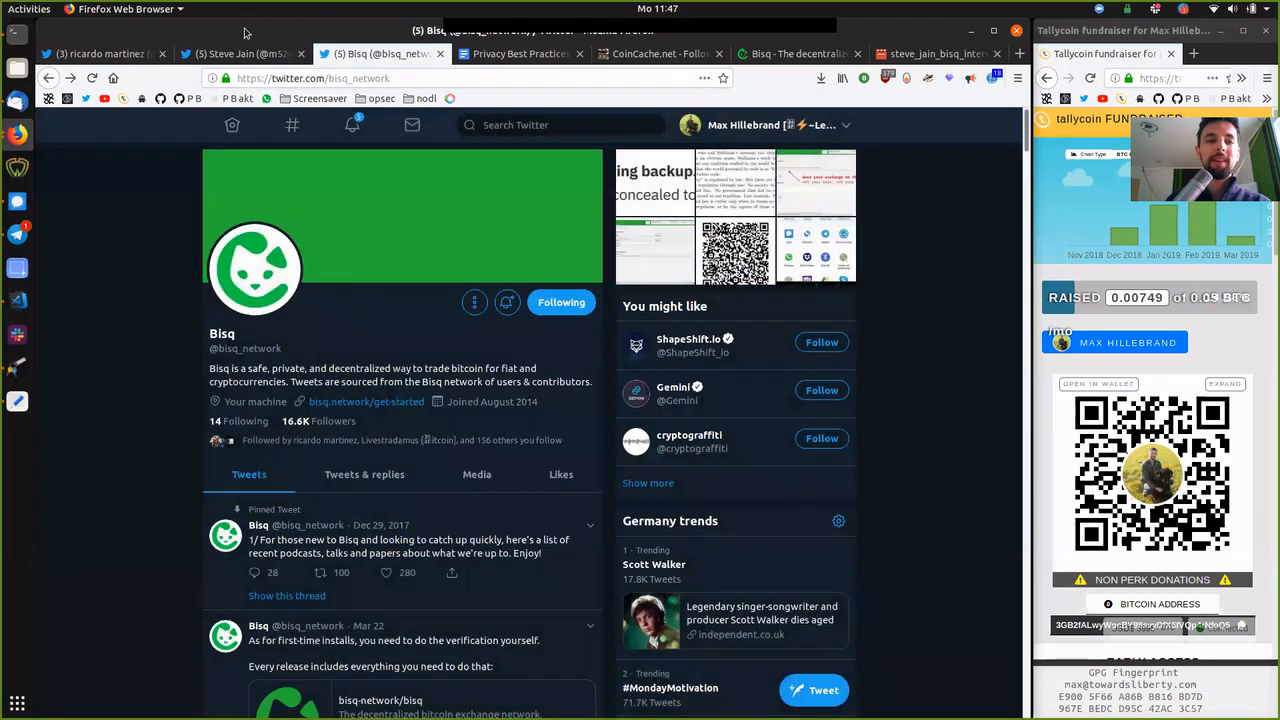
click(240, 53)
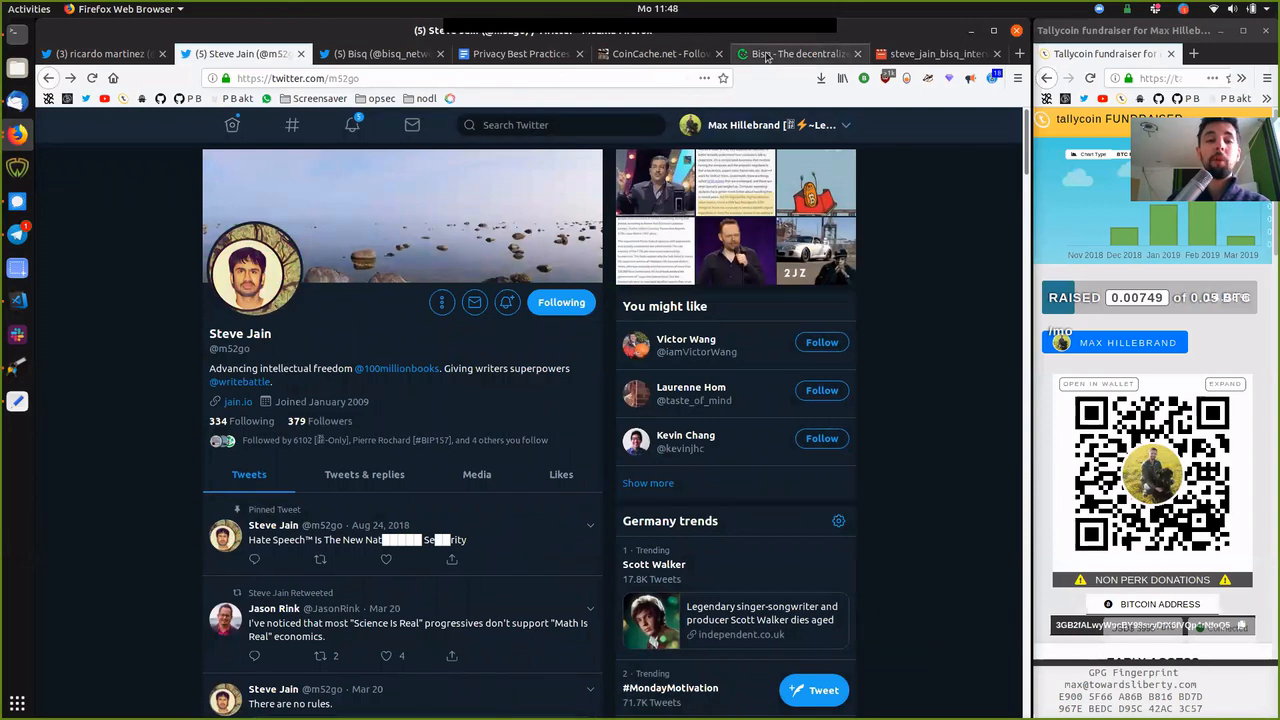
Step: Show the bisq.network 'Exchange, Decentralized.' homepage and scroll down it
click(797, 53)
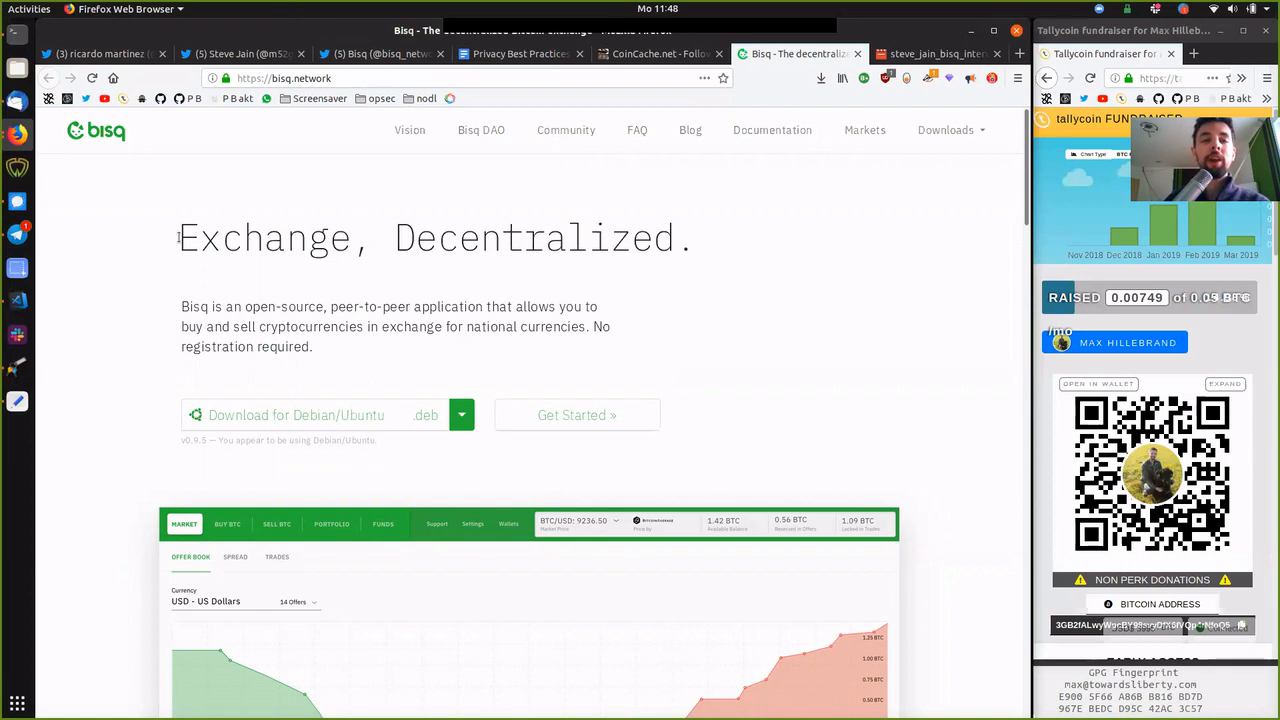
scroll(down, 3)
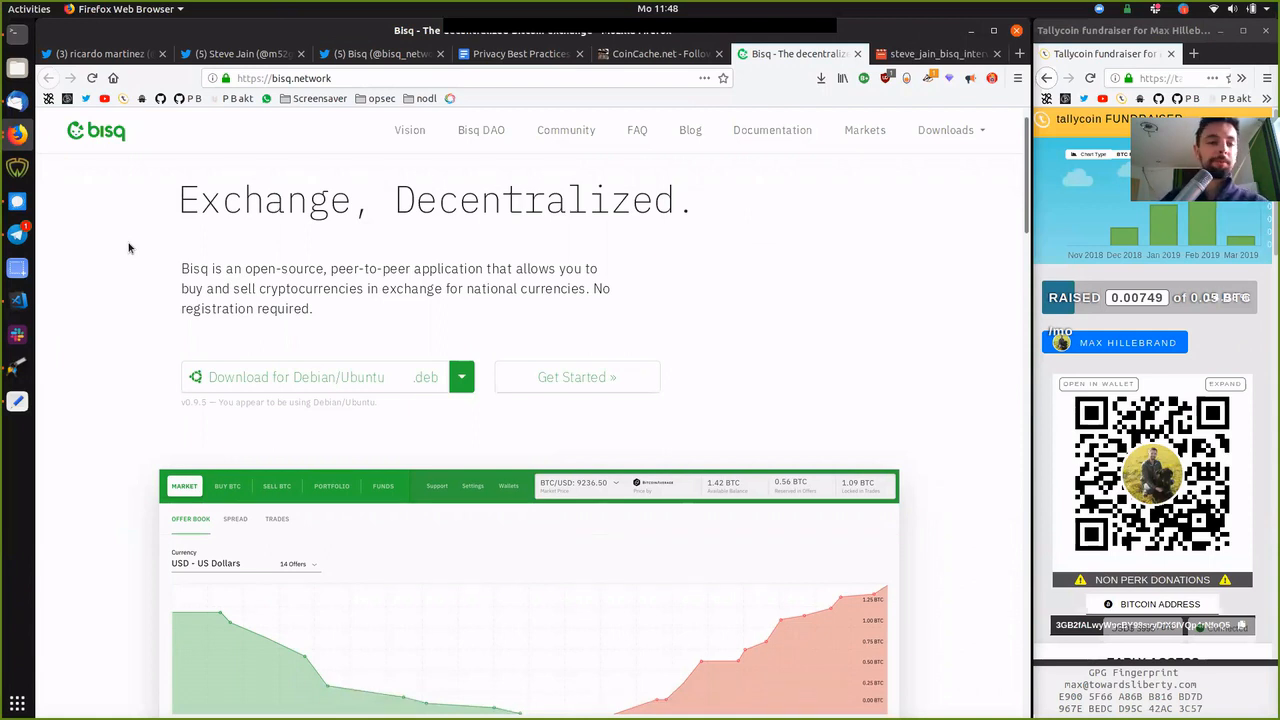
mouse_move(213, 237)
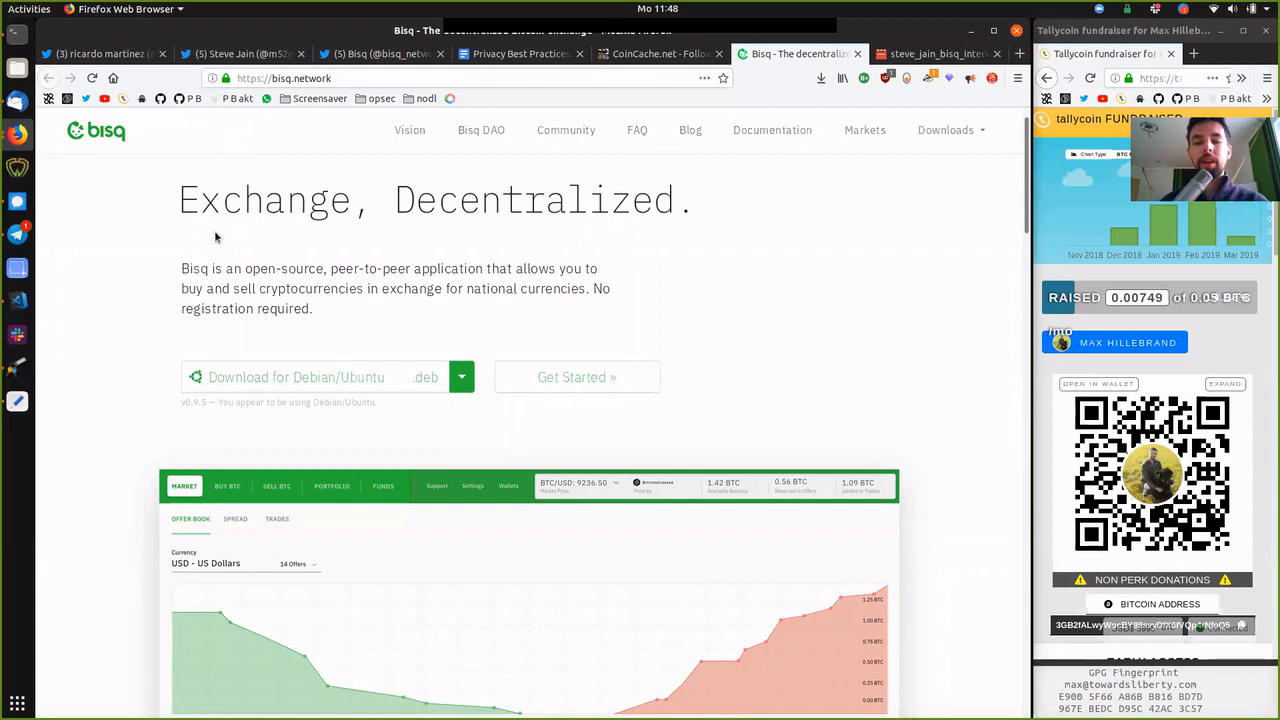
mouse_move(460, 153)
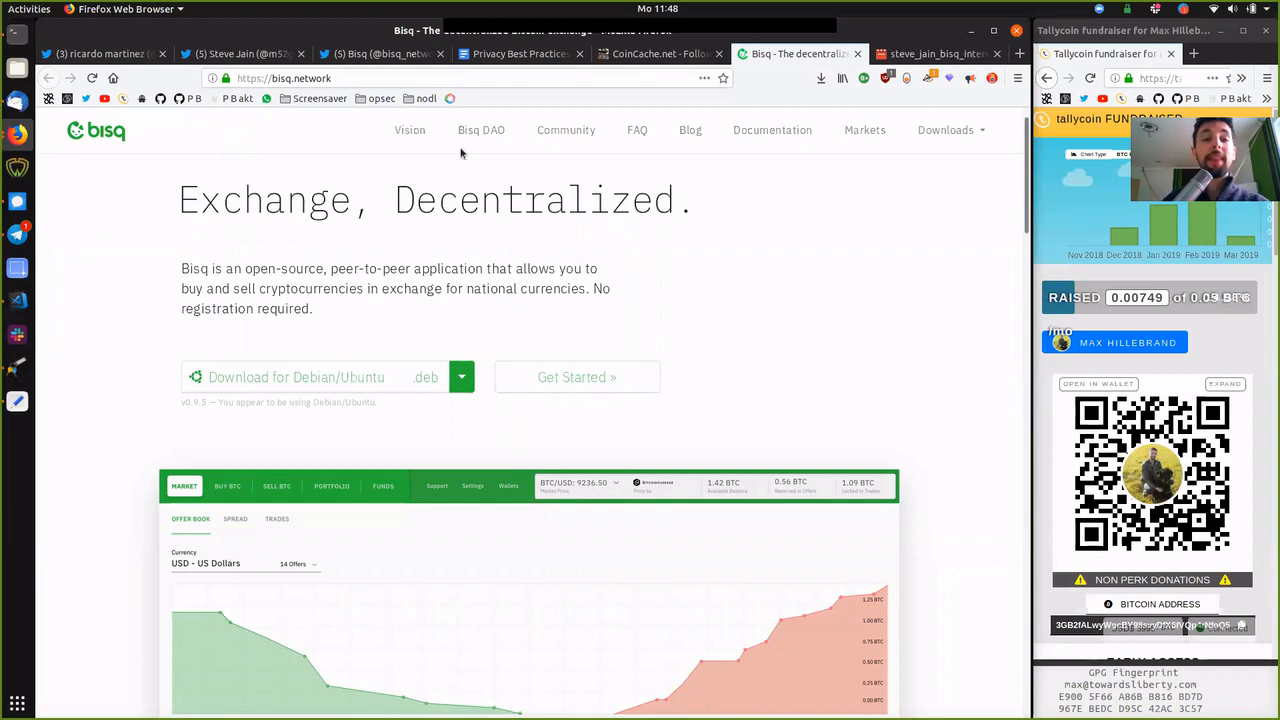
mouse_move(396, 250)
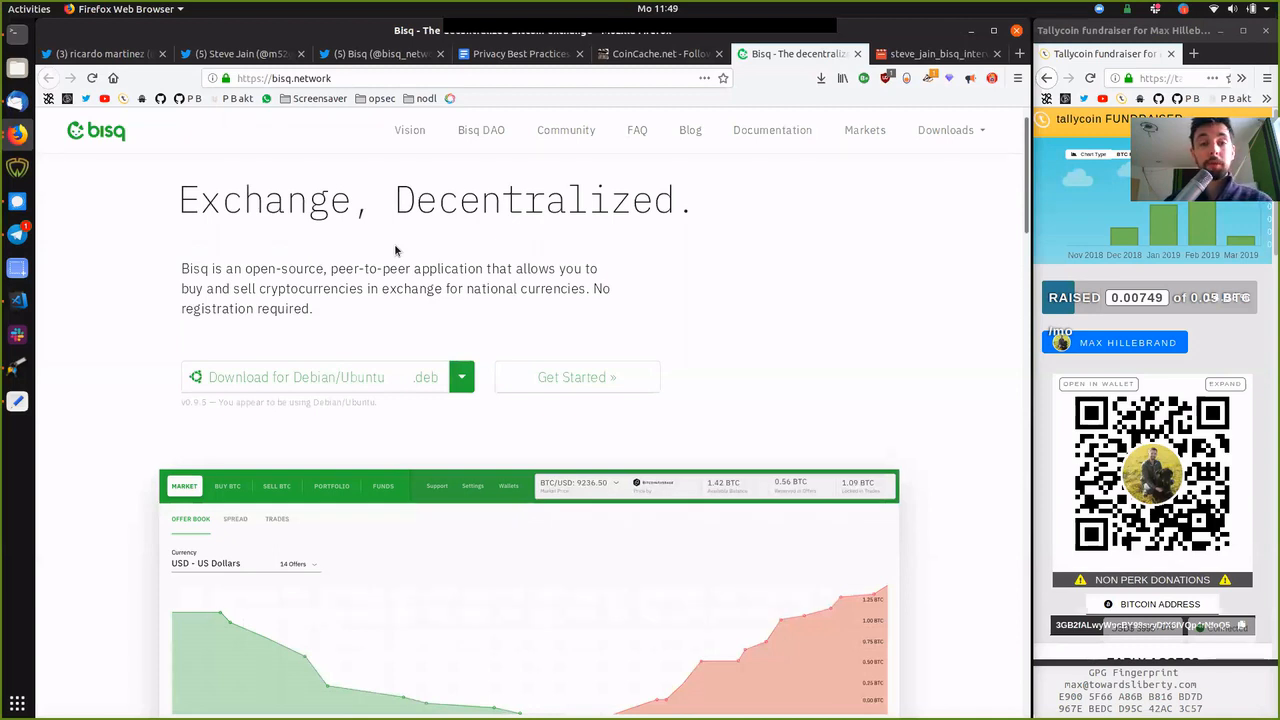
mouse_move(193, 175)
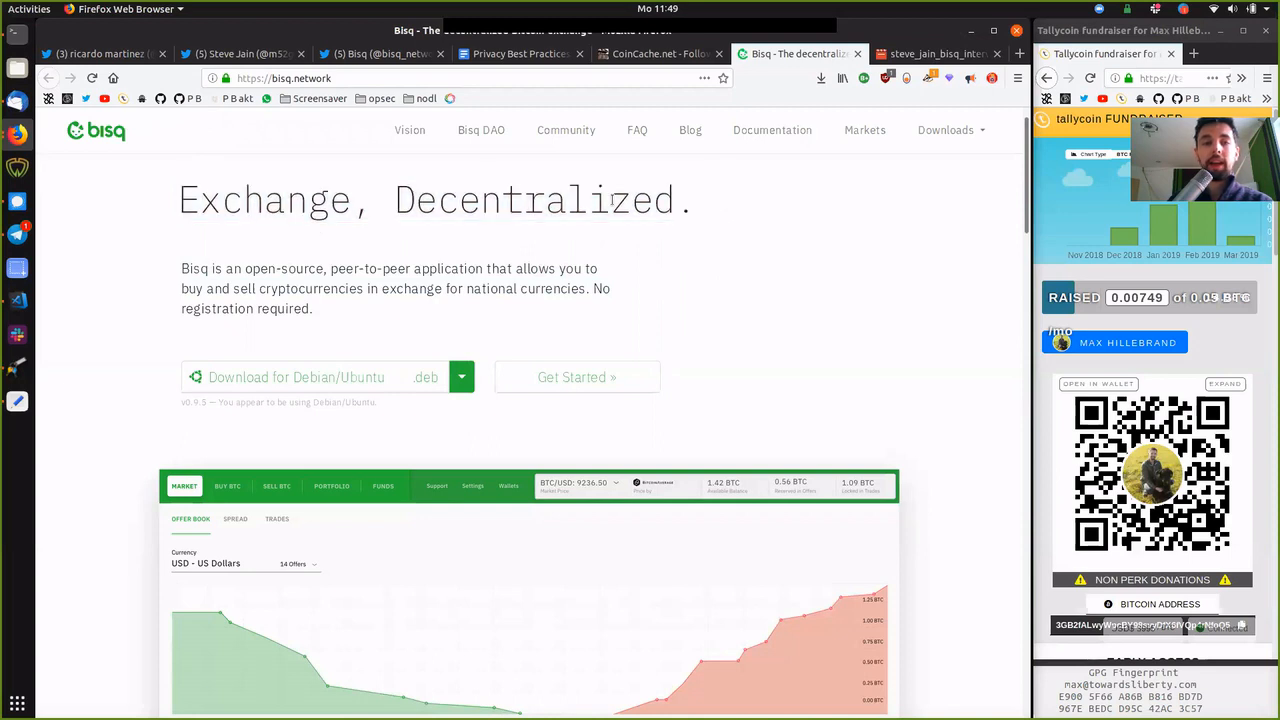
mouse_move(211, 137)
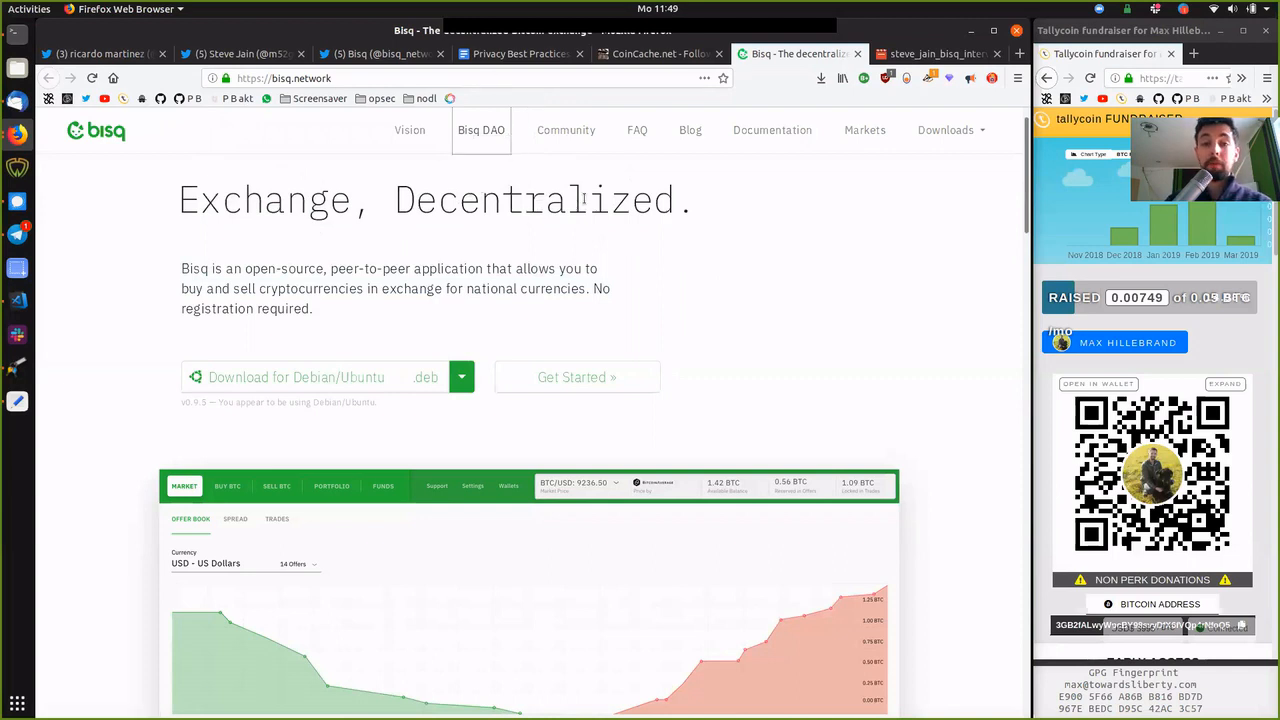
mouse_move(481, 130)
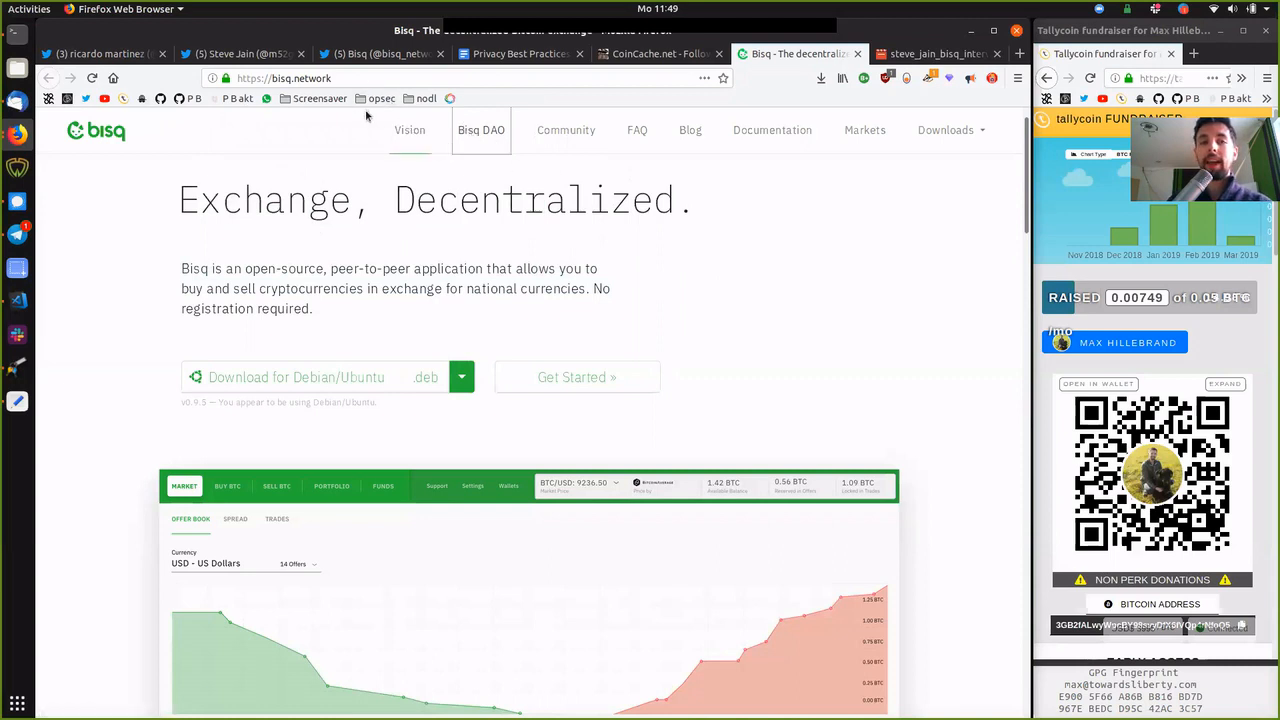
mouse_move(305, 176)
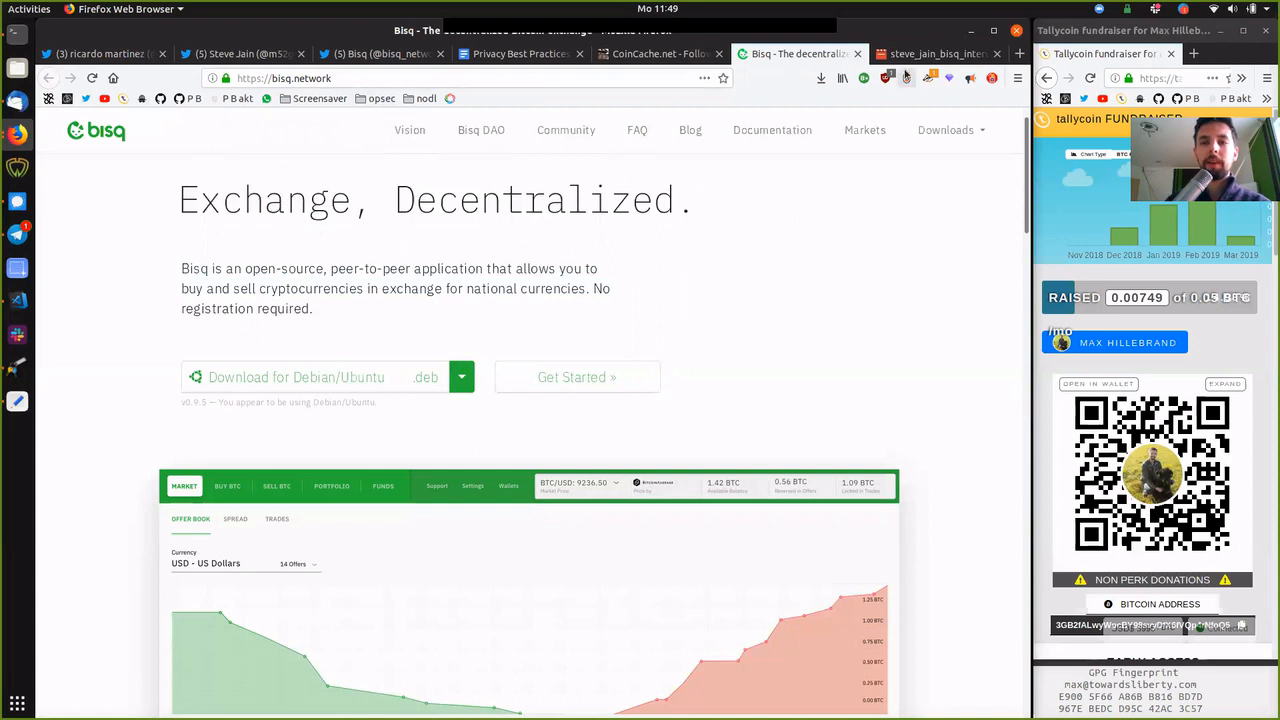
click(930, 53)
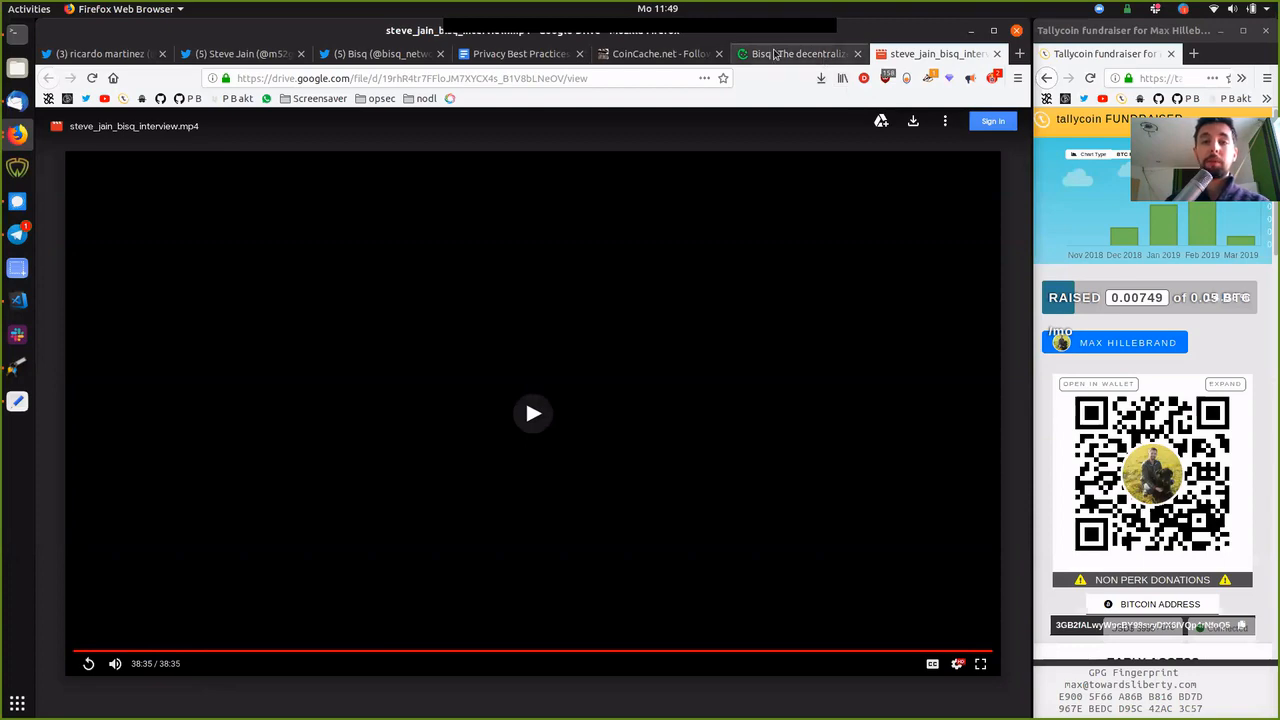
click(797, 53)
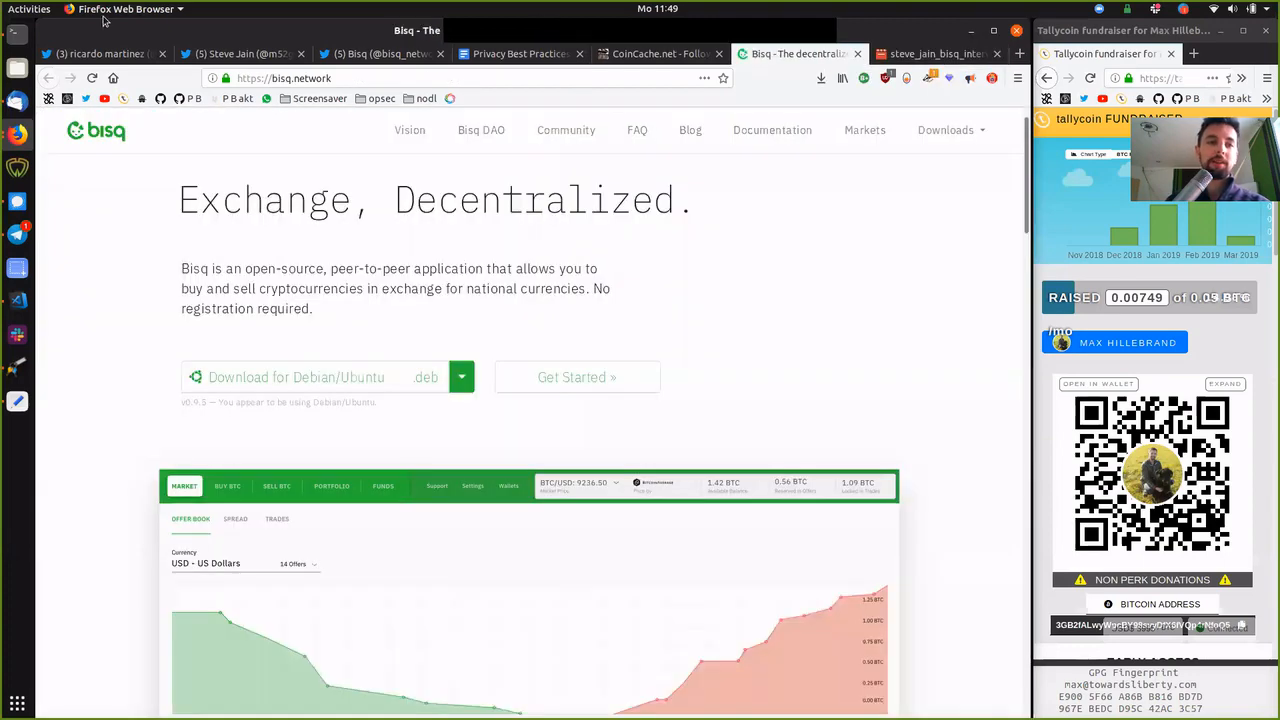
click(100, 53)
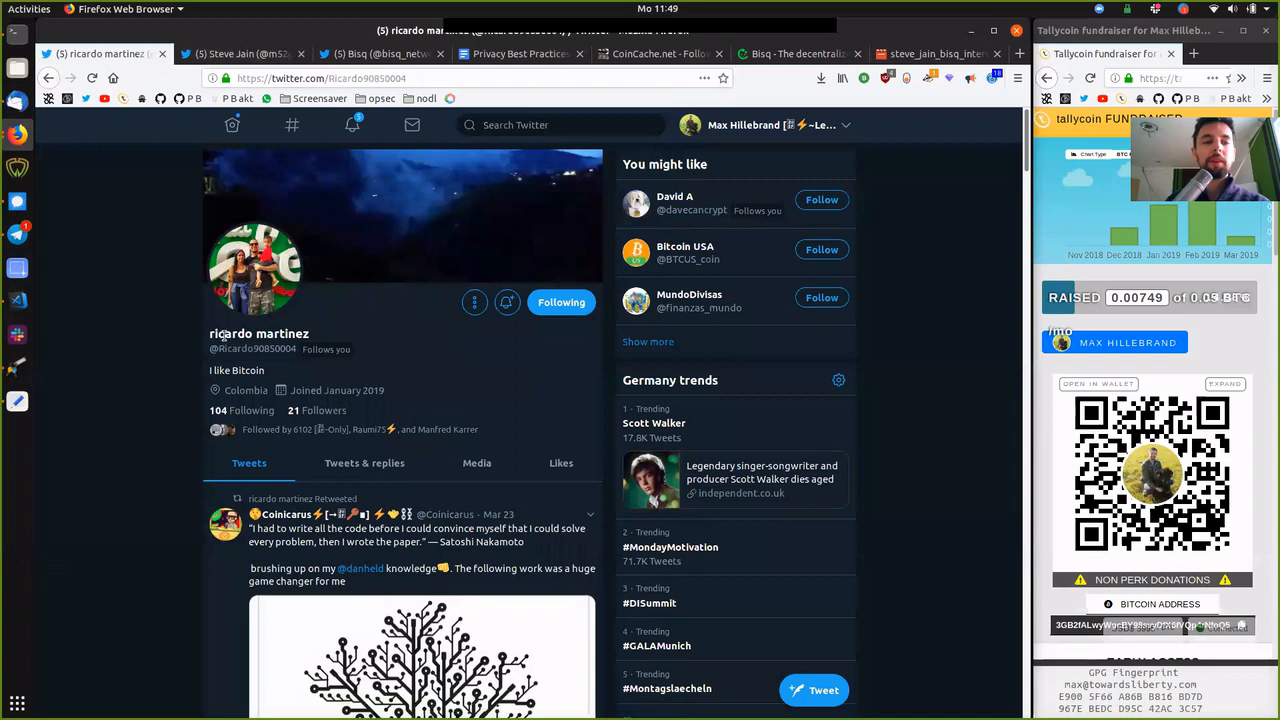
Step: Show the 'Questions - Steve Jain - Bisq DAO Interview' document under the call overlay
click(240, 53)
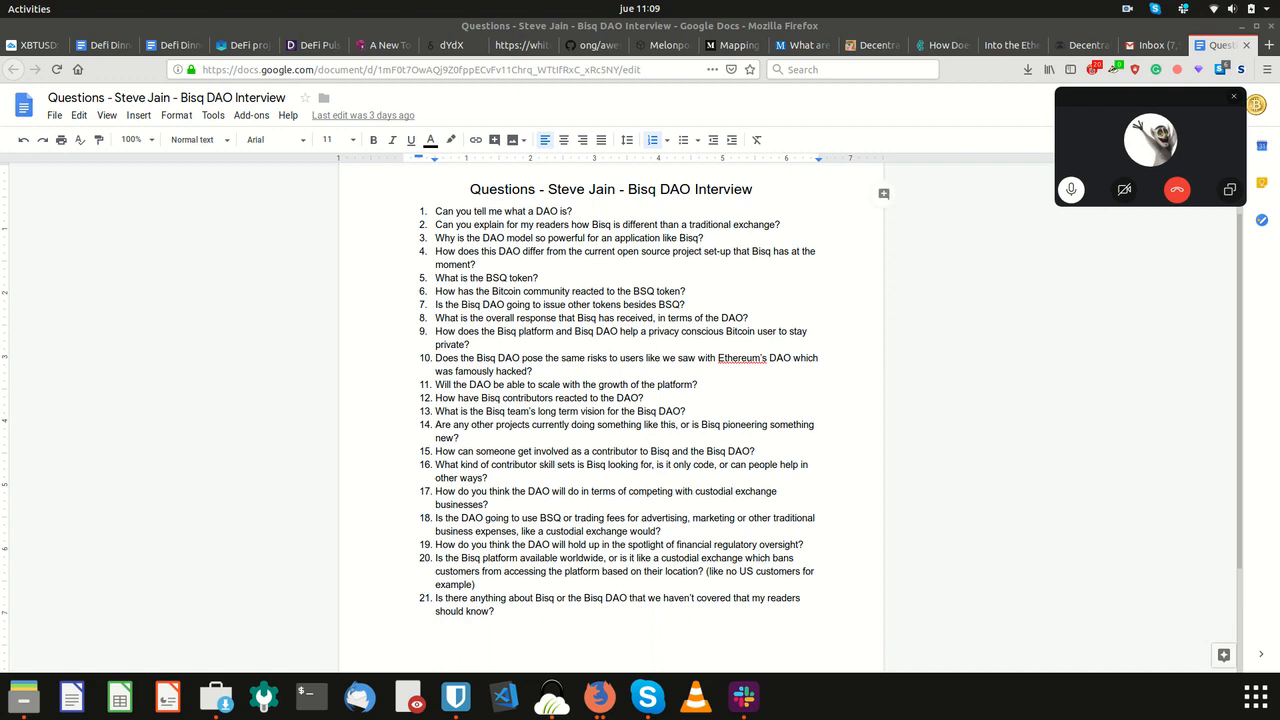
Step: Mute the microphone in the call overlay above the 21-question list
click(1071, 189)
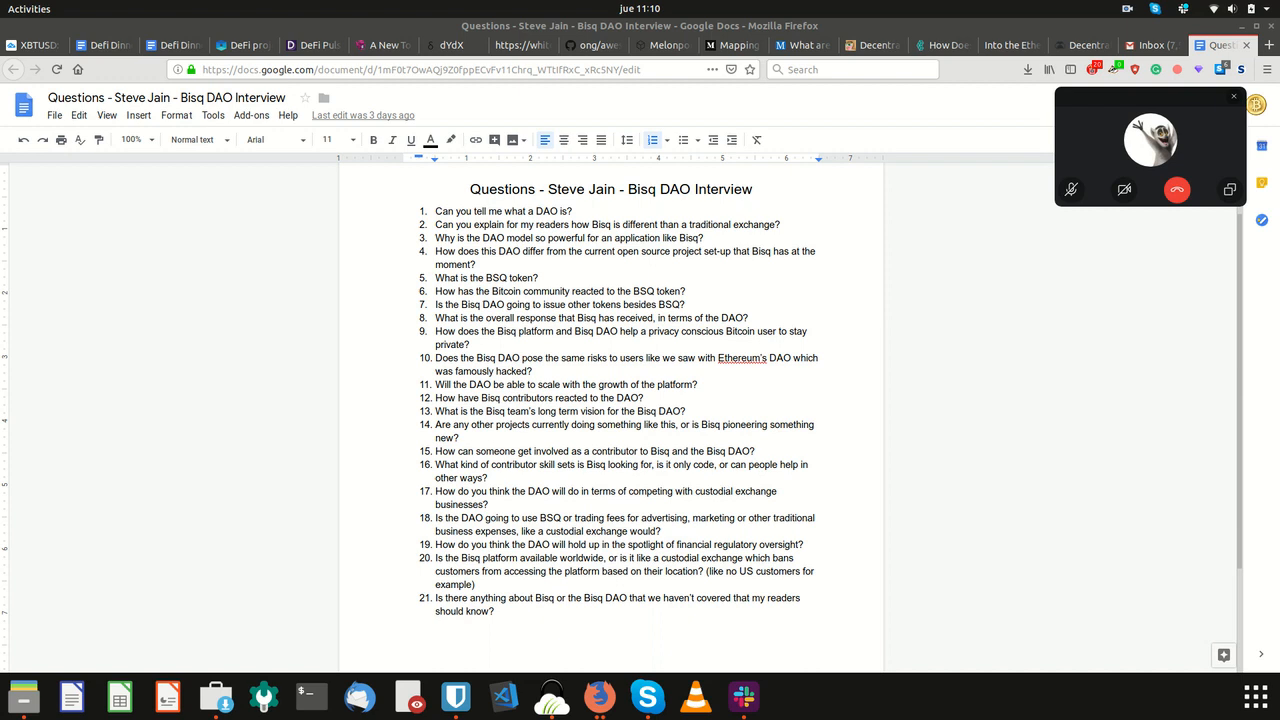
mouse_move(1071, 189)
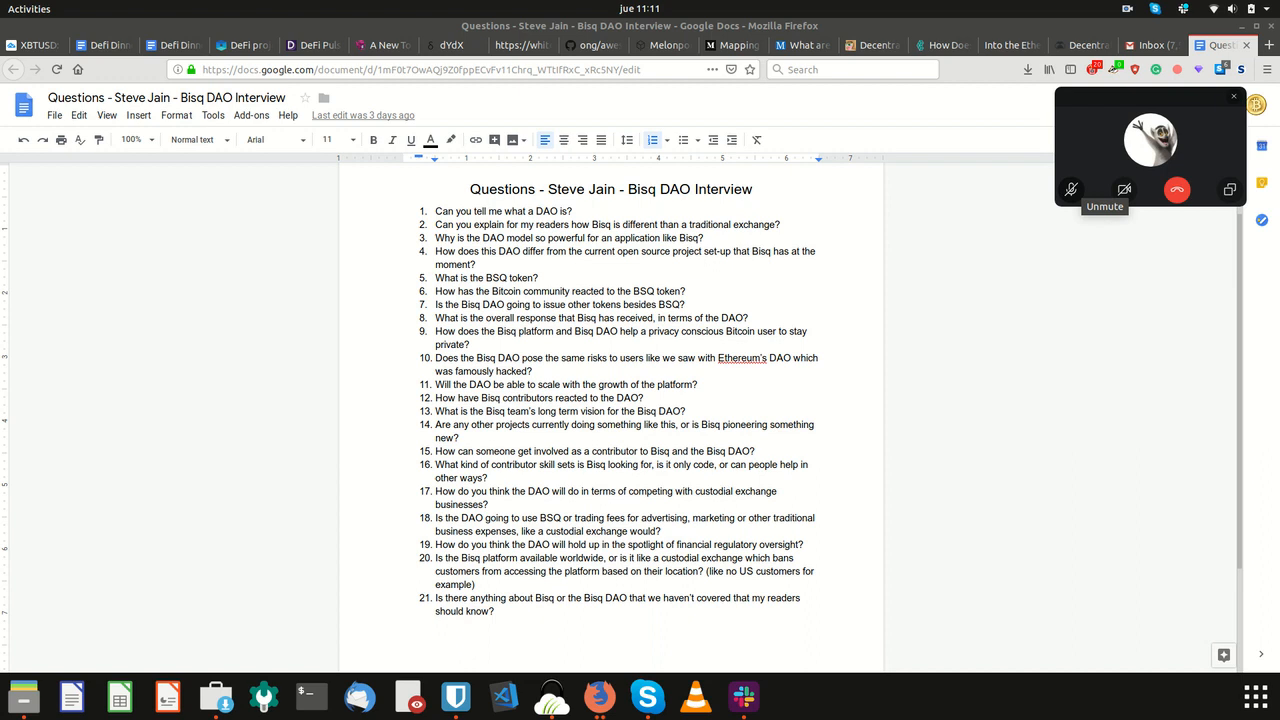
click(1071, 189)
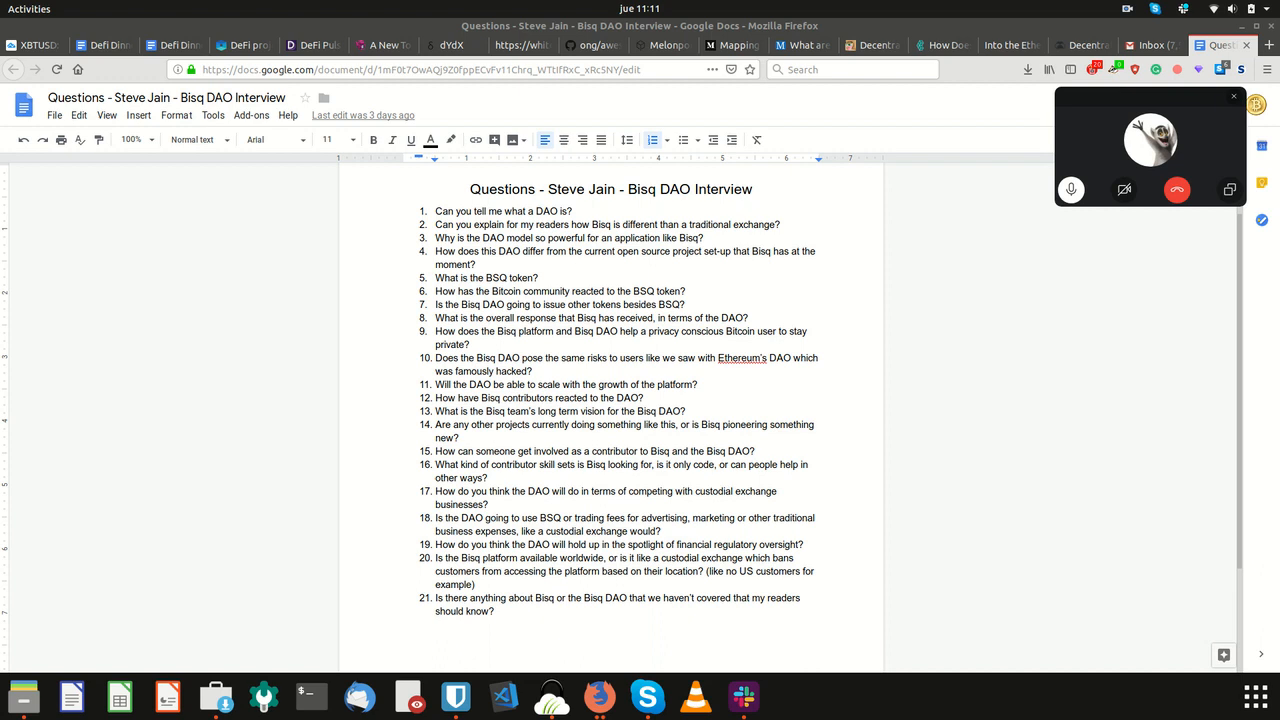
click(1071, 189)
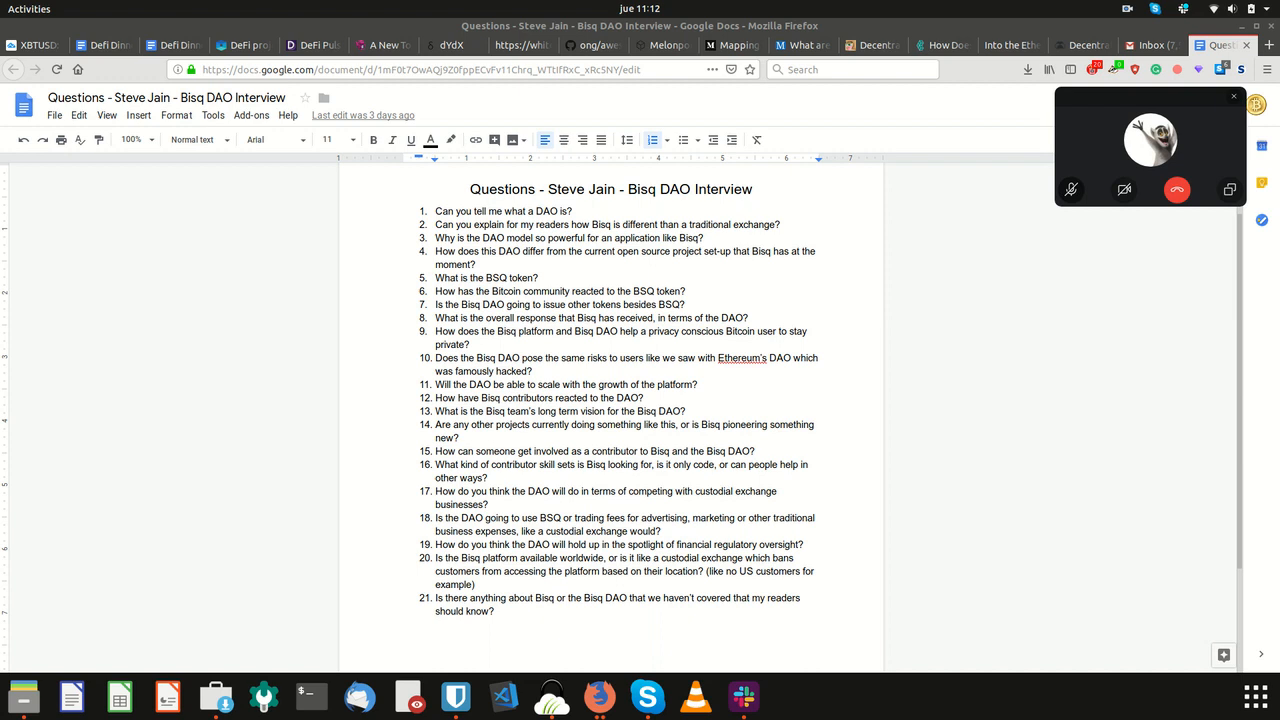
click(1071, 189)
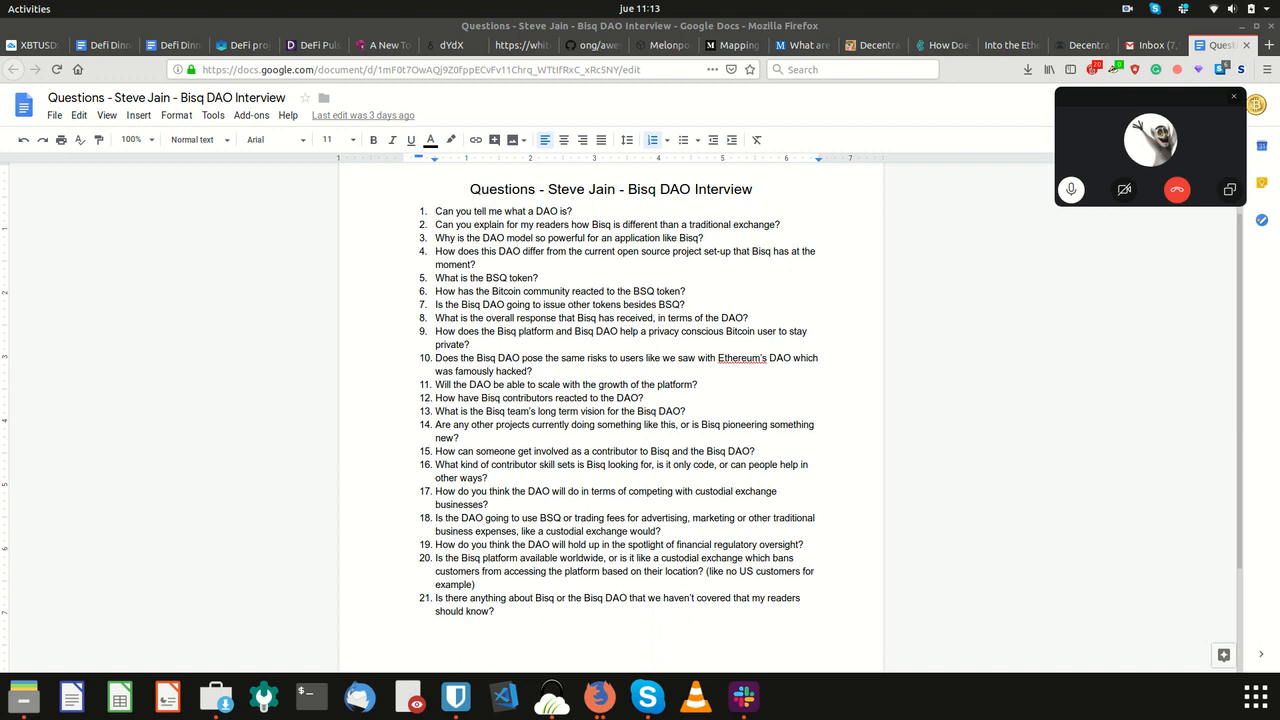
click(1071, 189)
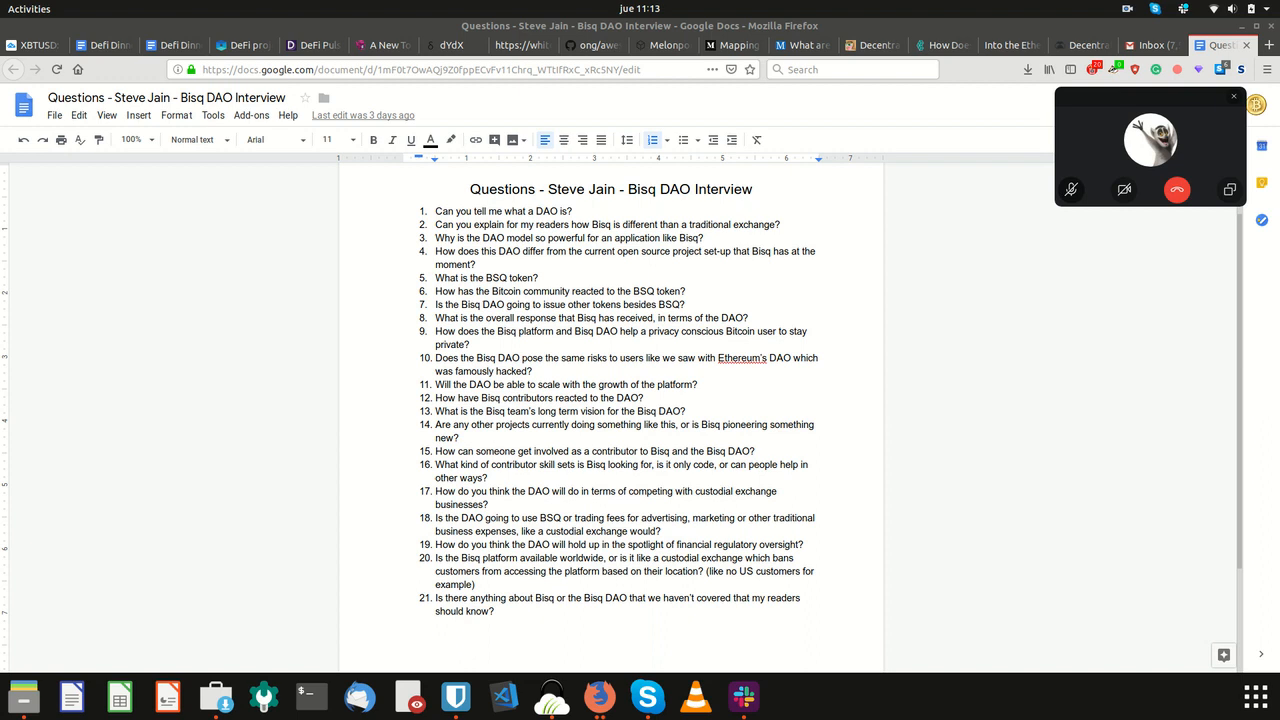
click(1071, 189)
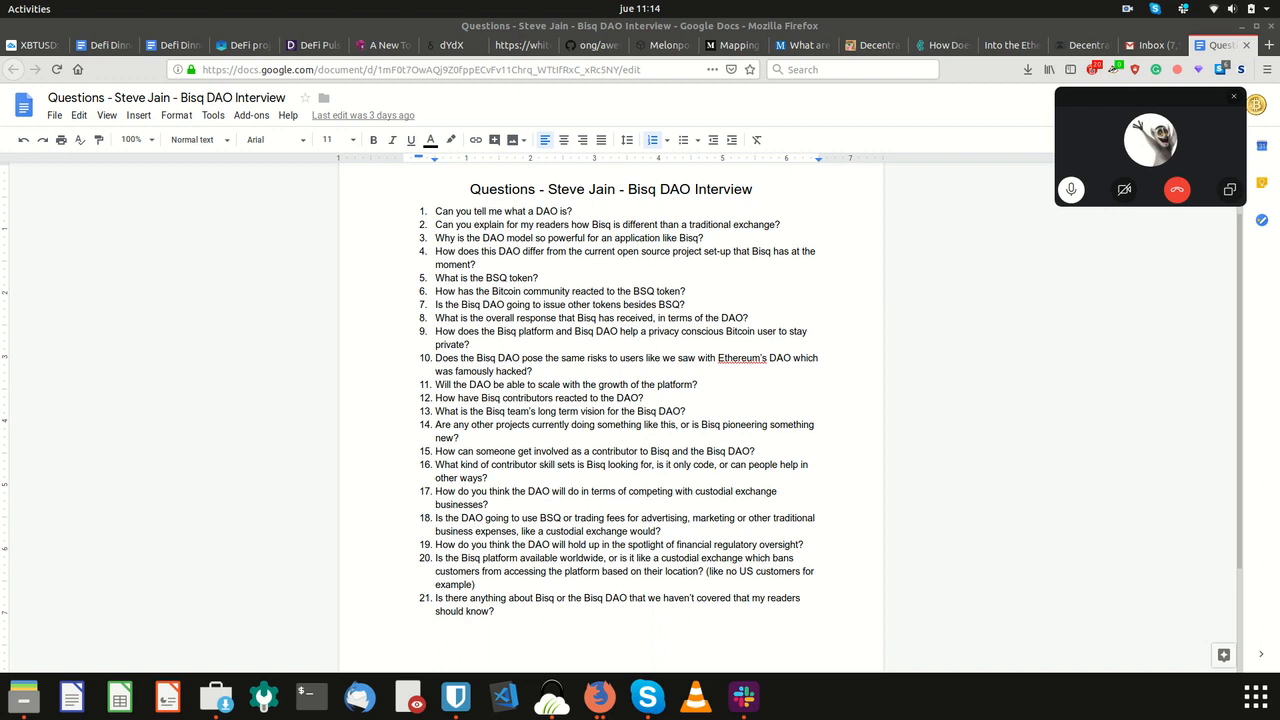
click(1071, 189)
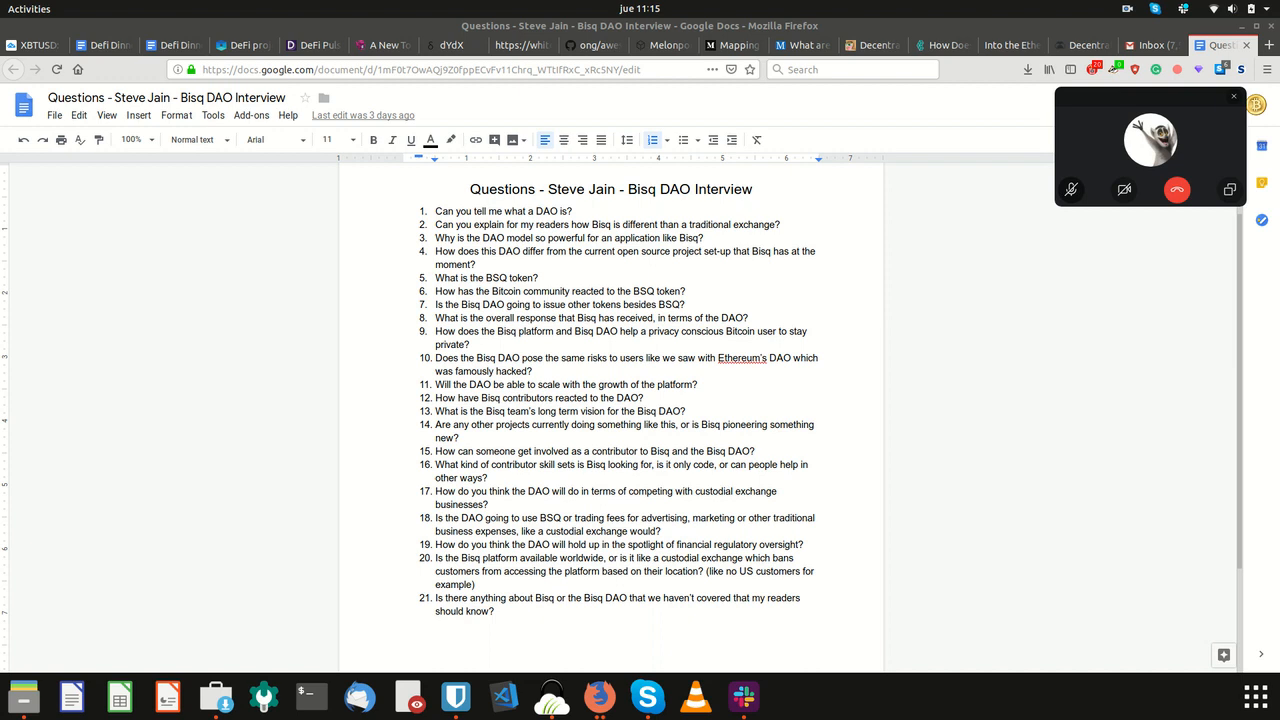
click(1071, 189)
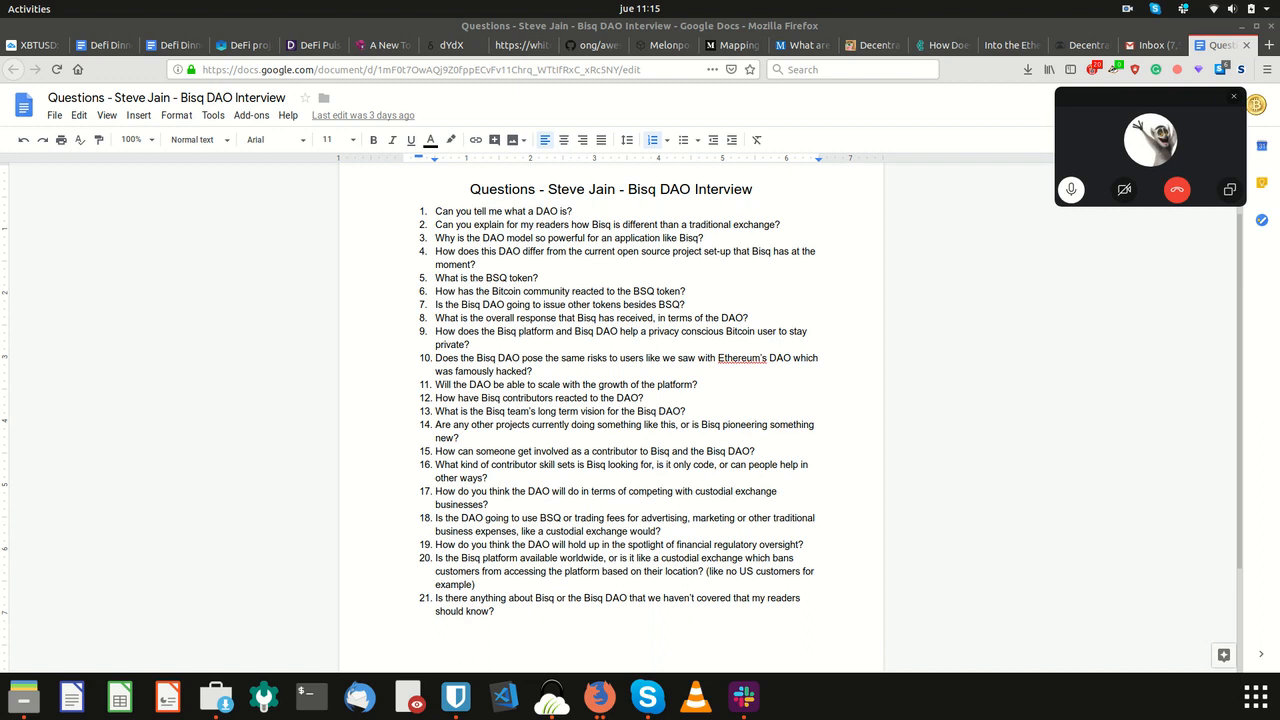
click(1071, 189)
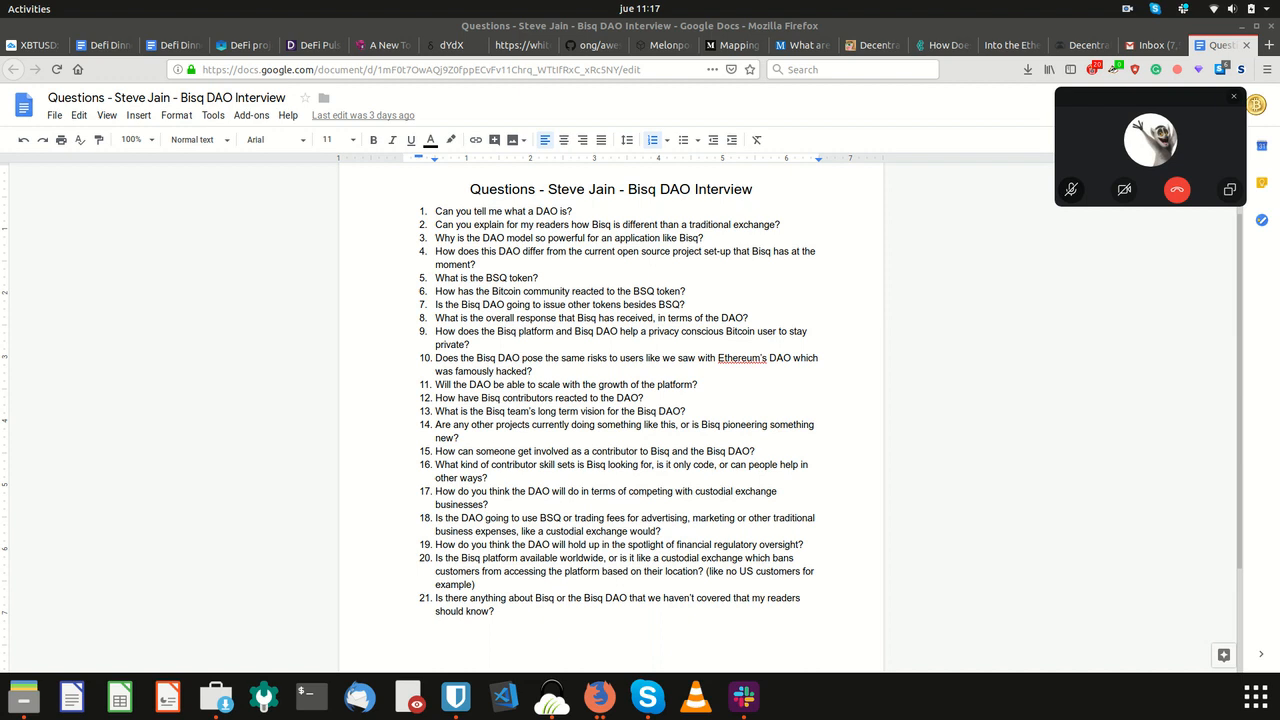
click(1071, 189)
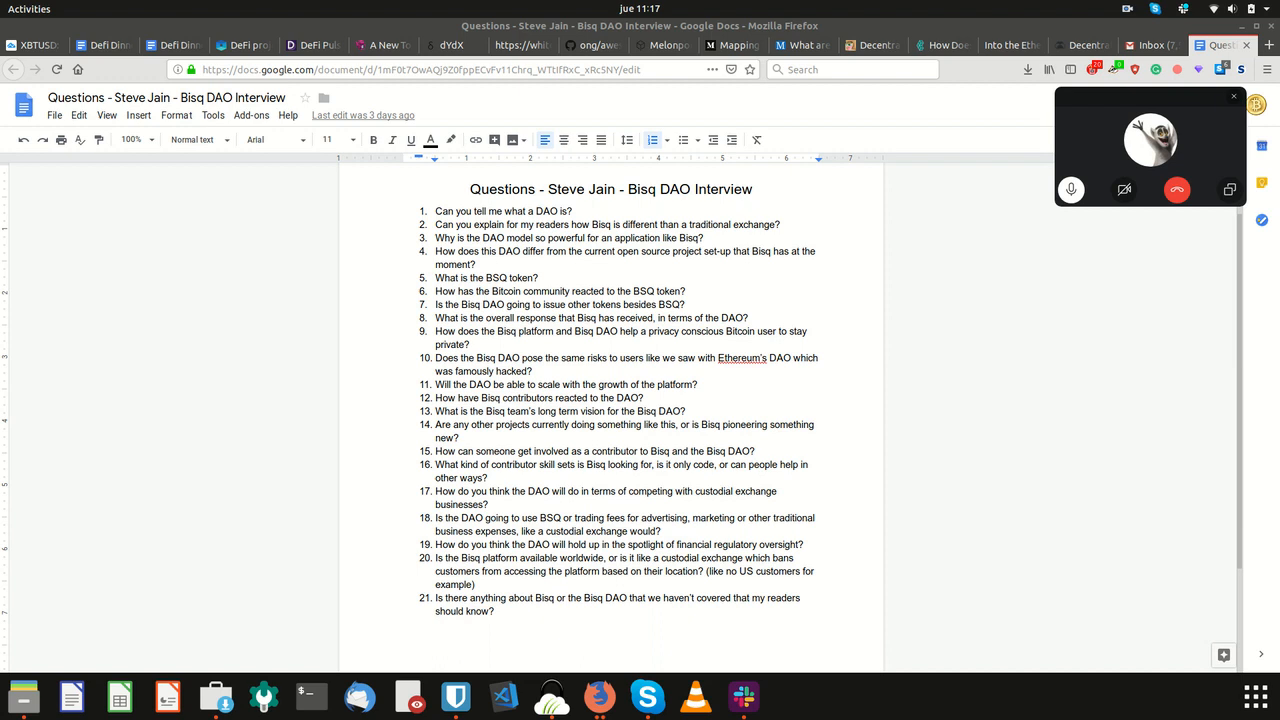
click(1070, 189)
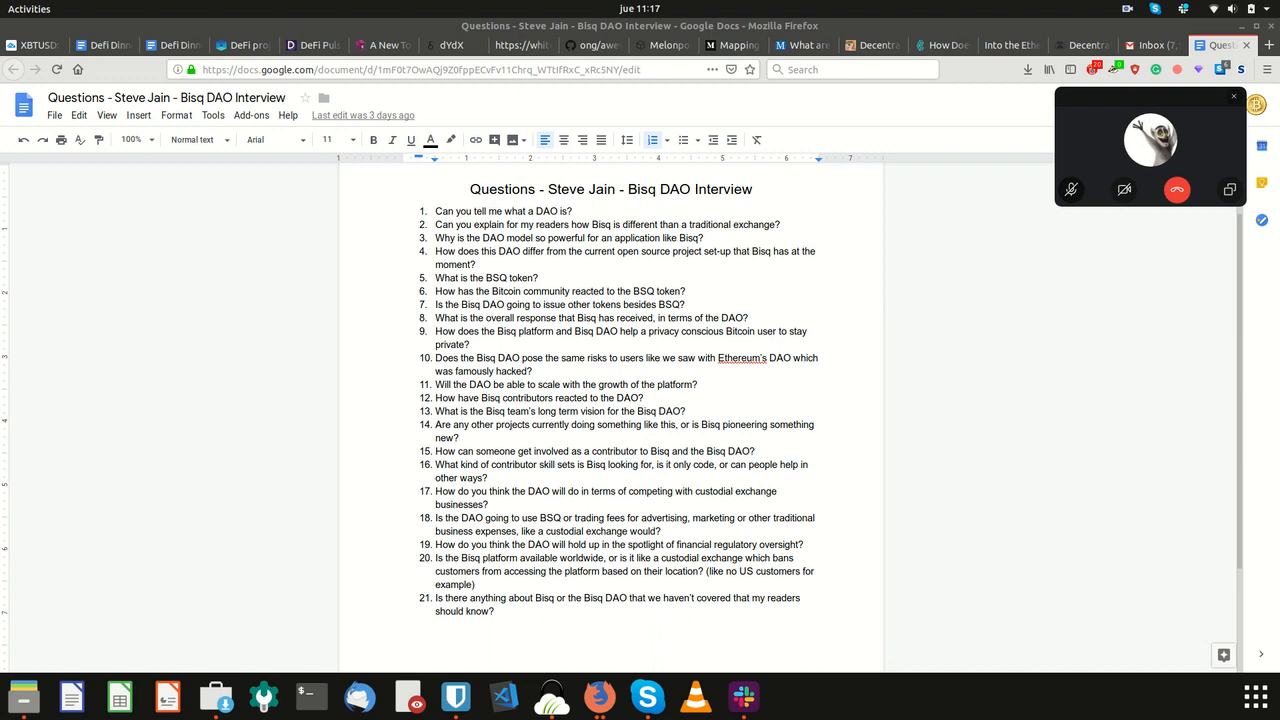
click(1071, 189)
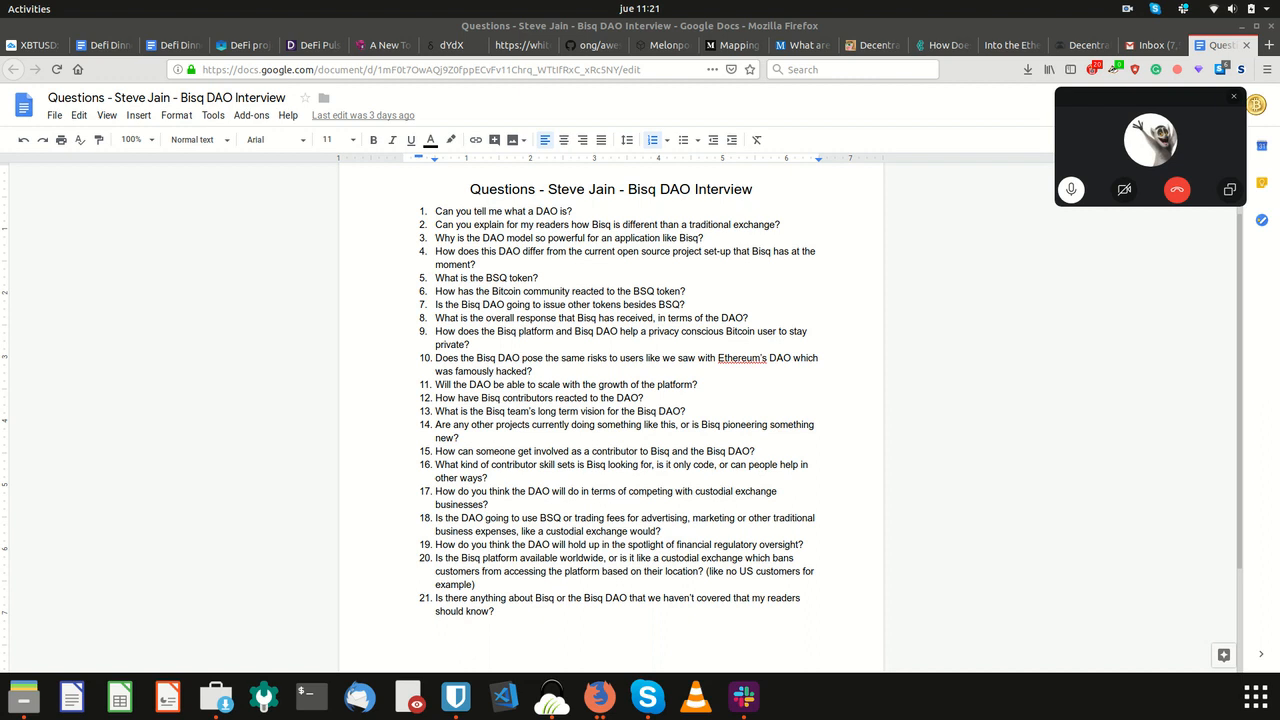
click(1071, 189)
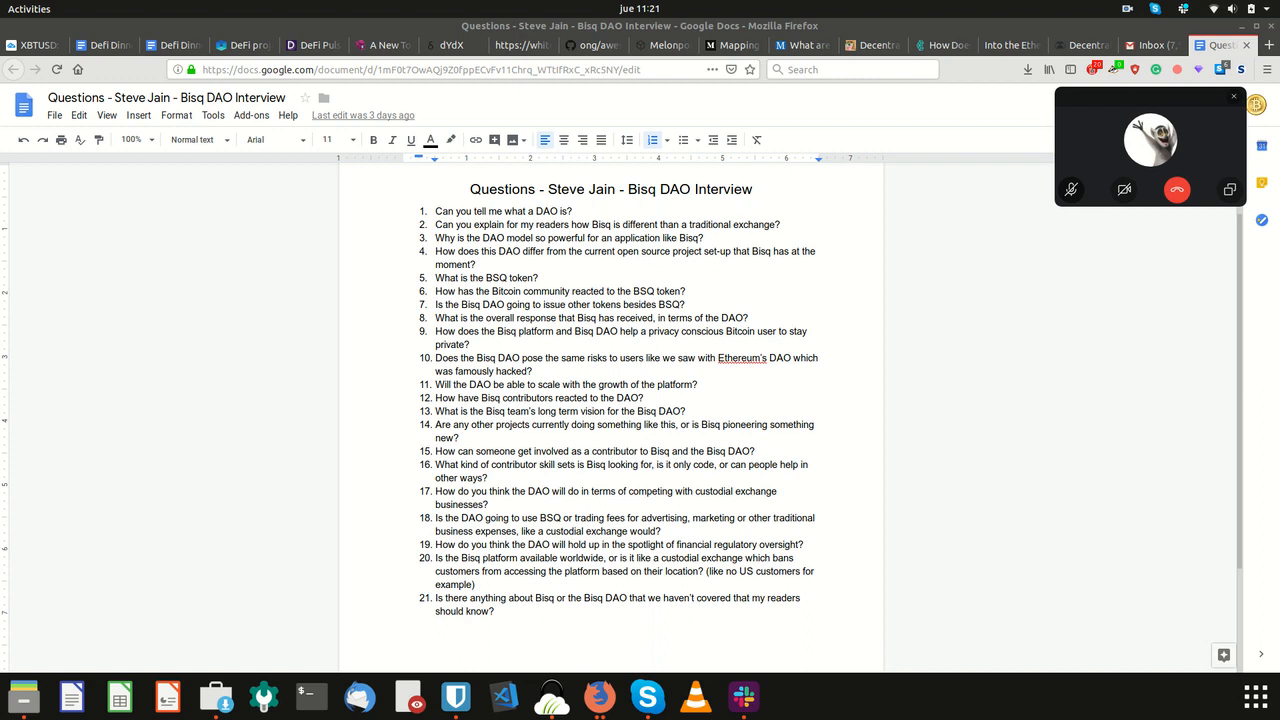
click(1071, 189)
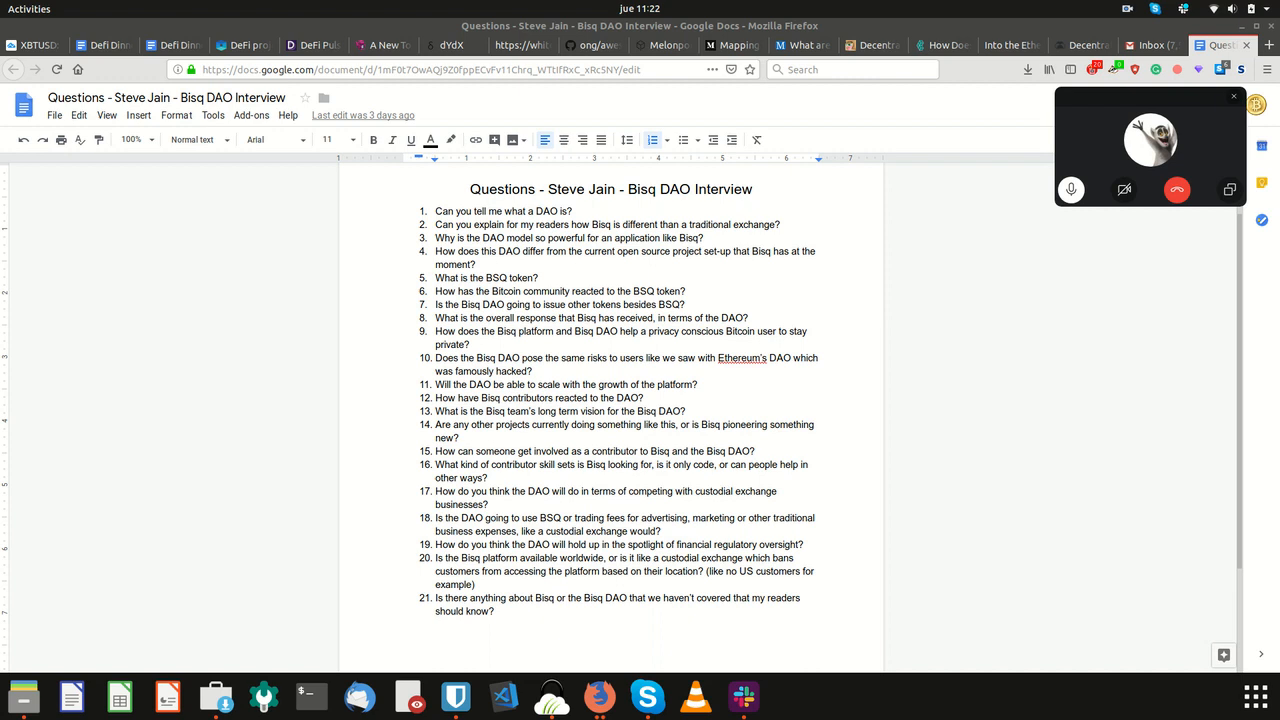
Step: Toggle the call microphone mute, unmute, then mute again
click(1071, 189)
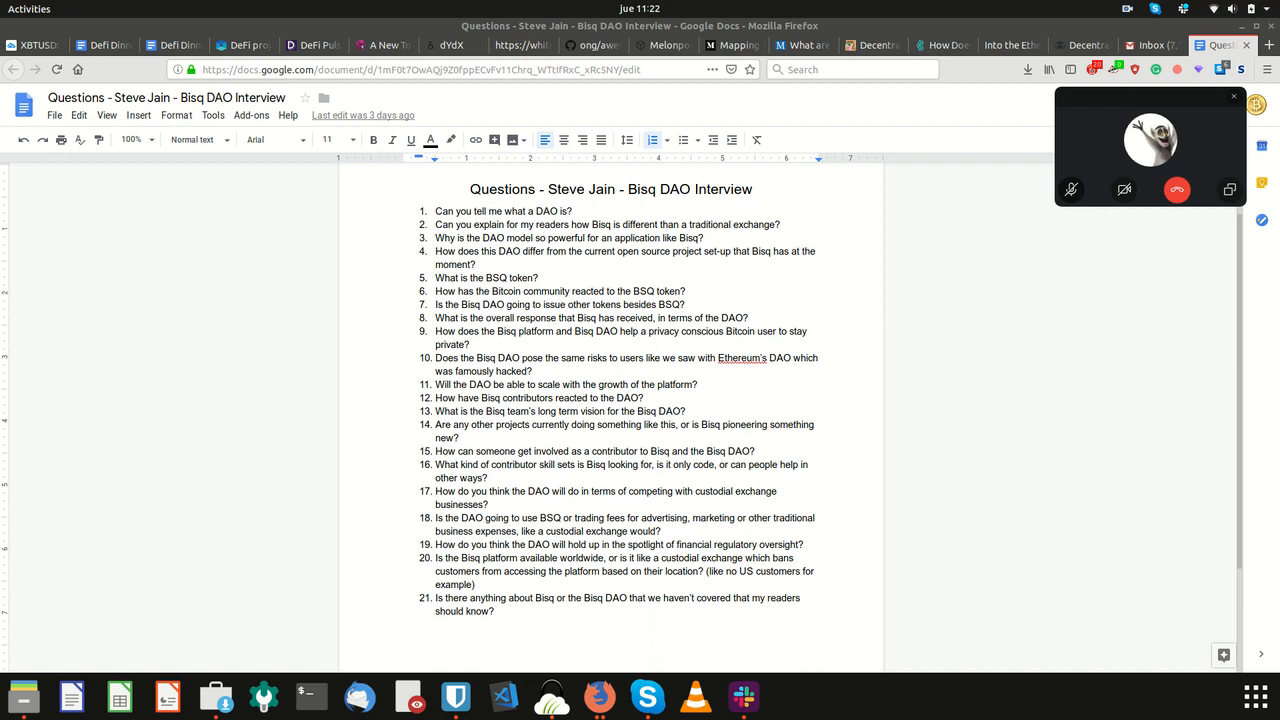
click(1071, 189)
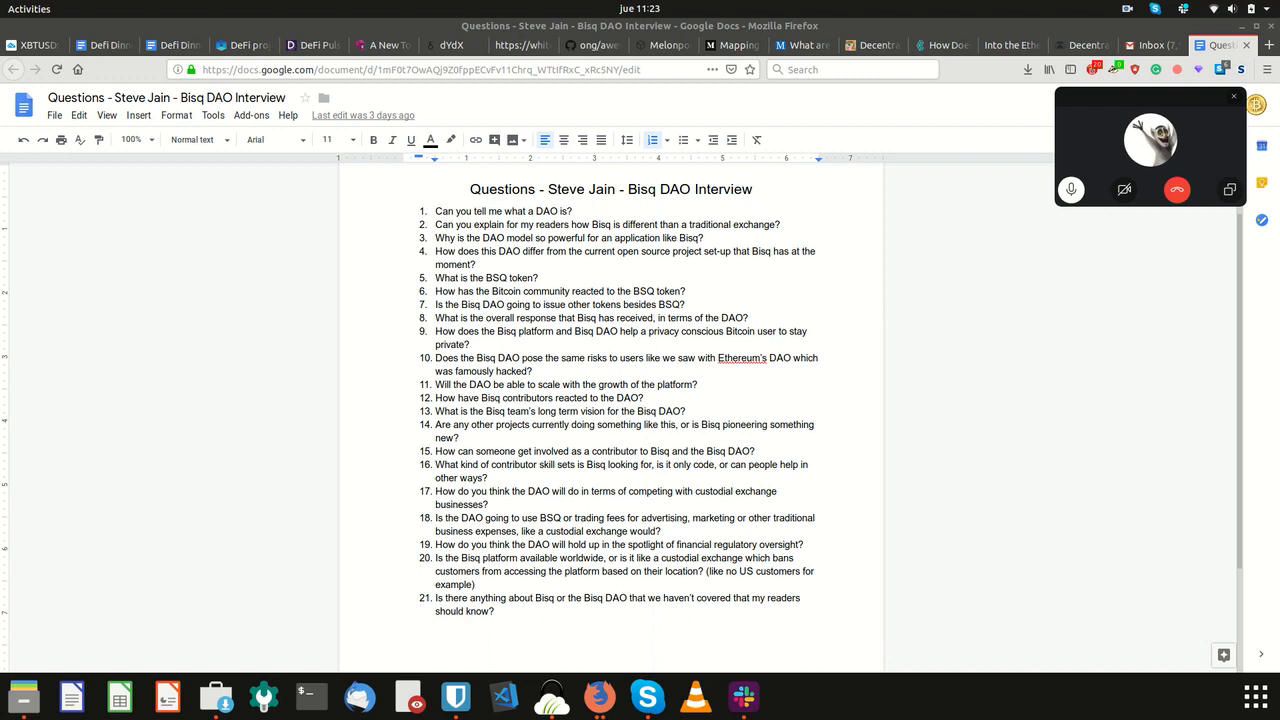
click(1071, 189)
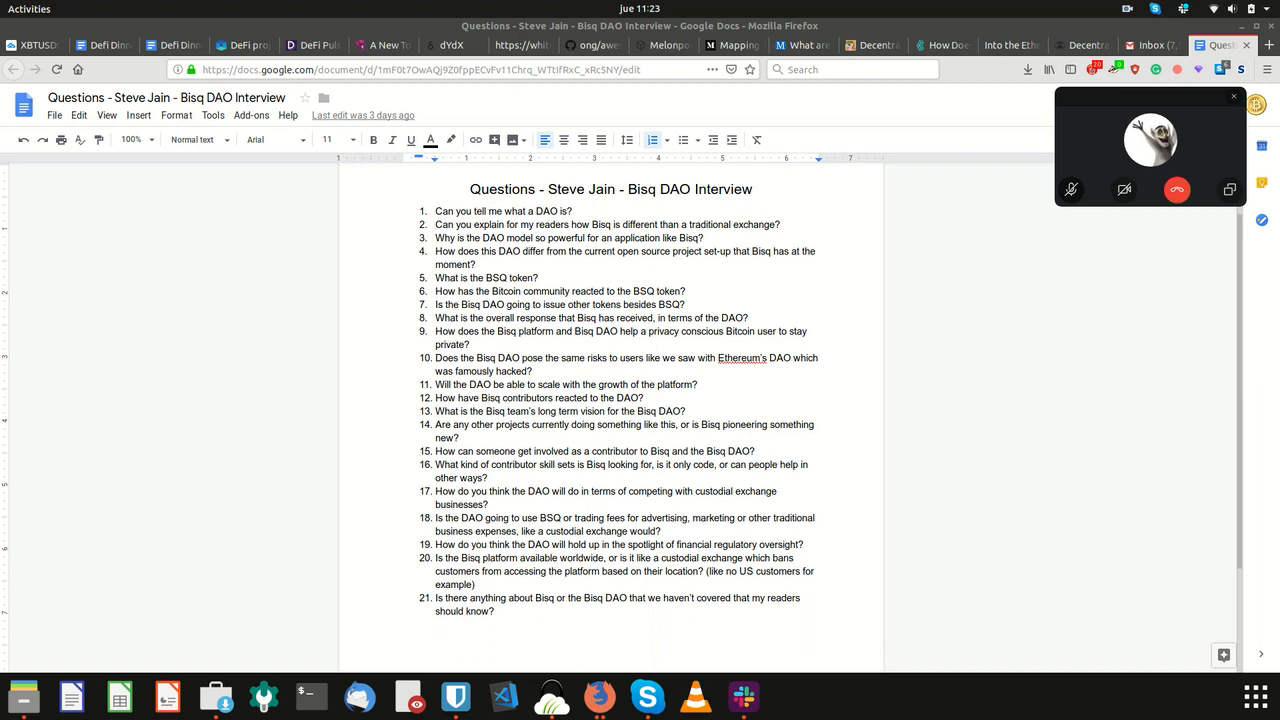
click(1071, 189)
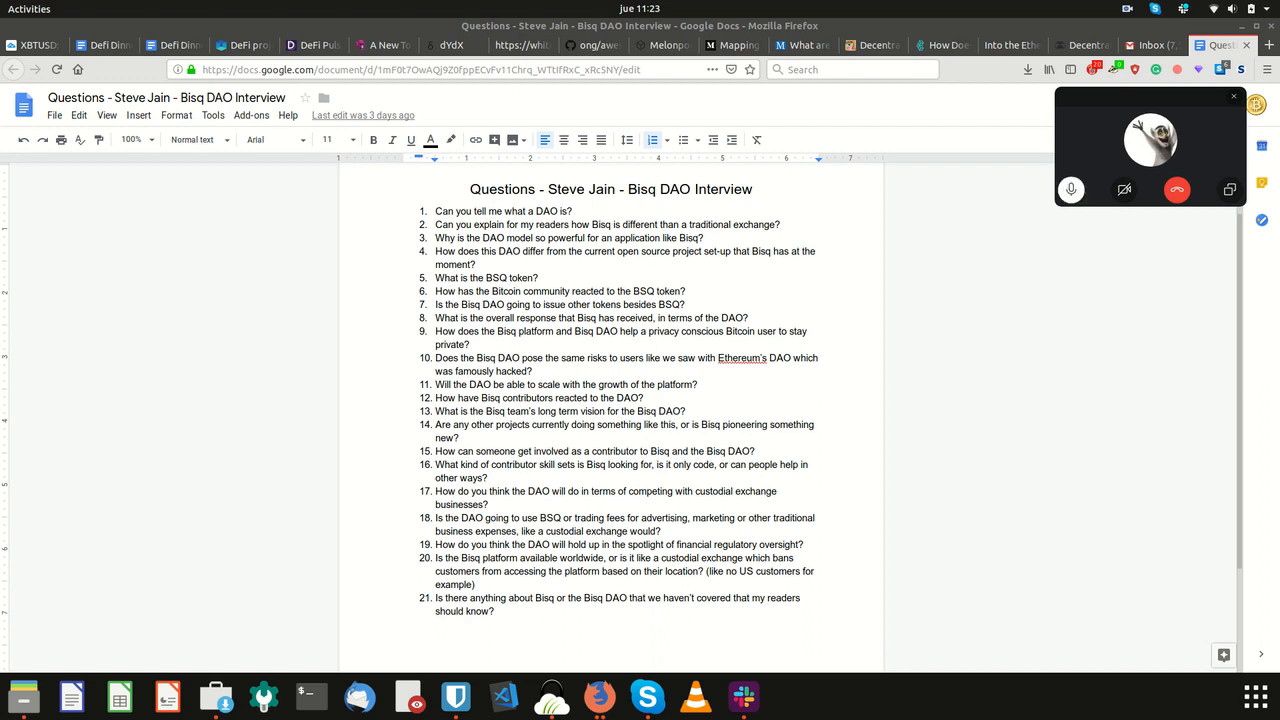
click(1071, 189)
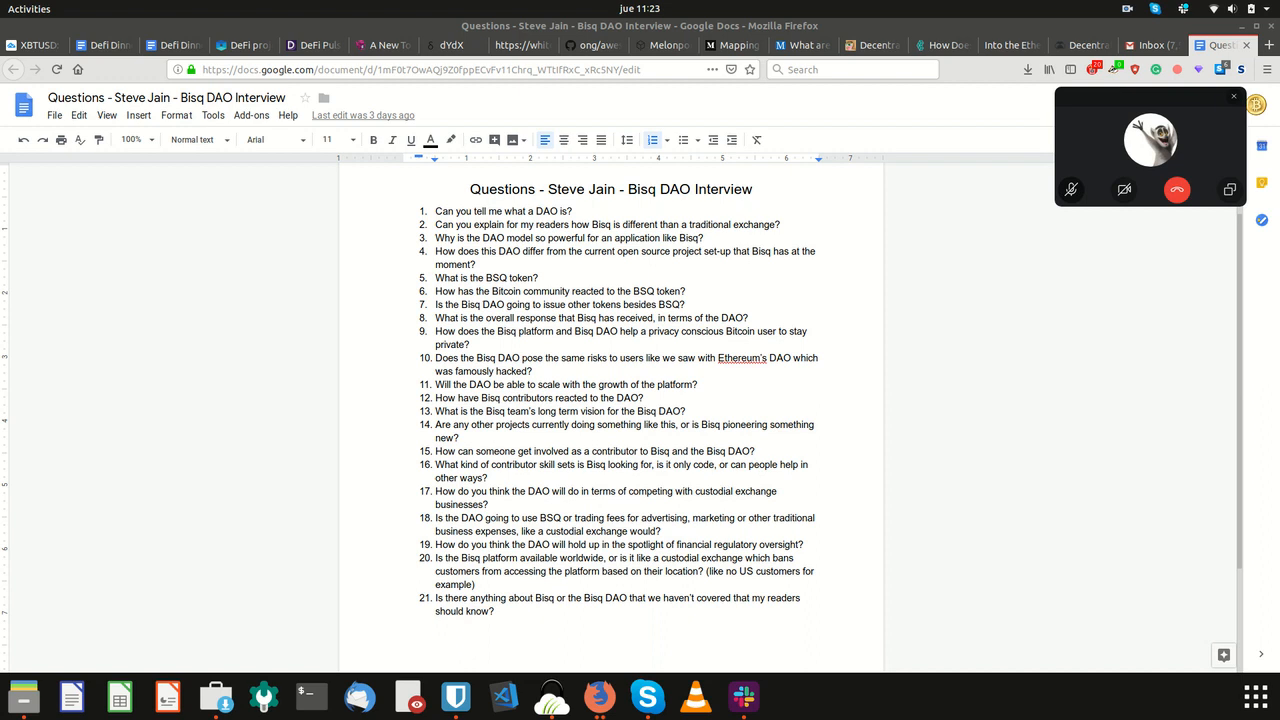
click(1071, 189)
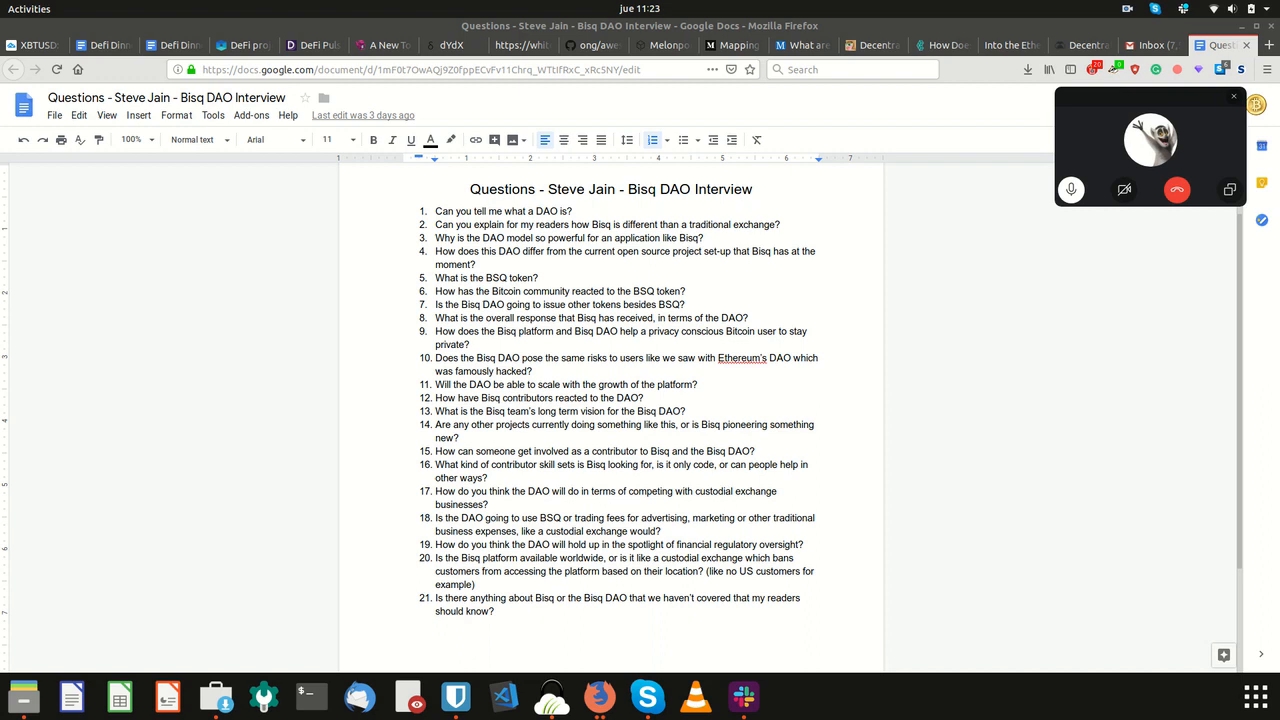
click(1071, 189)
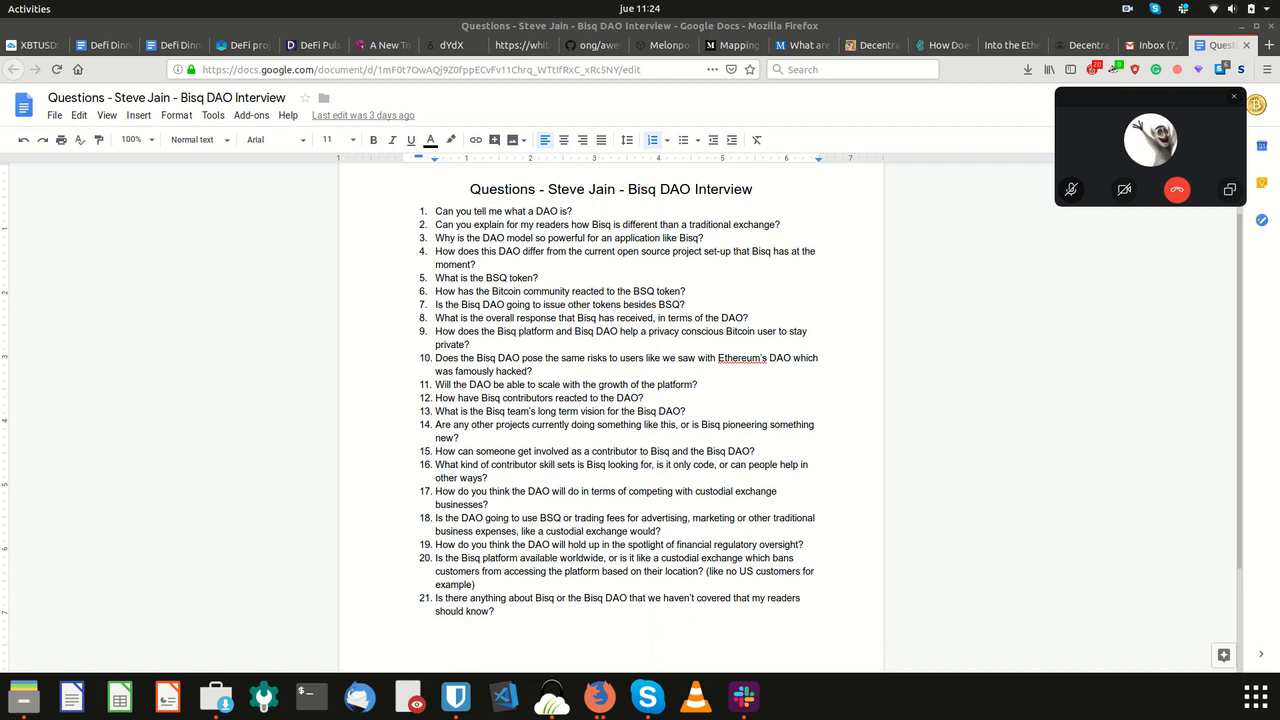
click(1071, 189)
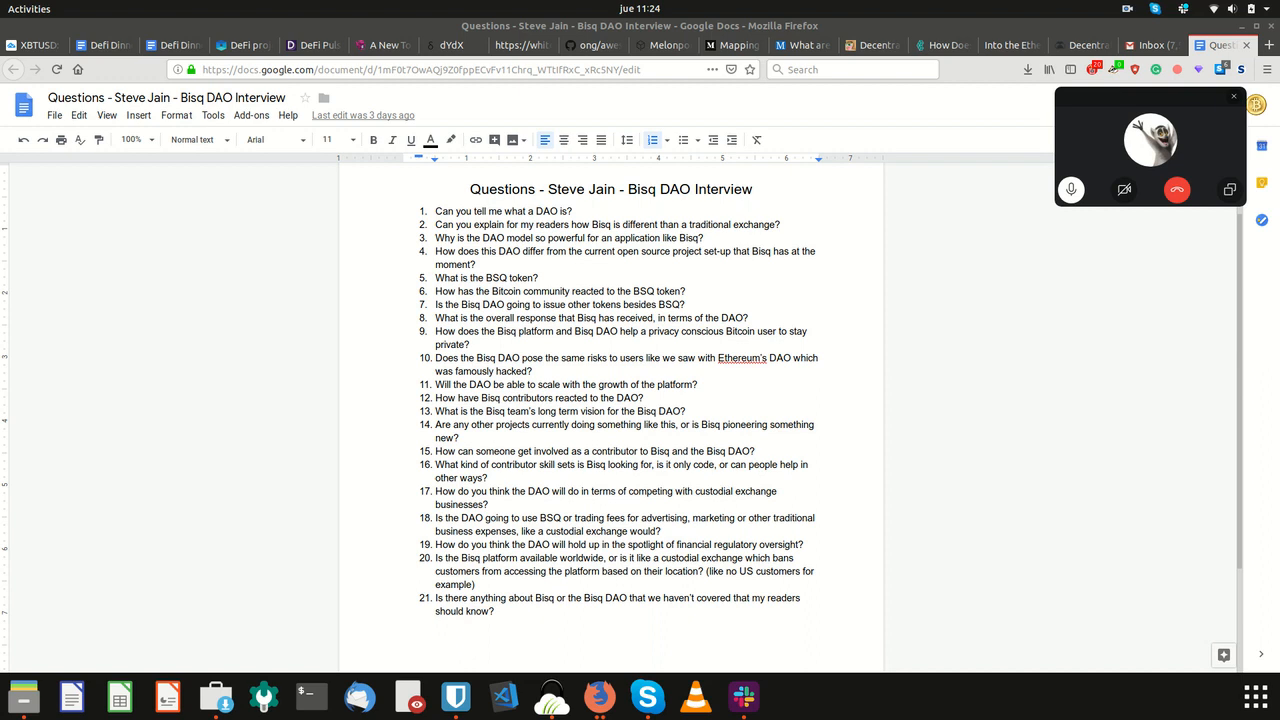
click(1071, 189)
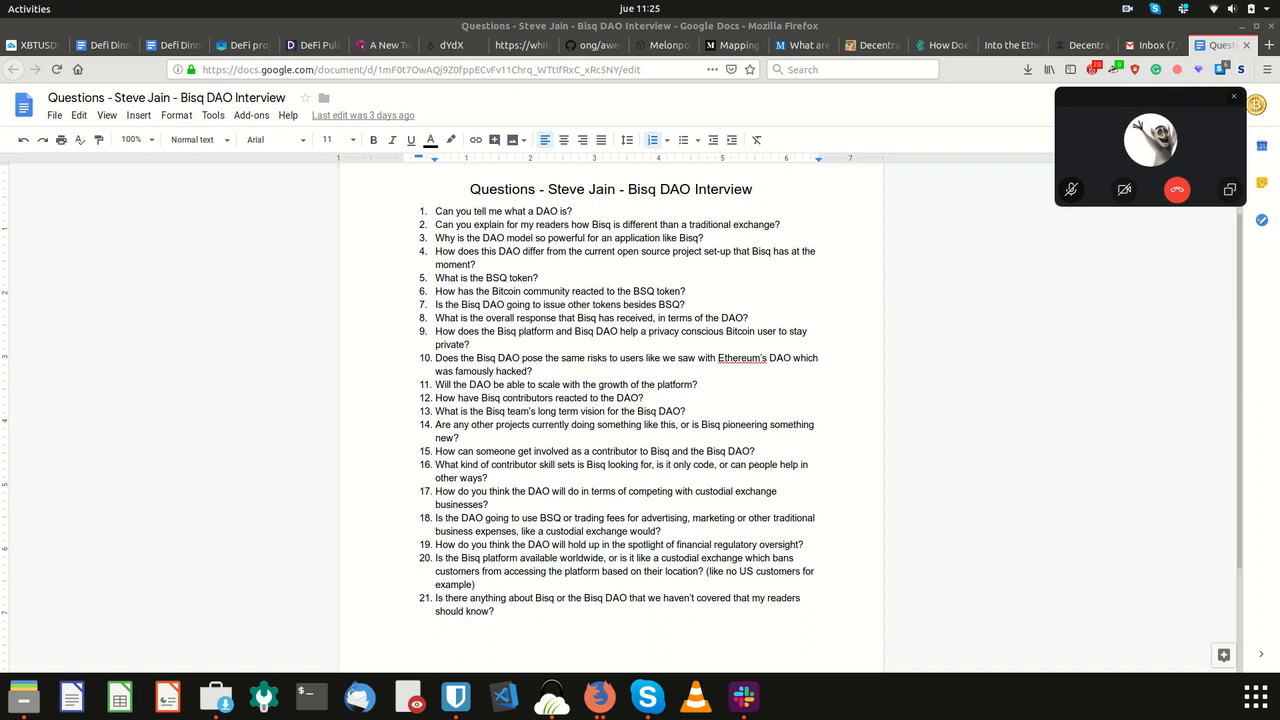
click(1071, 189)
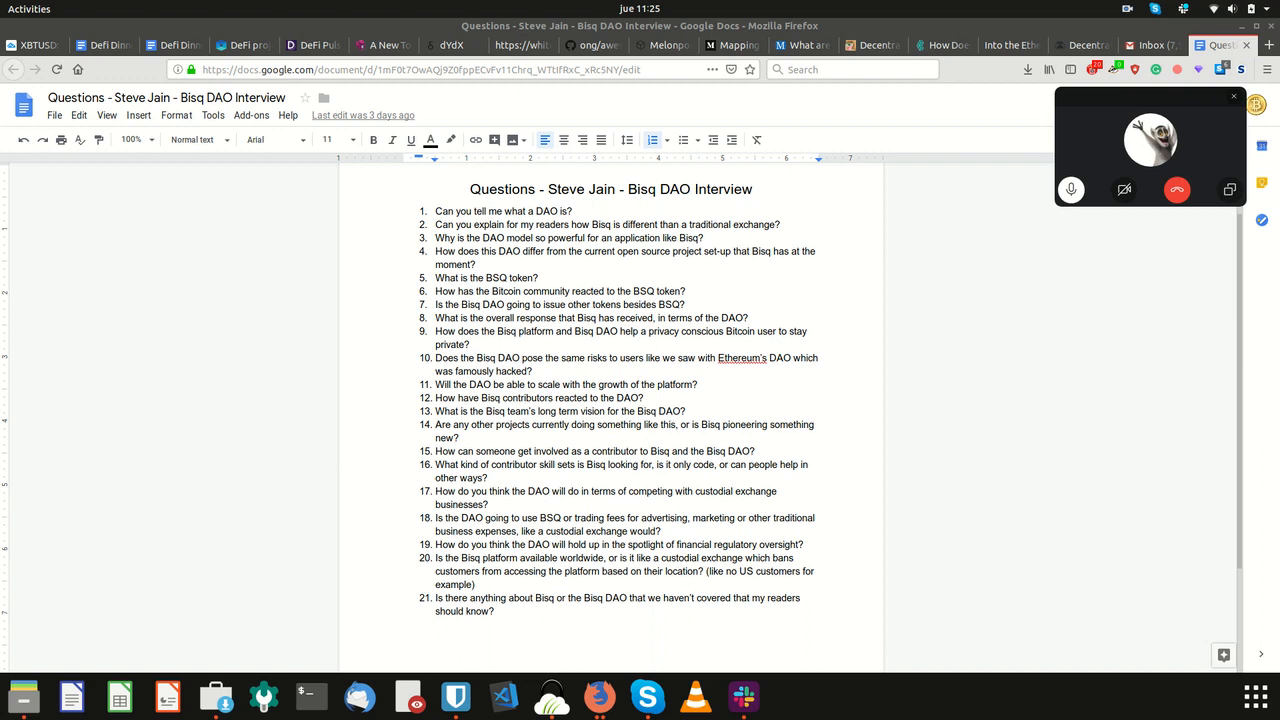
click(1070, 189)
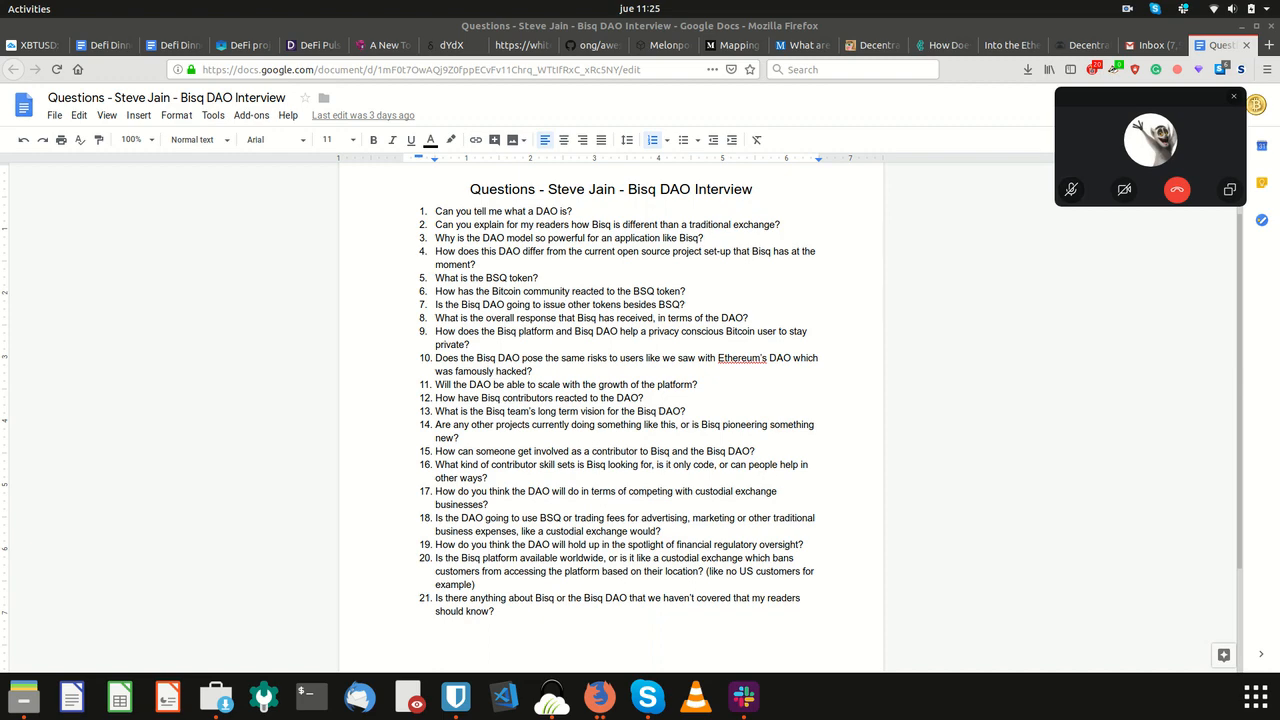
Step: Scroll the interview document to view questions 7 through 21
scroll(down, 3)
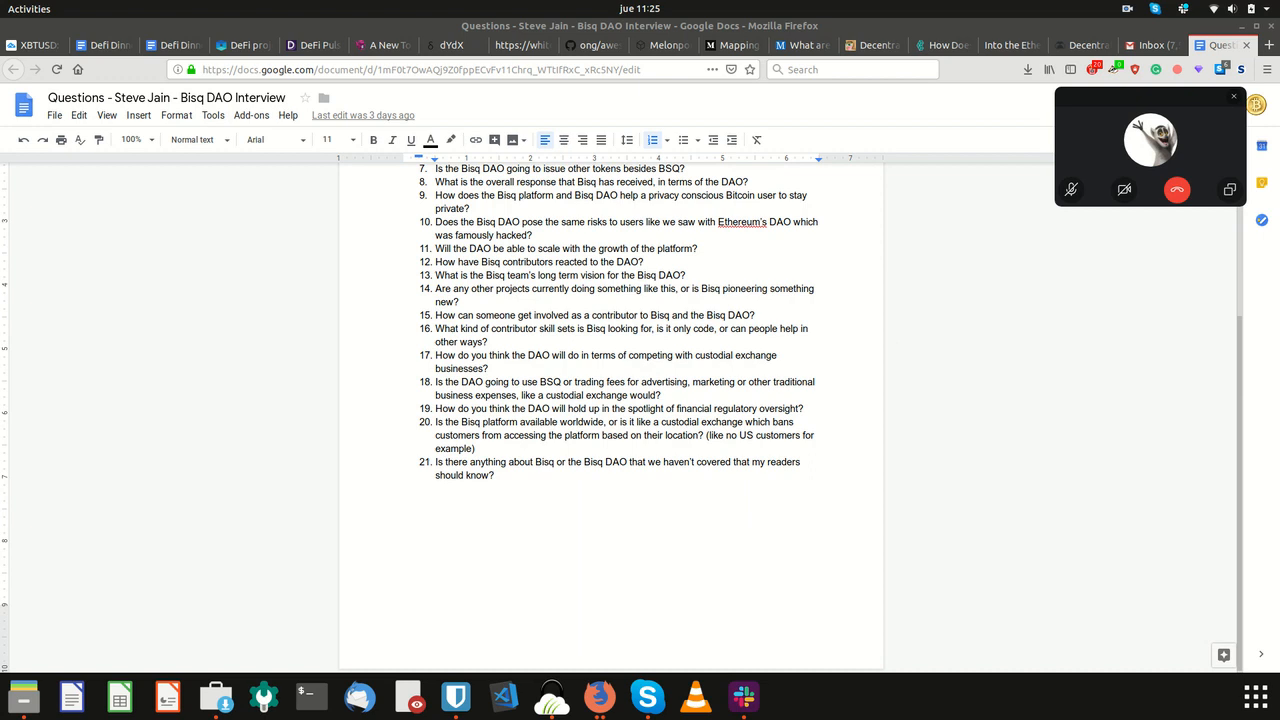
scroll(up, 3)
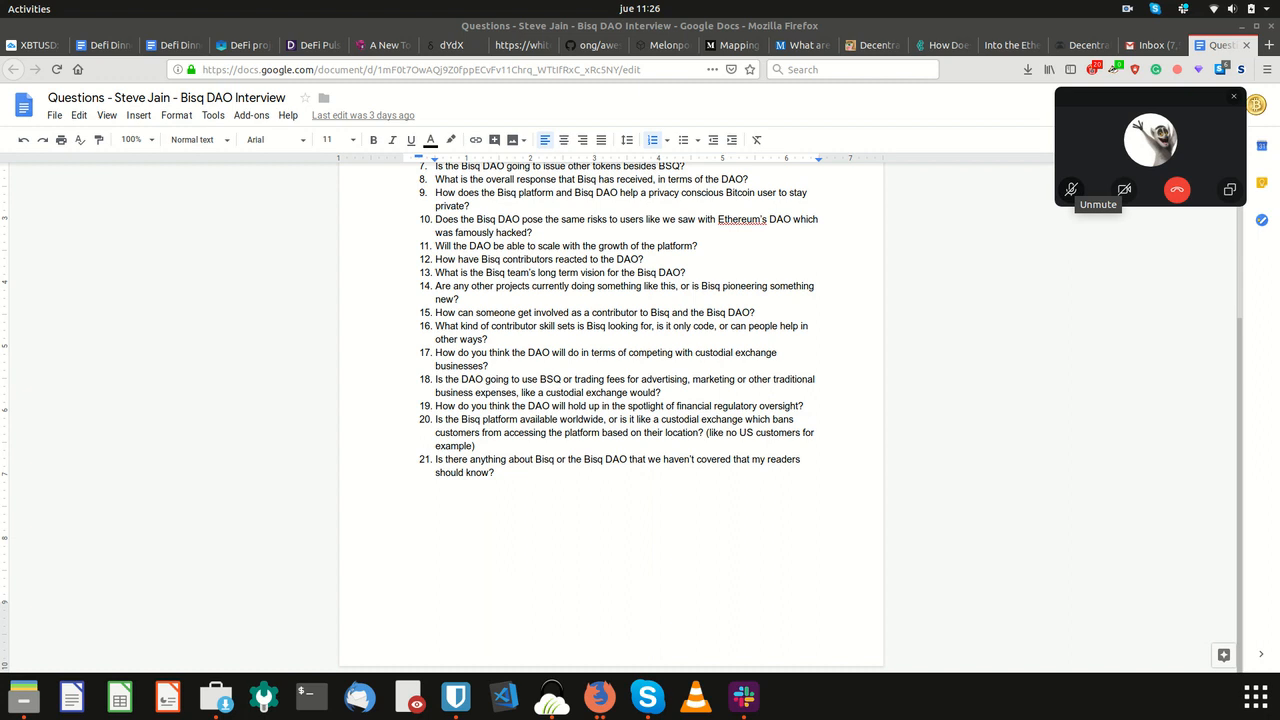
Step: Toggle the call overlay's microphone button to mute it over questions 7–21
click(1071, 189)
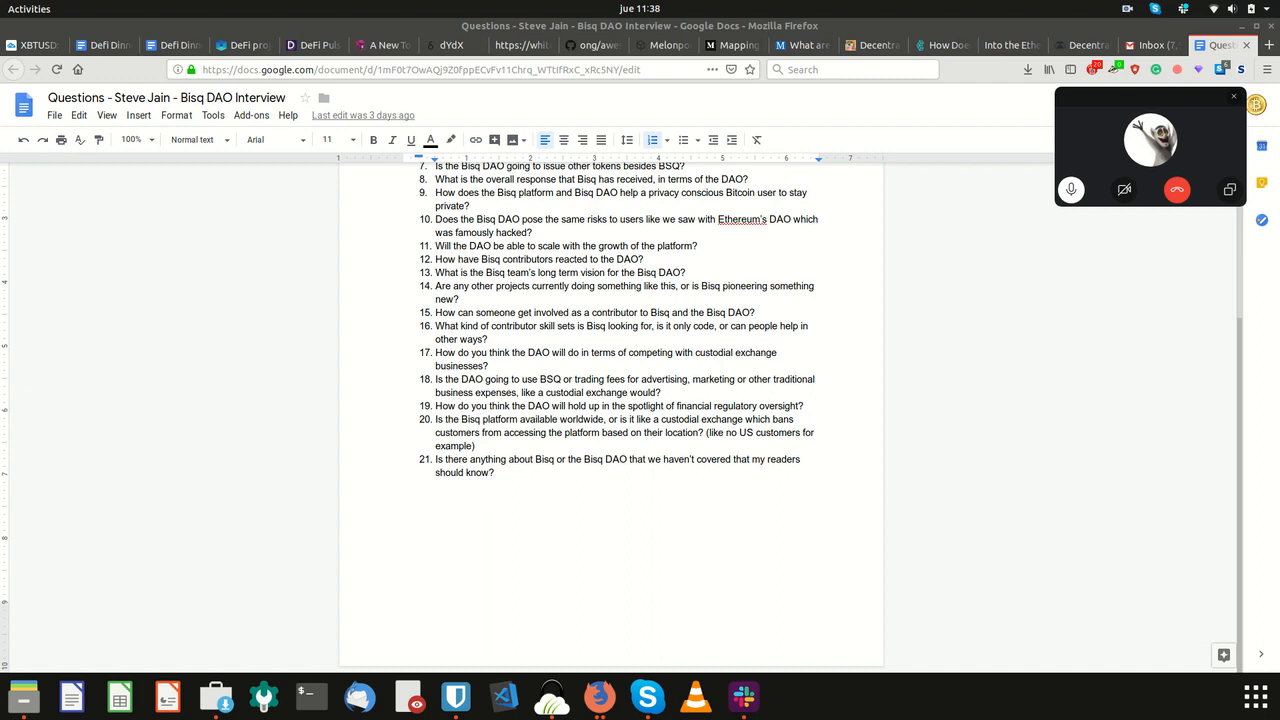
mouse_move(1071, 189)
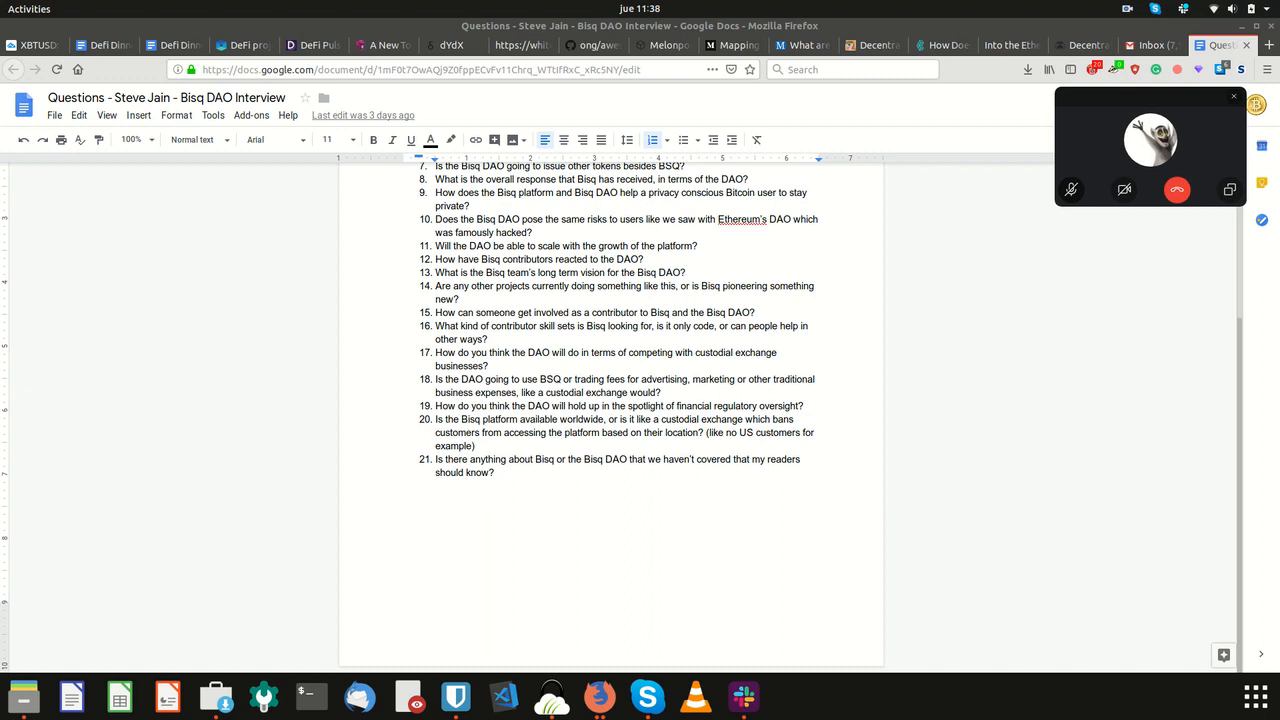
click(1070, 189)
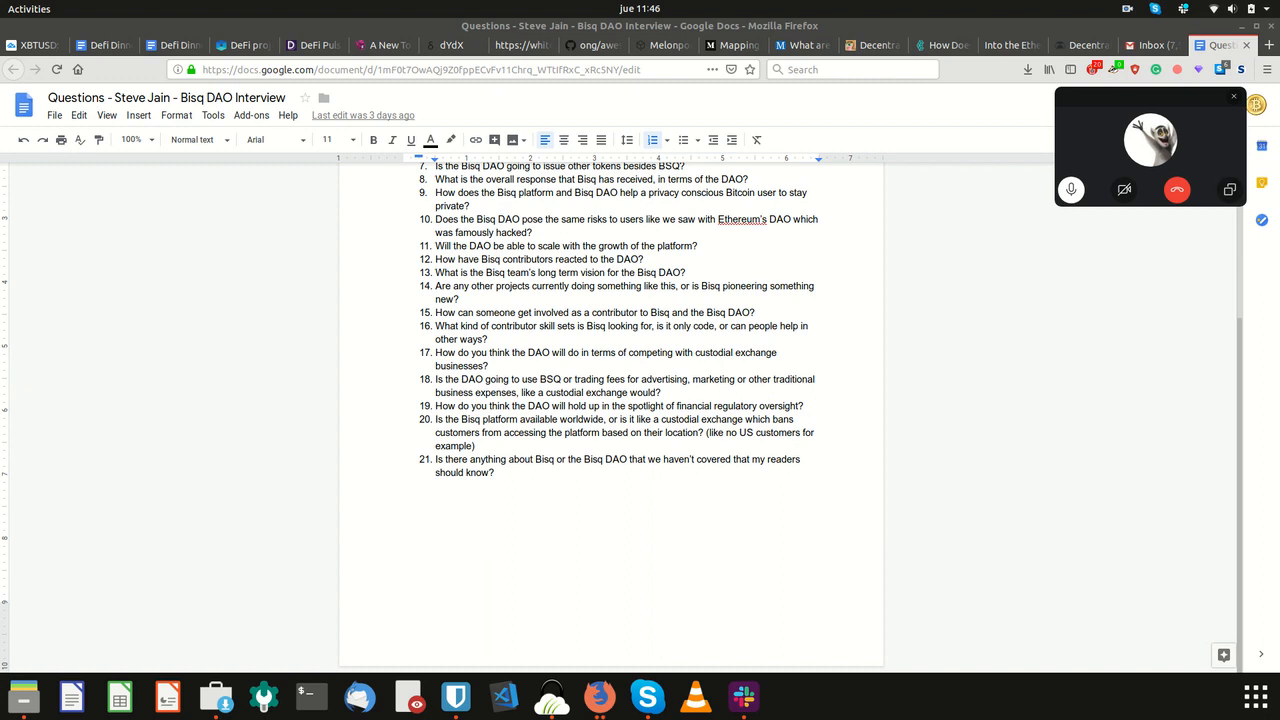
mouse_move(1176, 189)
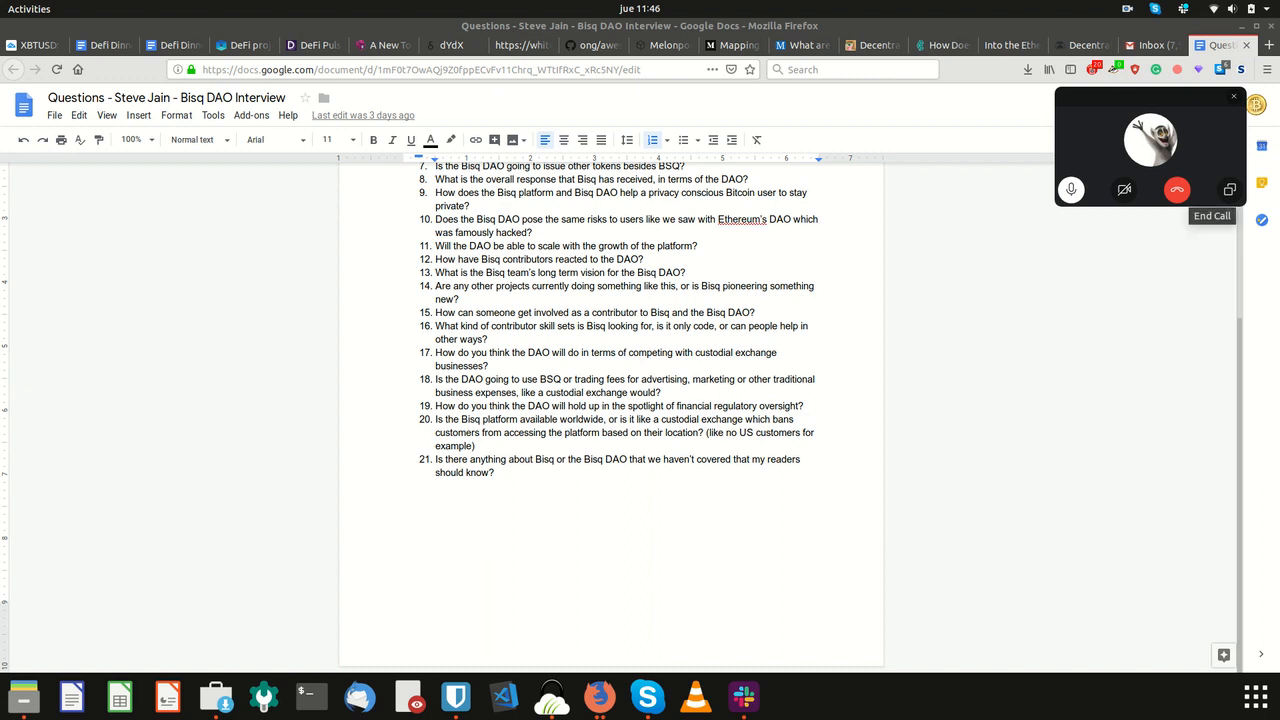